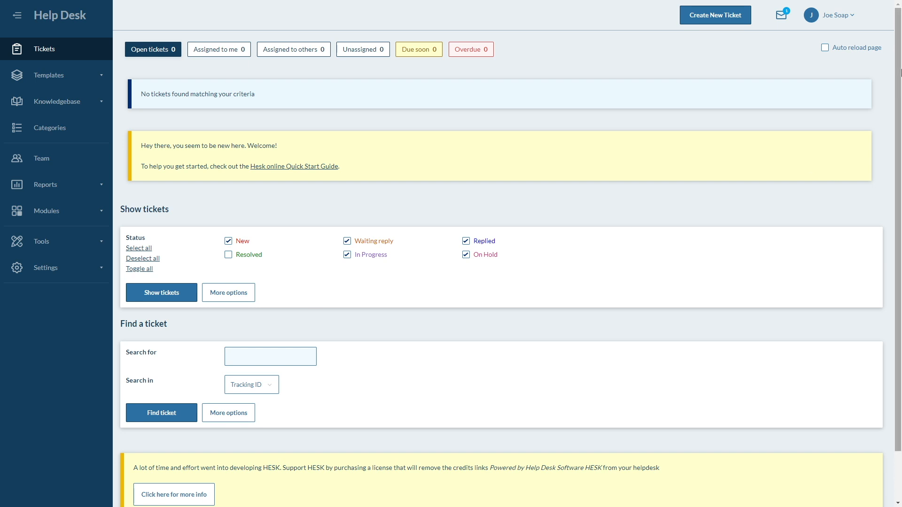
mouse_move(513, 90)
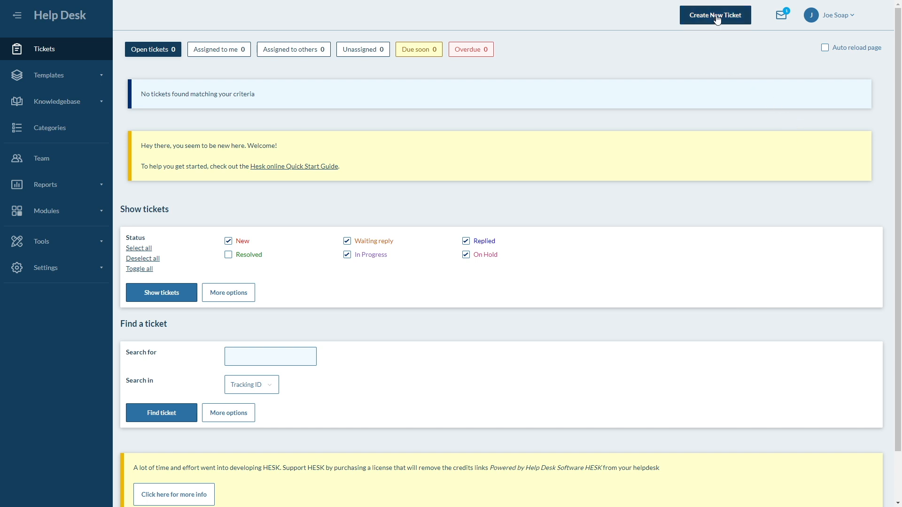
mouse_move(716, 18)
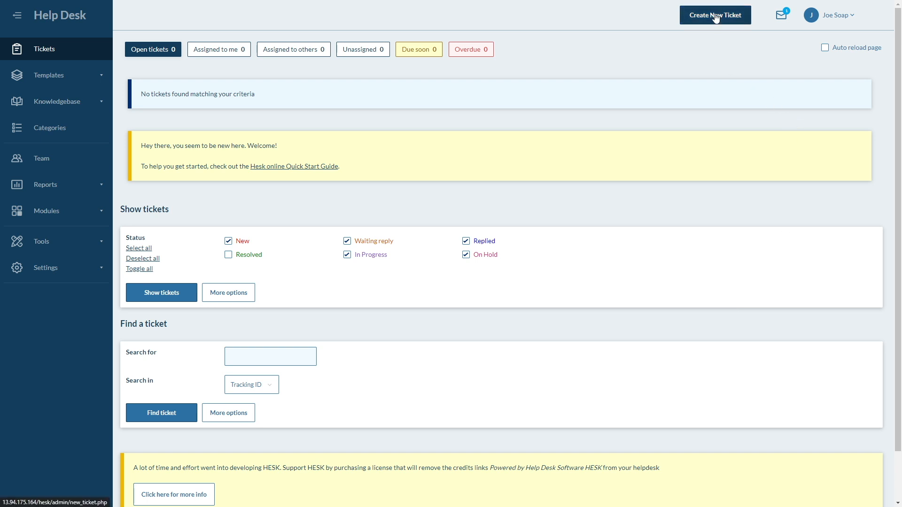
- Start a new ticket on a customer's behalf and leave it unassigned after reviewing the assignee list
left_click(715, 16)
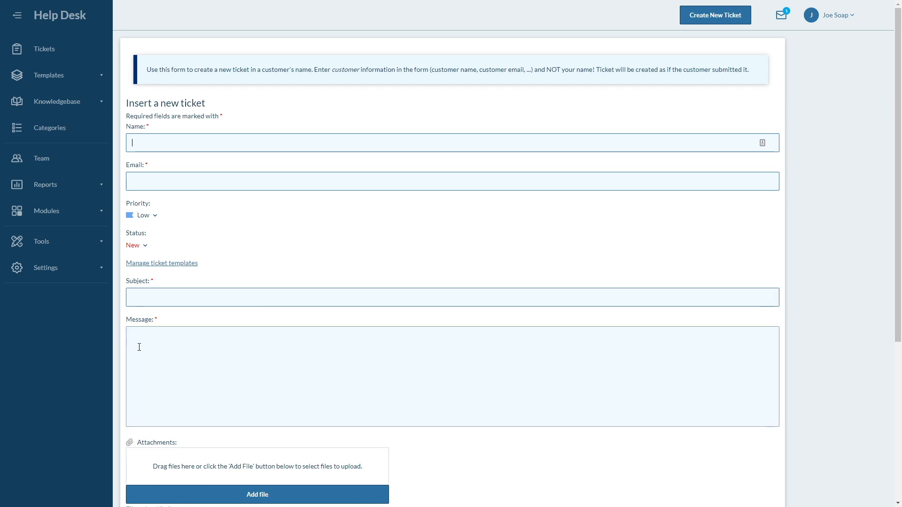
mouse_move(276, 399)
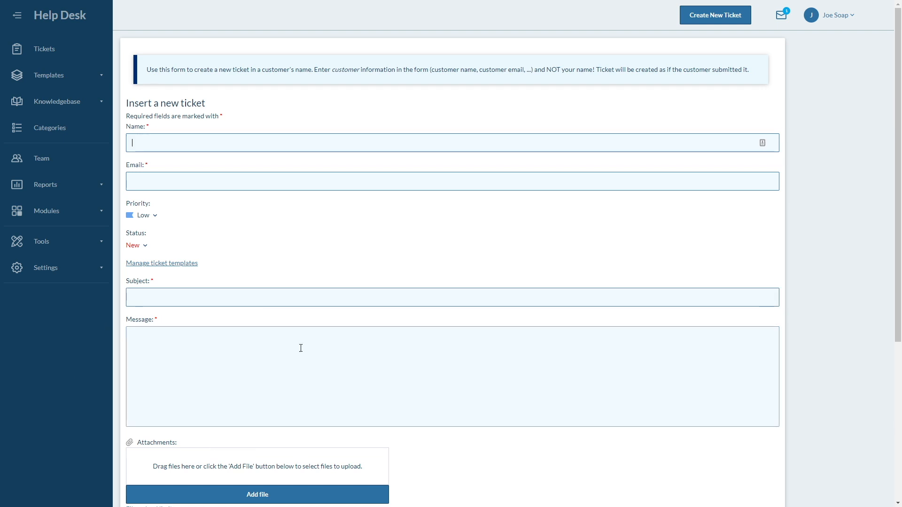
scroll("down", 3)
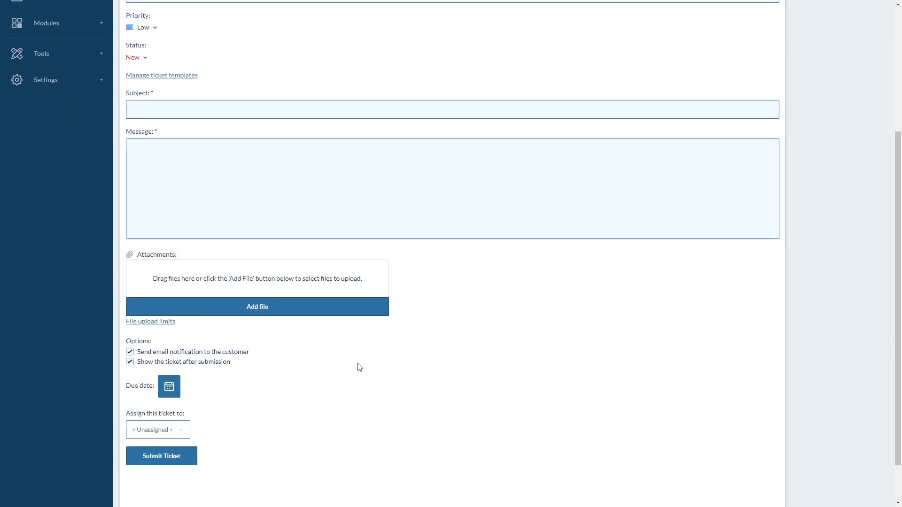
scroll("down", 3)
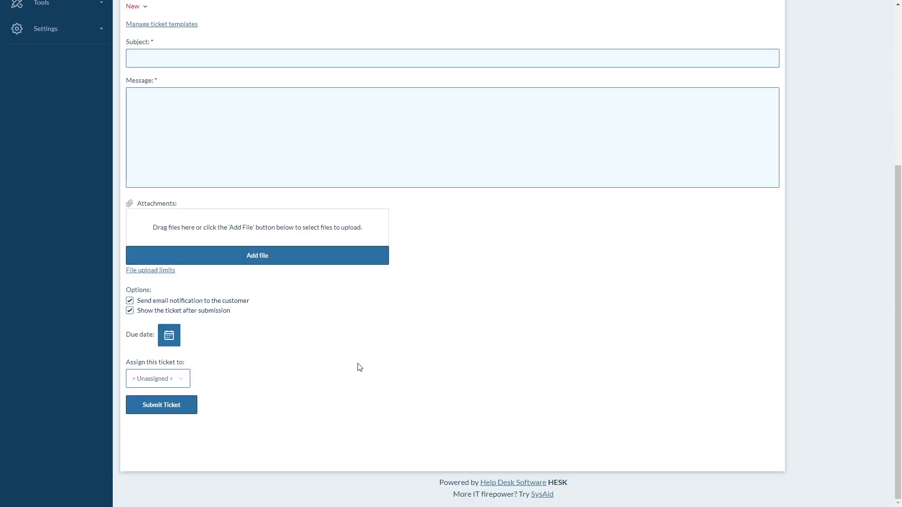
mouse_move(186, 382)
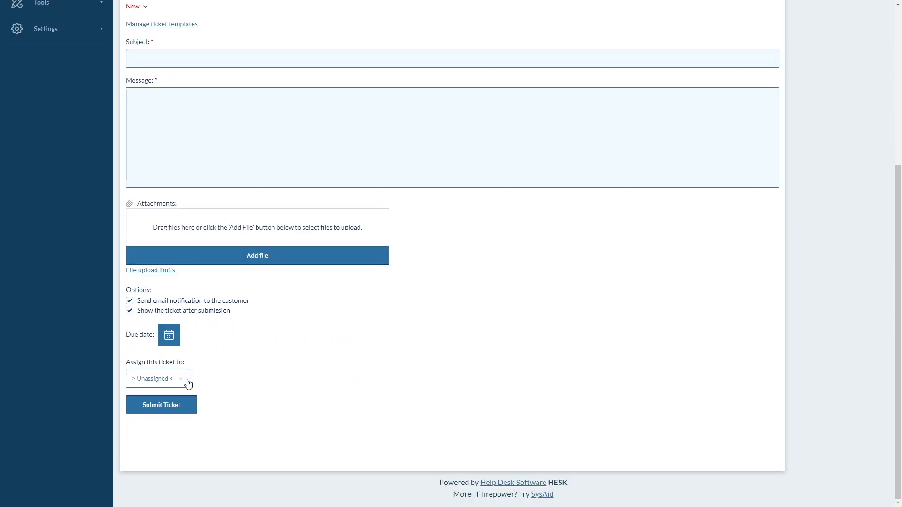
left_click(158, 378)
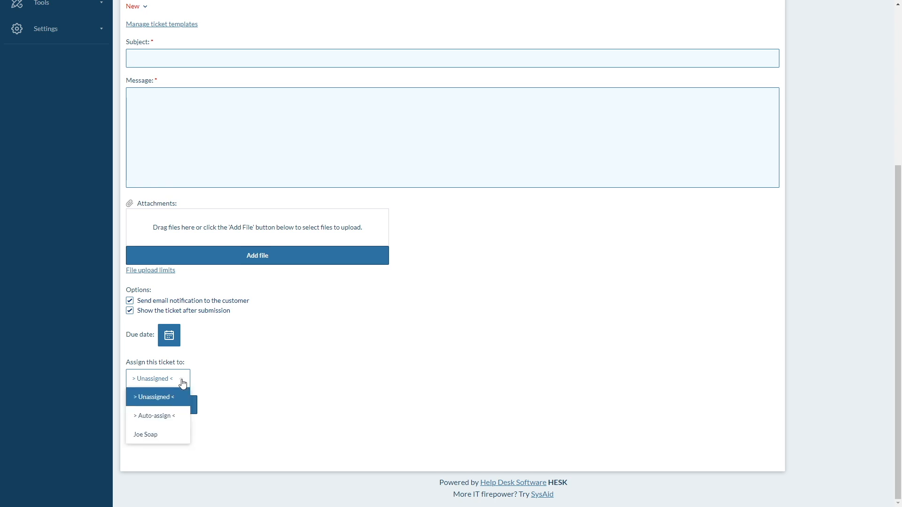
left_click(154, 397)
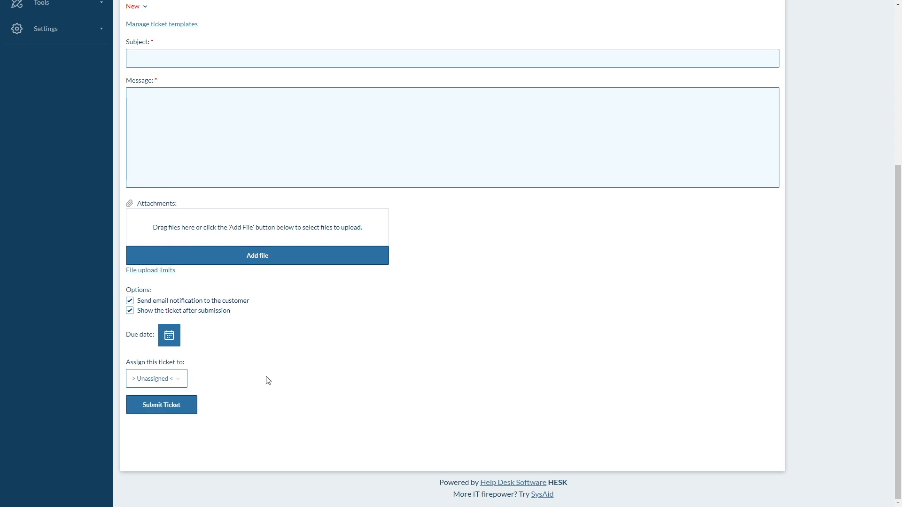
mouse_move(305, 401)
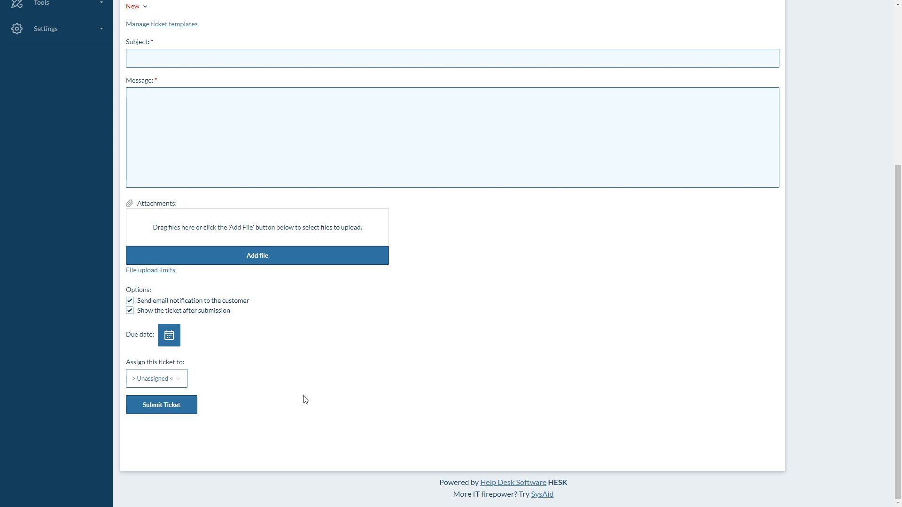
mouse_move(155, 306)
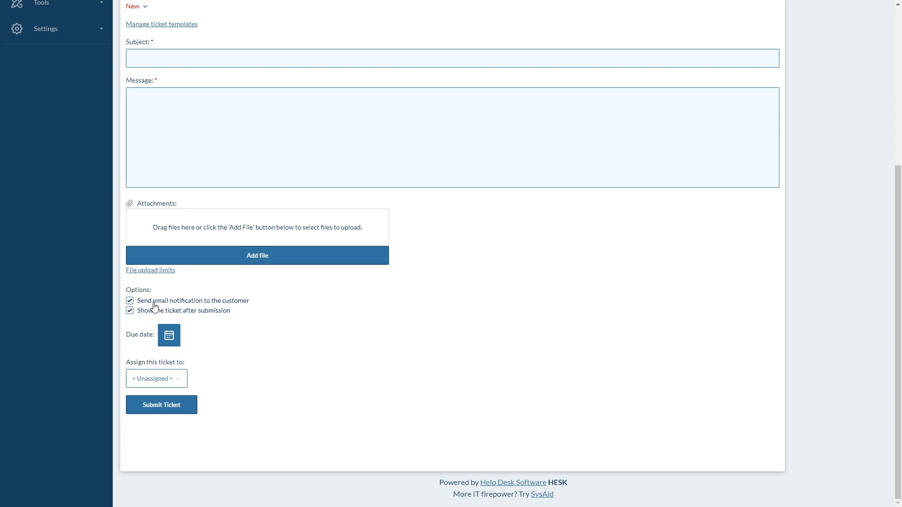
mouse_move(139, 317)
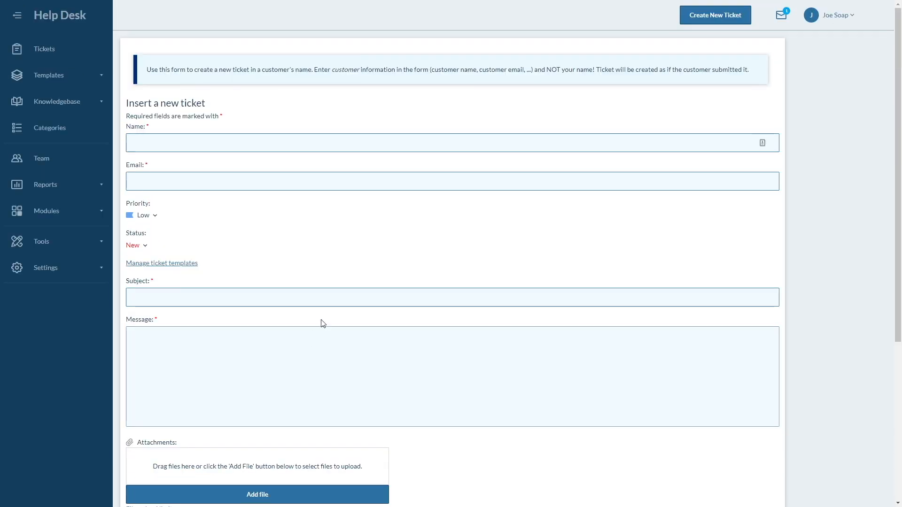
mouse_move(309, 214)
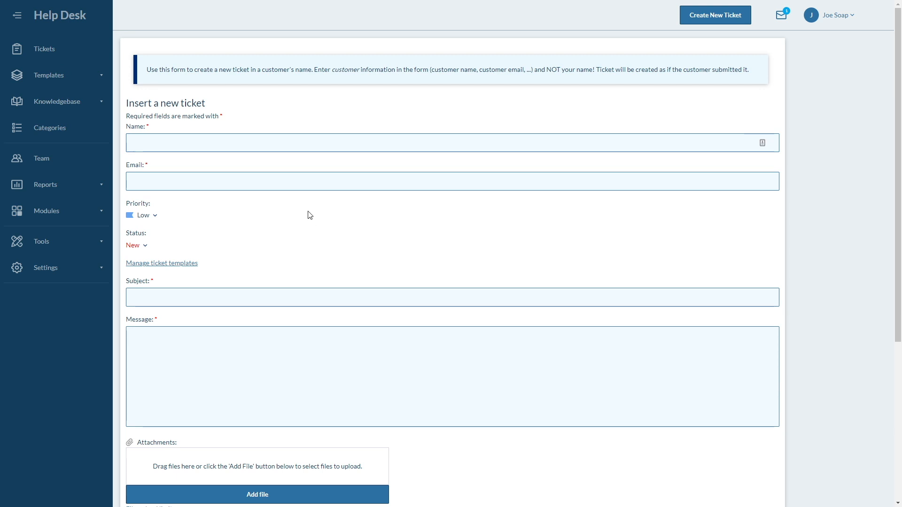
mouse_move(126, 89)
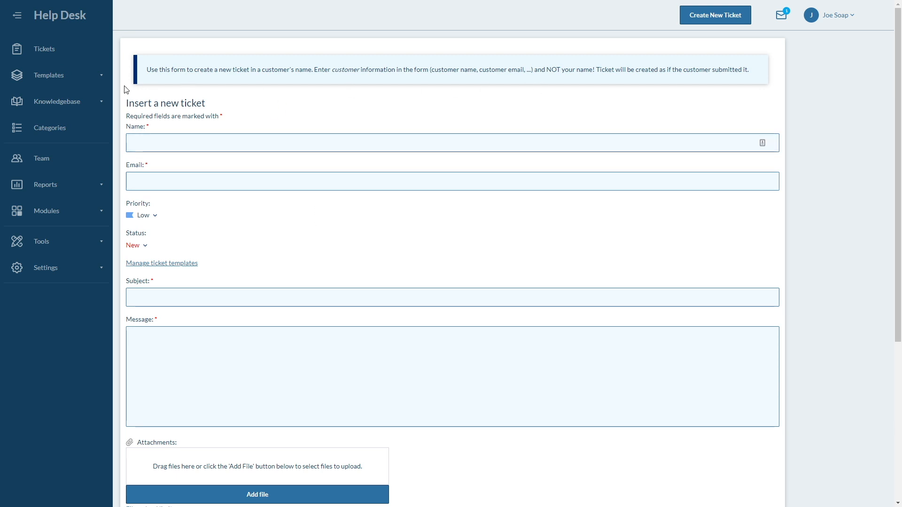
- Return to the open tickets overview, try automatic page reload, and switch it back off
left_click(44, 49)
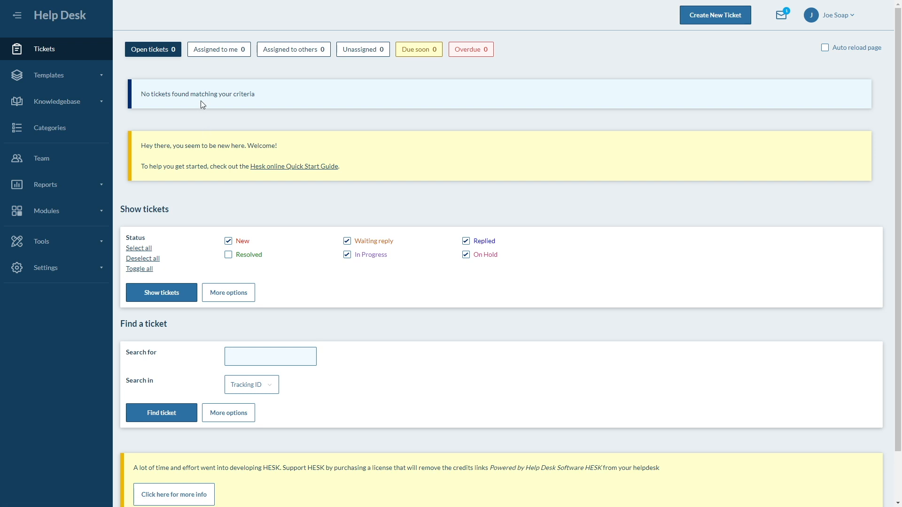
mouse_move(356, 124)
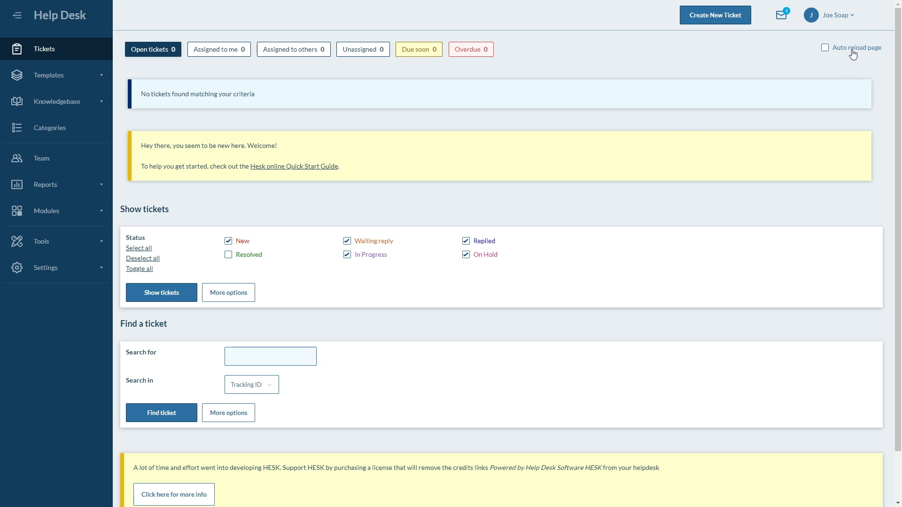
mouse_move(828, 54)
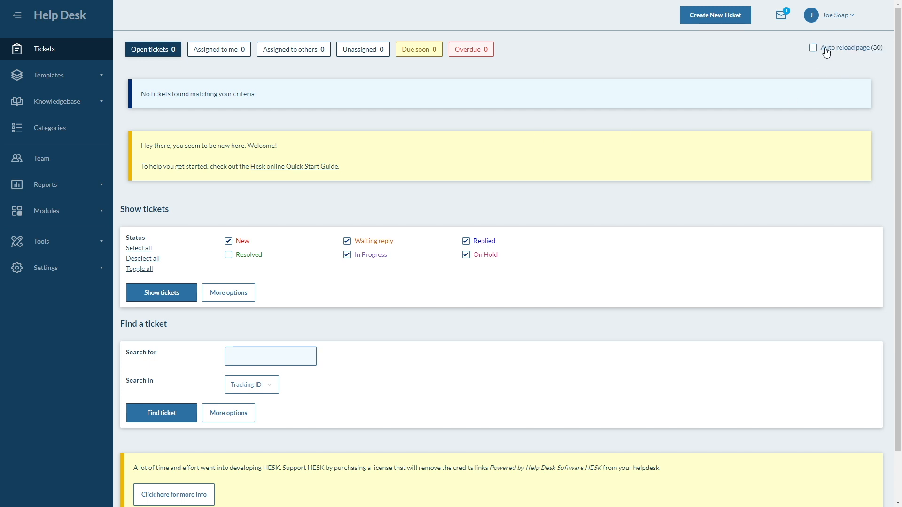
left_click(813, 47)
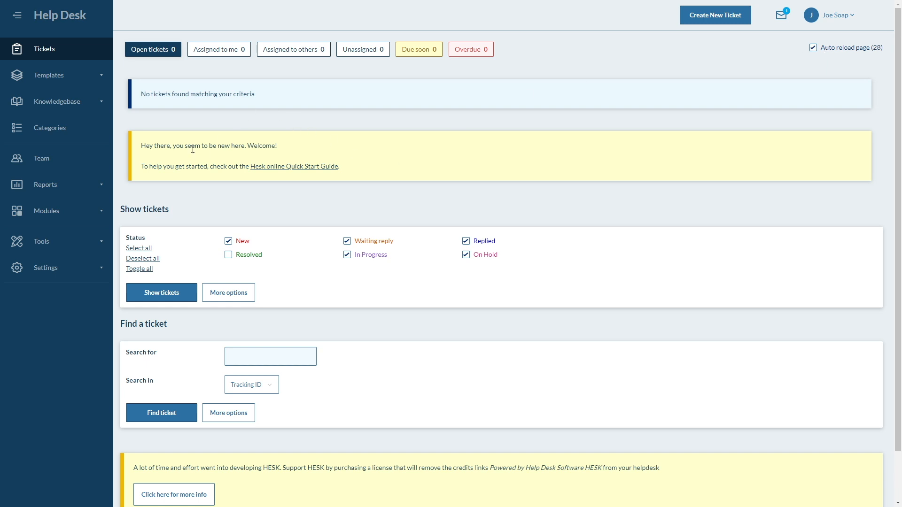
mouse_move(147, 346)
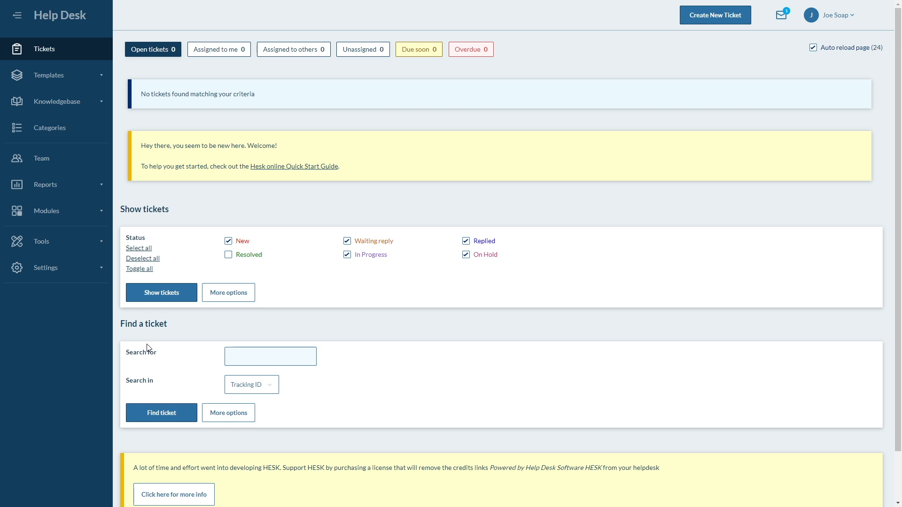
mouse_move(428, 197)
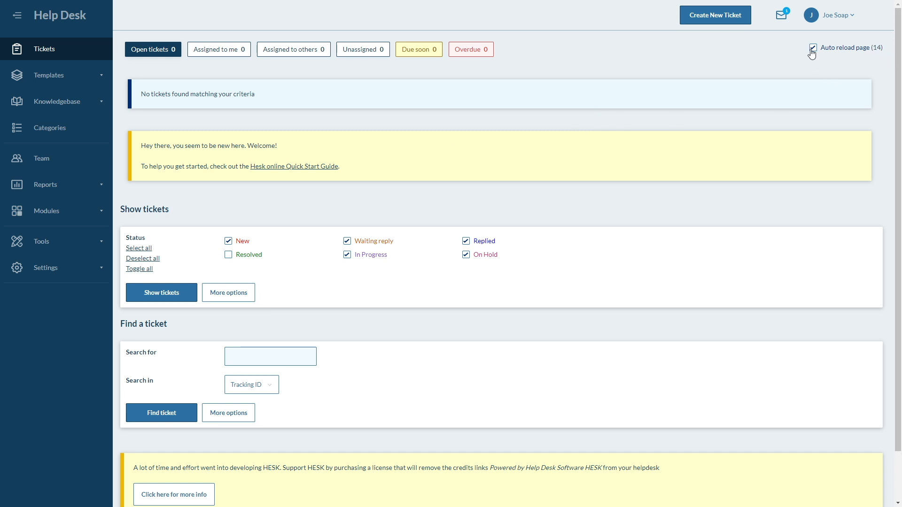
left_click(811, 47)
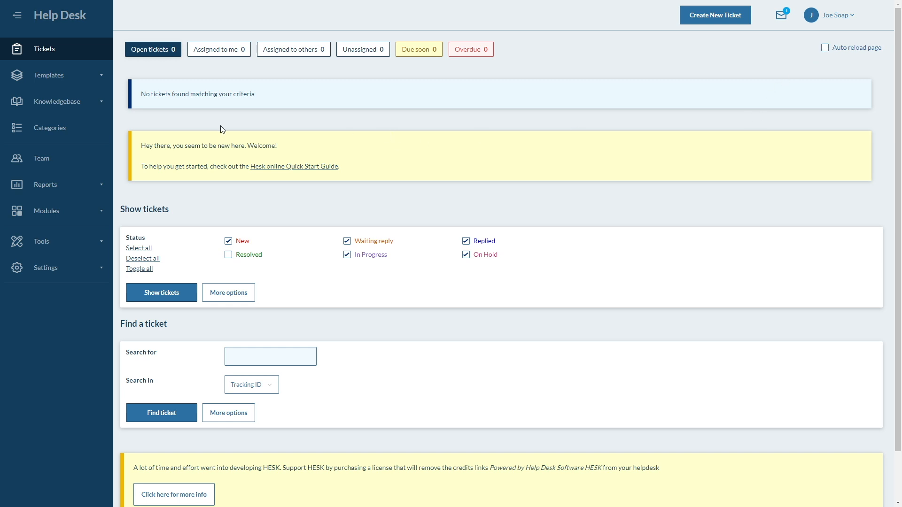
- View the empty canned responses list and cancel a new canned response without saving
left_click(49, 75)
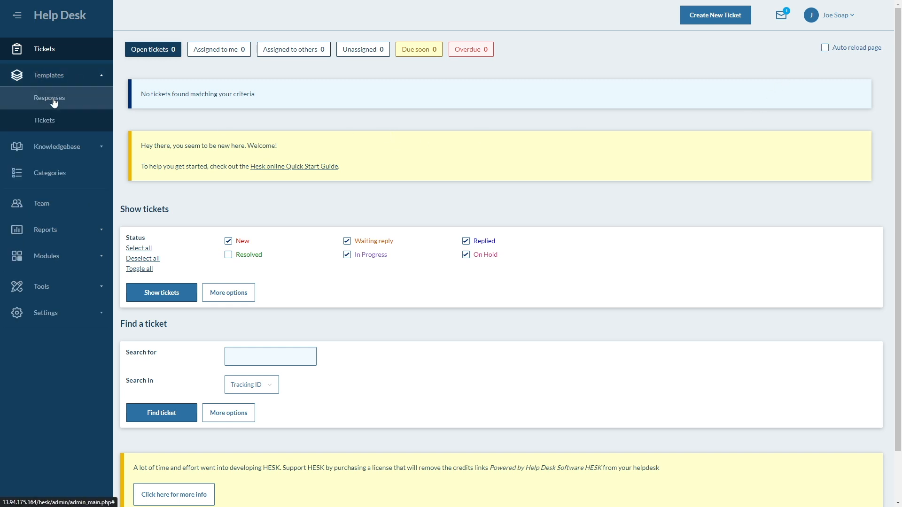
left_click(49, 98)
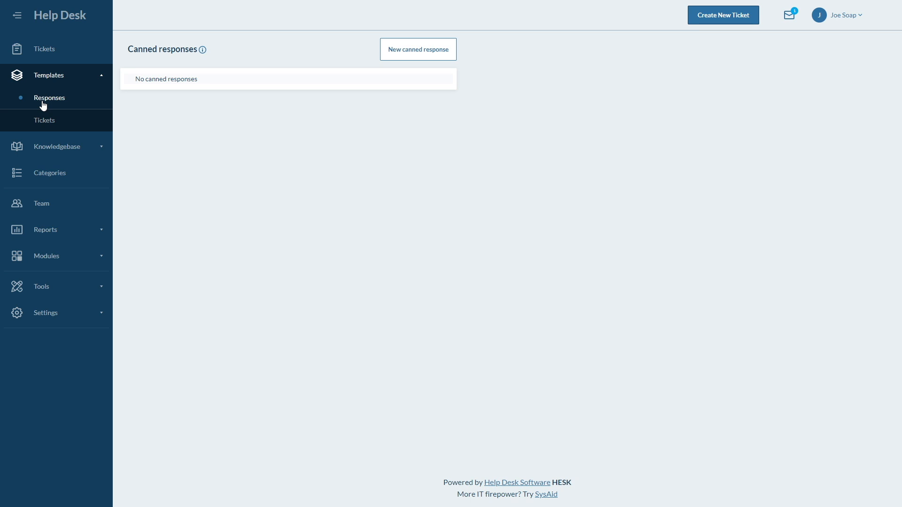
left_click(418, 49)
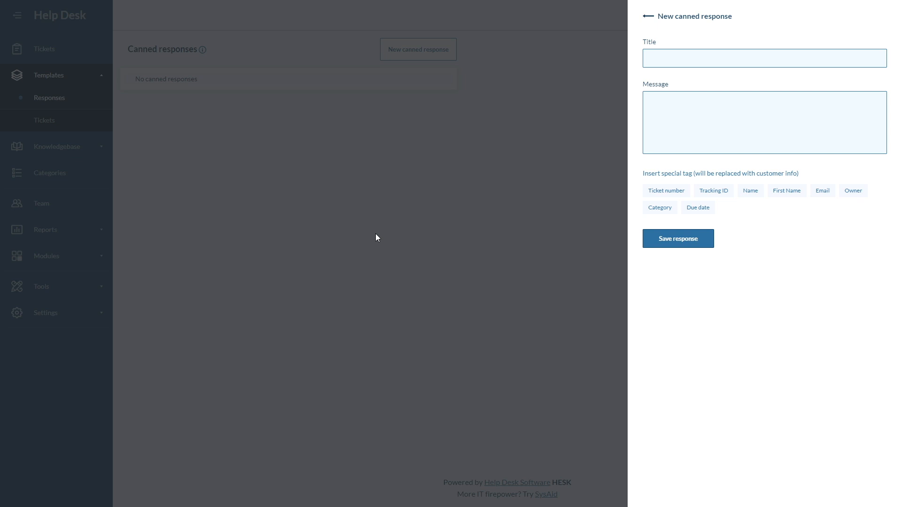
left_click(763, 59)
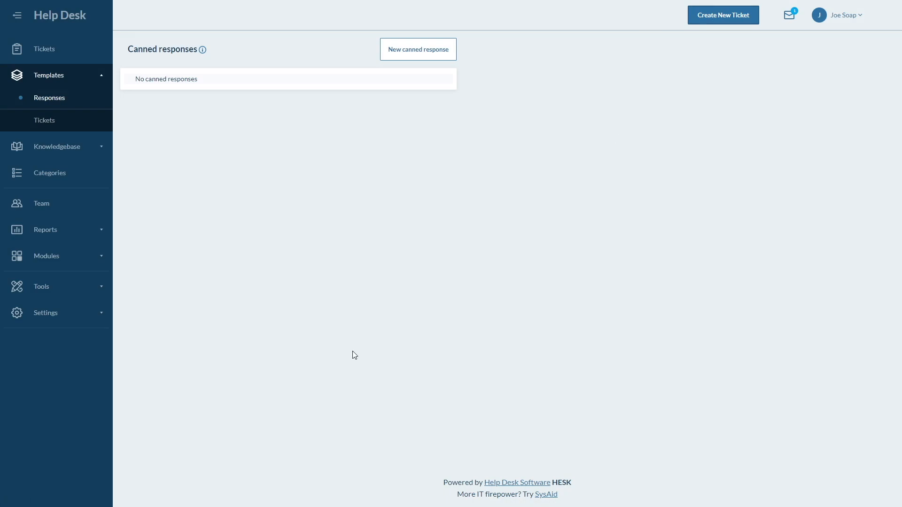
mouse_move(43, 124)
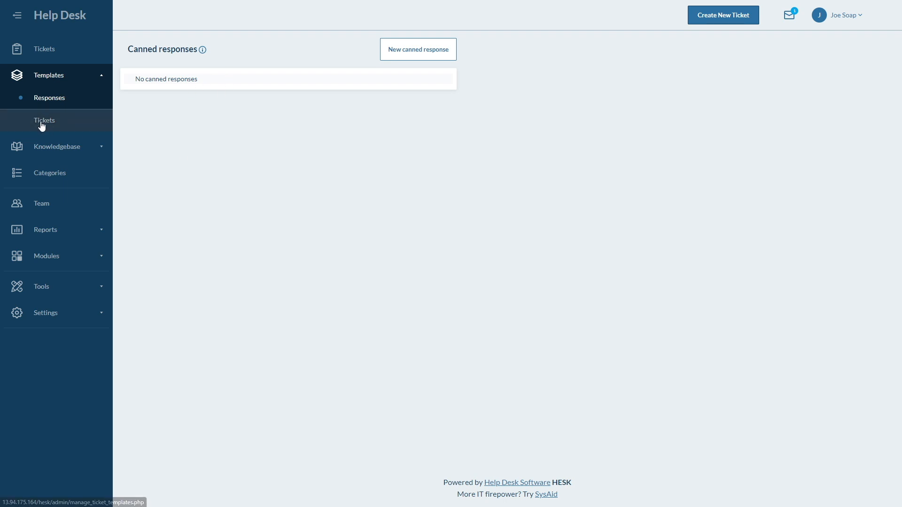
- View the empty ticket templates list and cancel a new ticket template without saving
left_click(44, 120)
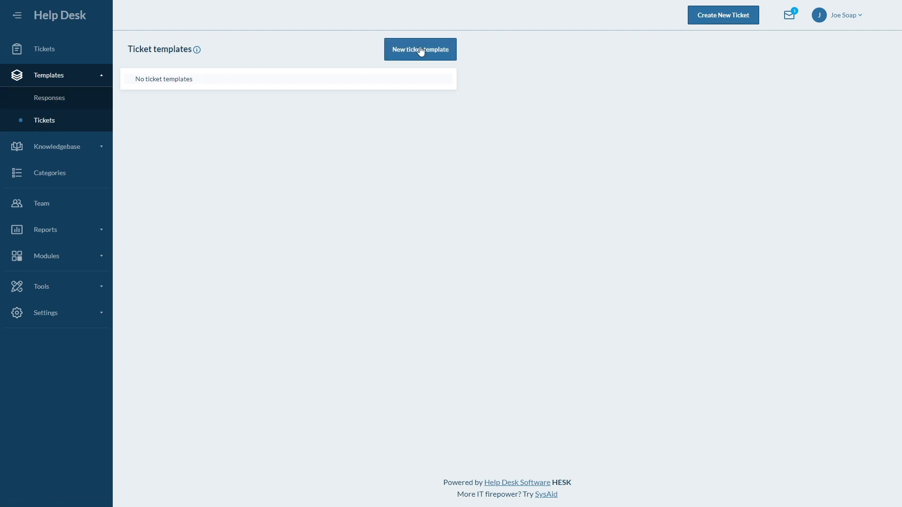
left_click(420, 48)
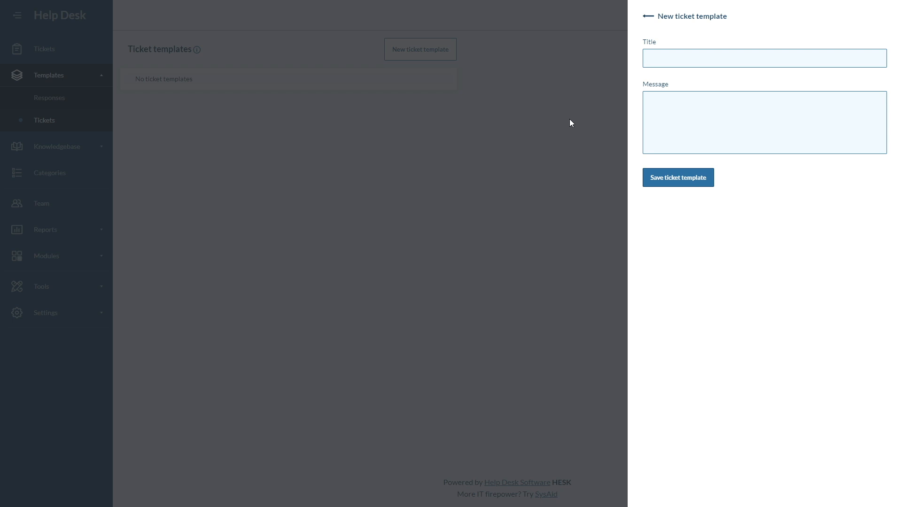
left_click(764, 59)
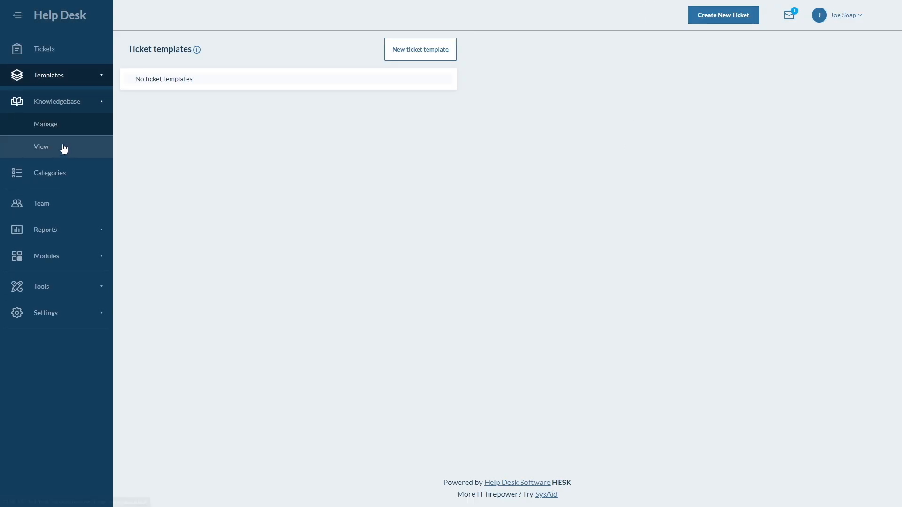
- View the knowledgebase management page, currently holding no articles
left_click(45, 124)
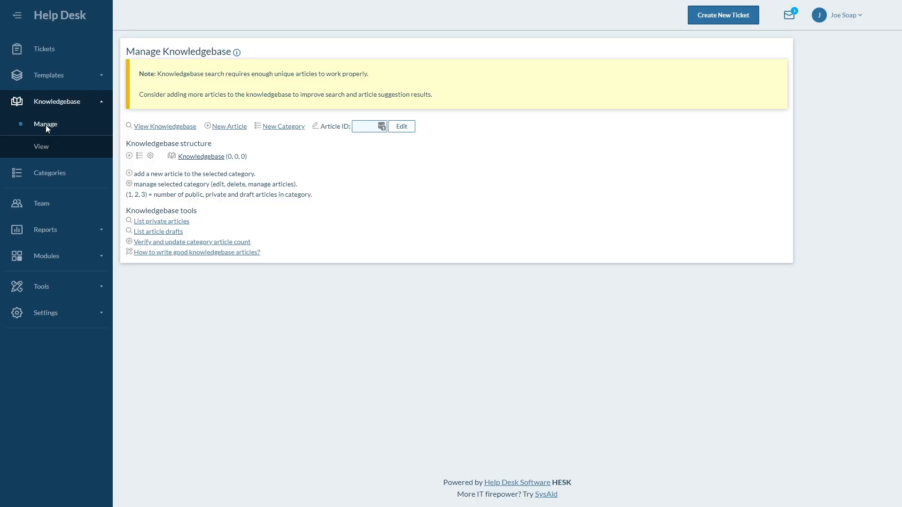
mouse_move(312, 240)
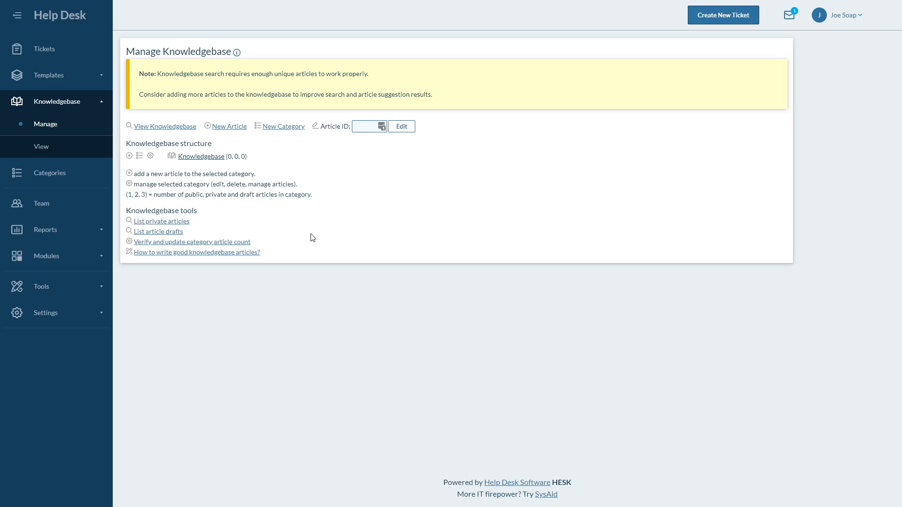
mouse_move(320, 227)
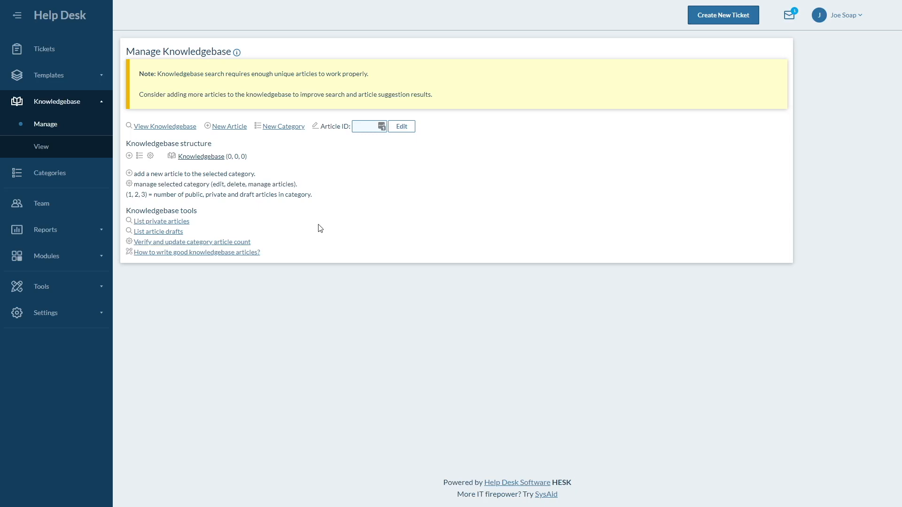
mouse_move(279, 137)
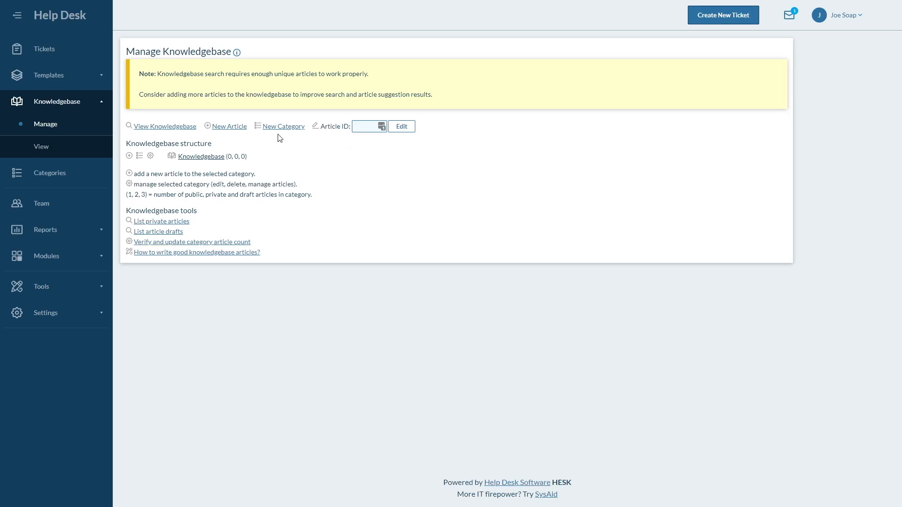
mouse_move(310, 138)
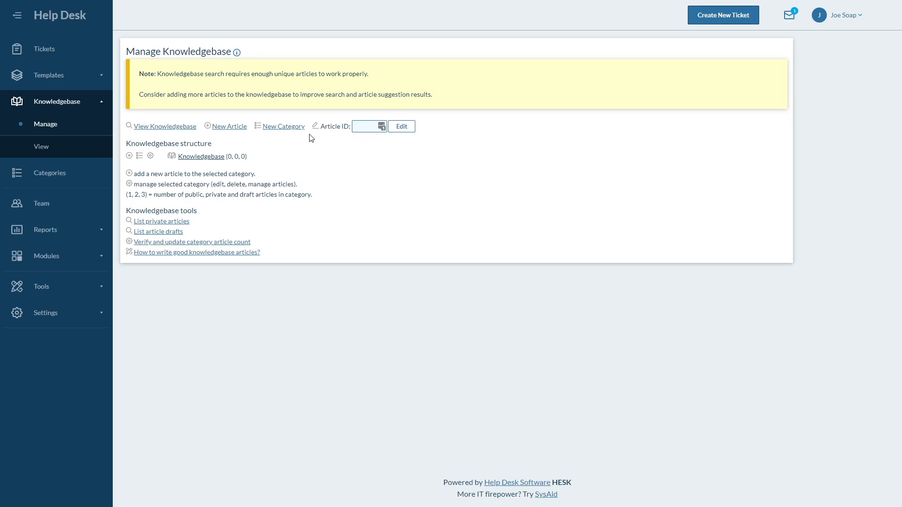
mouse_move(296, 136)
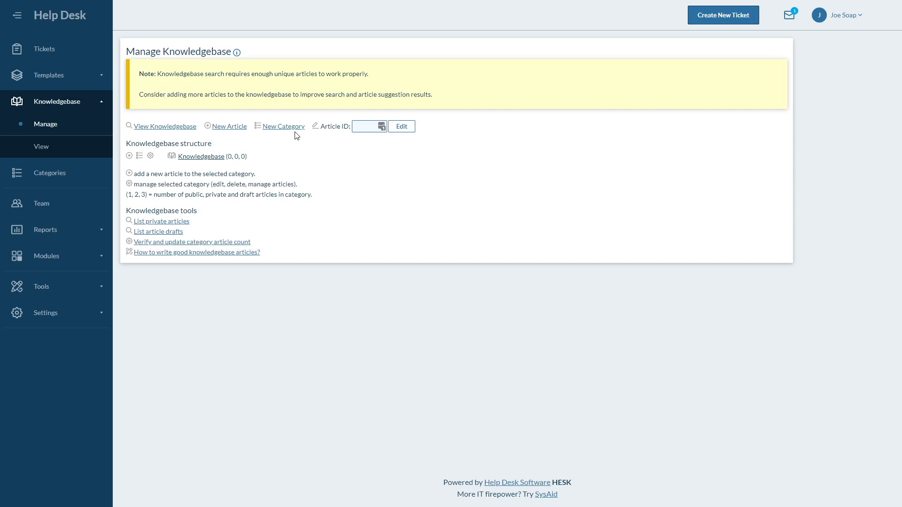
mouse_move(327, 254)
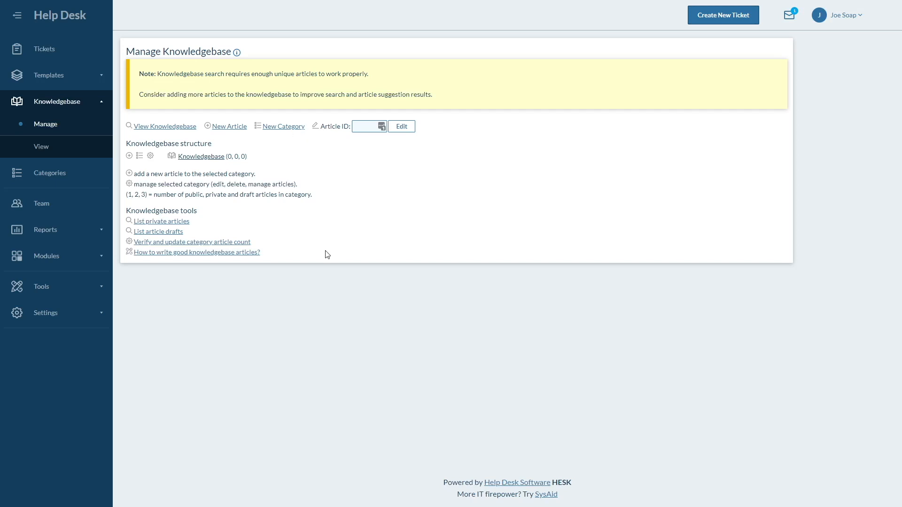
mouse_move(337, 233)
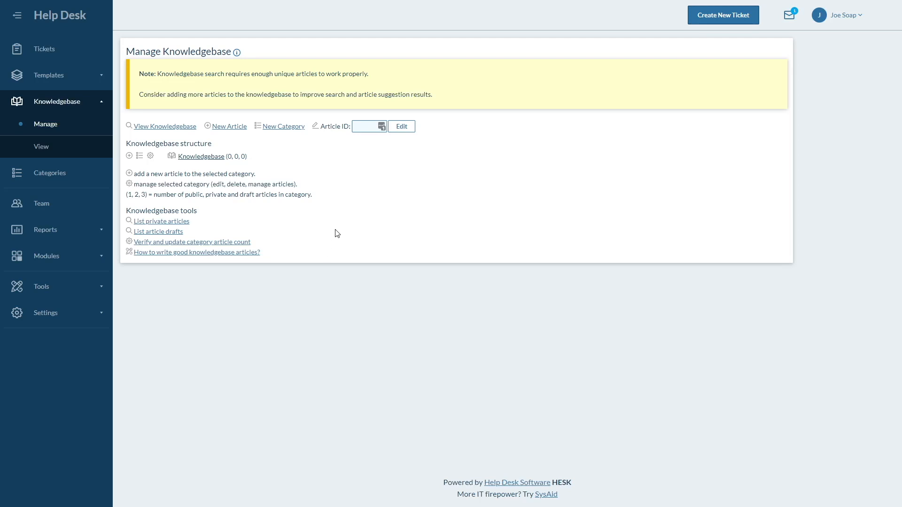
mouse_move(38, 177)
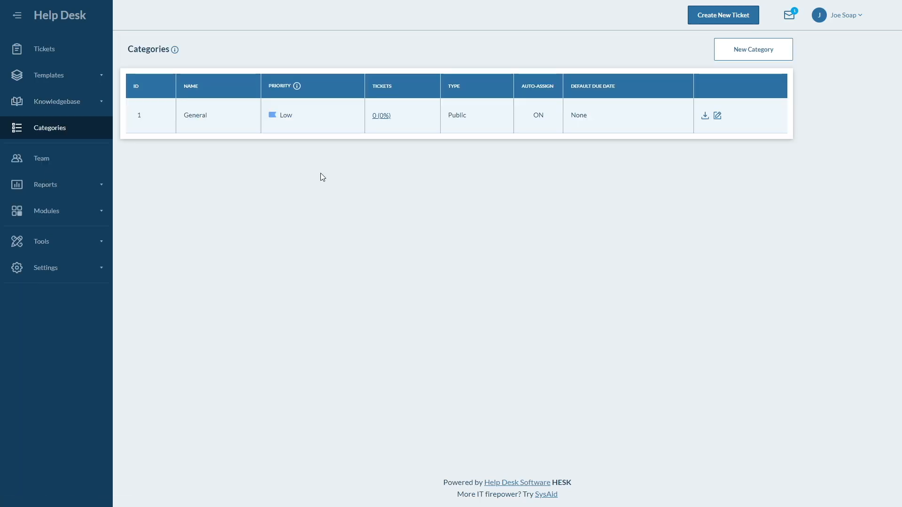
- Start a new ticket category and keep its priority at Low after checking the levels
left_click(754, 49)
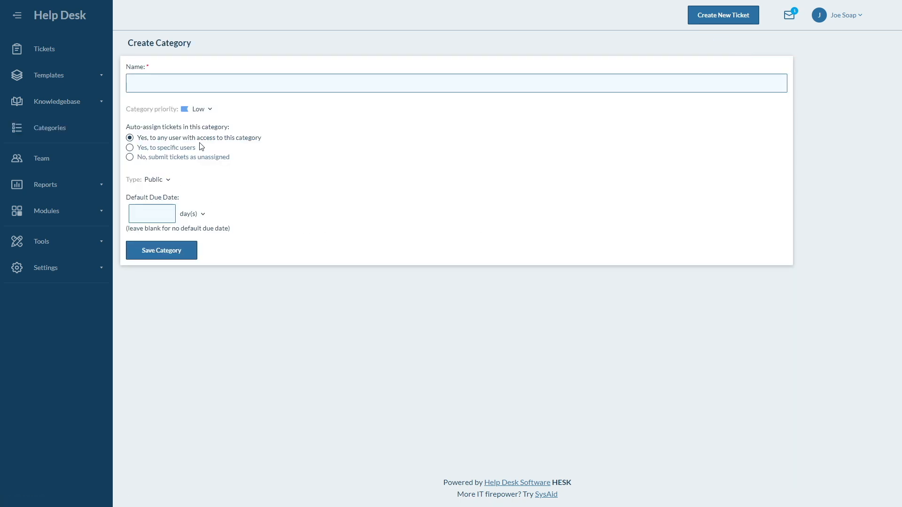
left_click(198, 109)
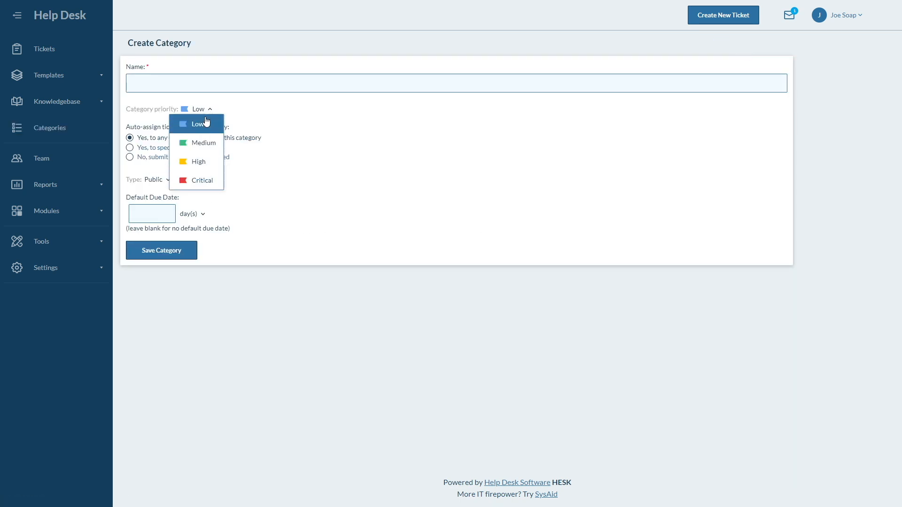
left_click(196, 124)
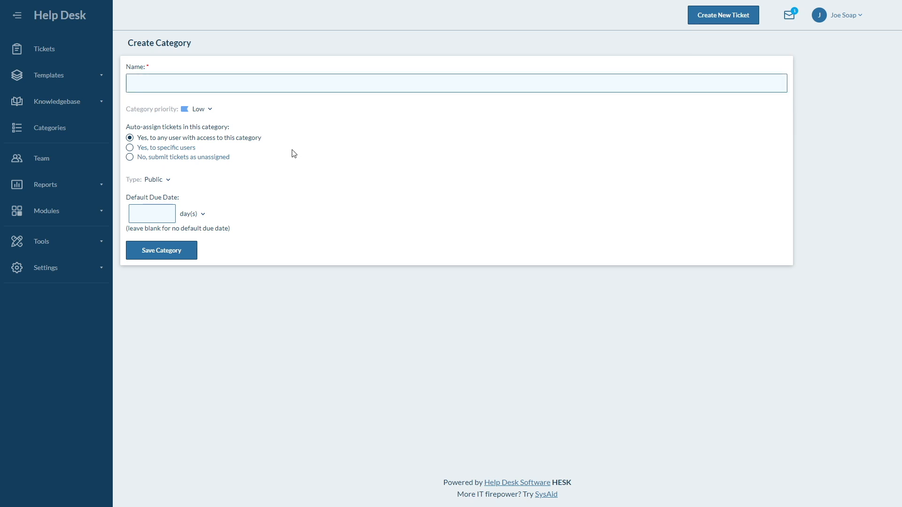
mouse_move(210, 131)
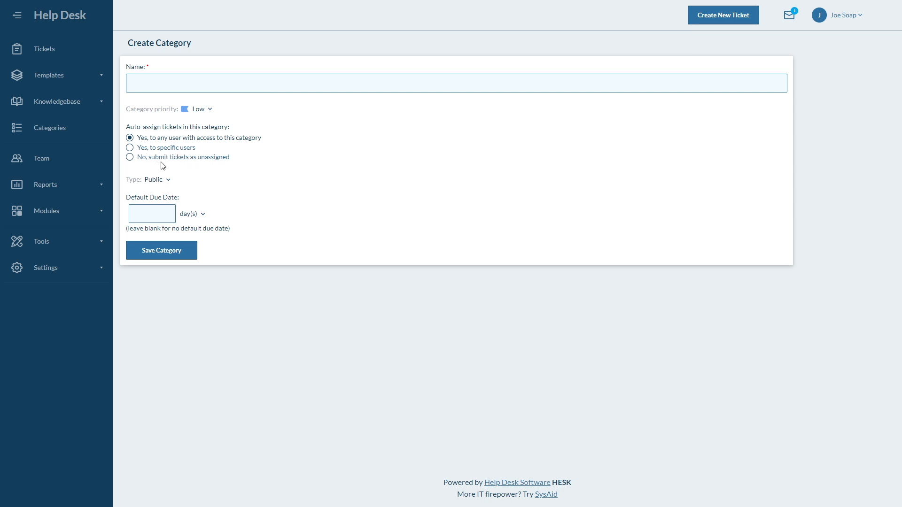
mouse_move(385, 210)
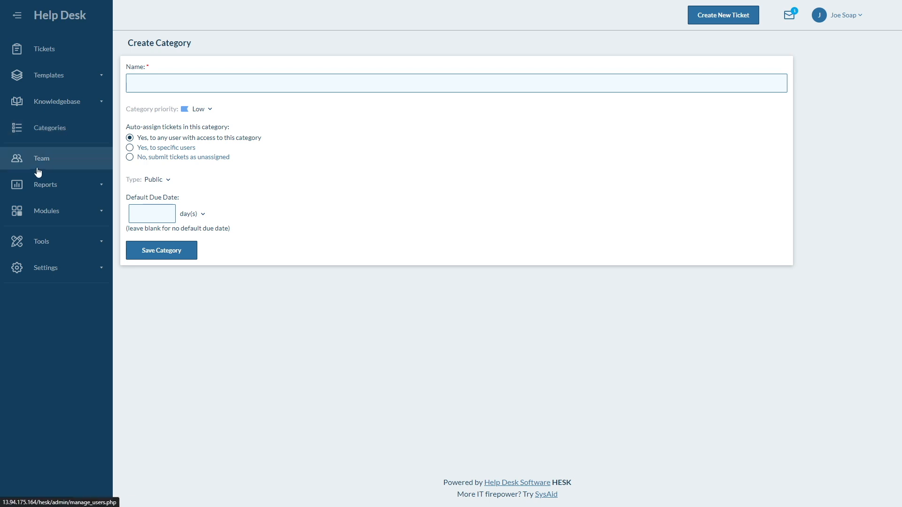
- View the Team page listing Joe Soap as Administrator, then expand the Reports menu
left_click(41, 158)
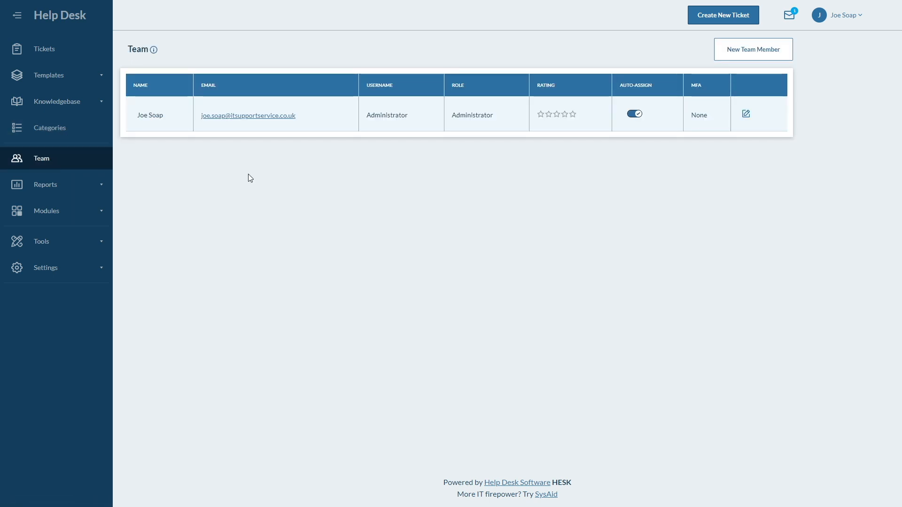
mouse_move(246, 152)
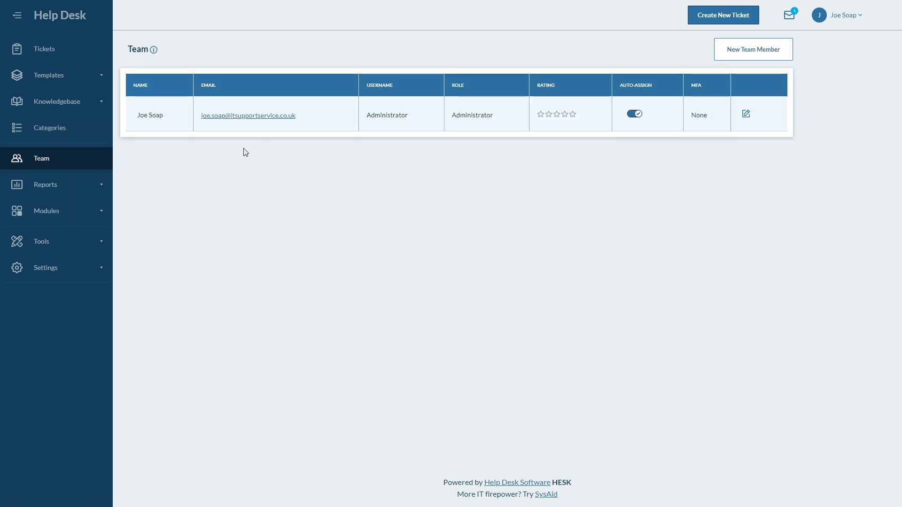
mouse_move(148, 192)
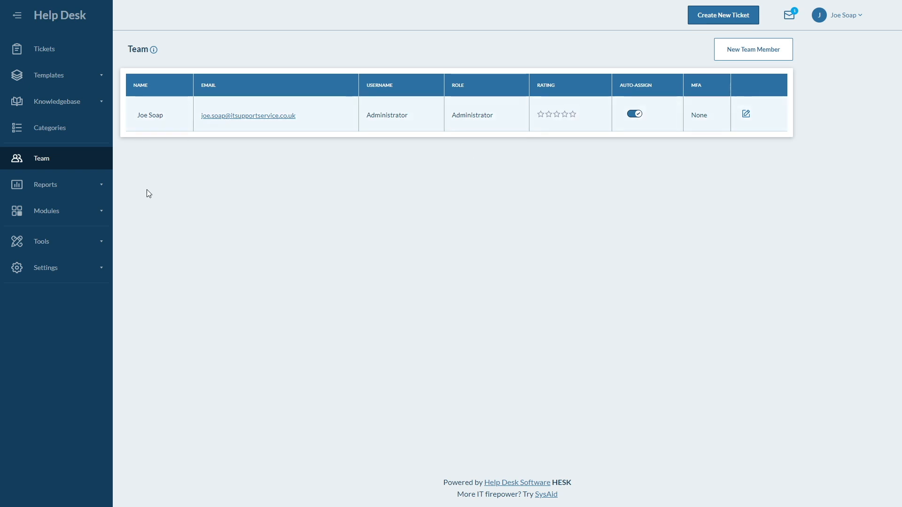
mouse_move(32, 185)
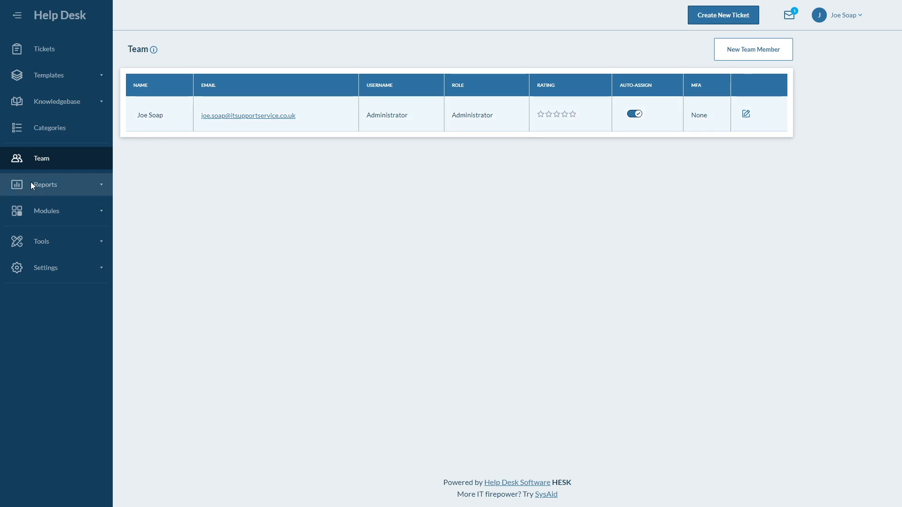
left_click(45, 184)
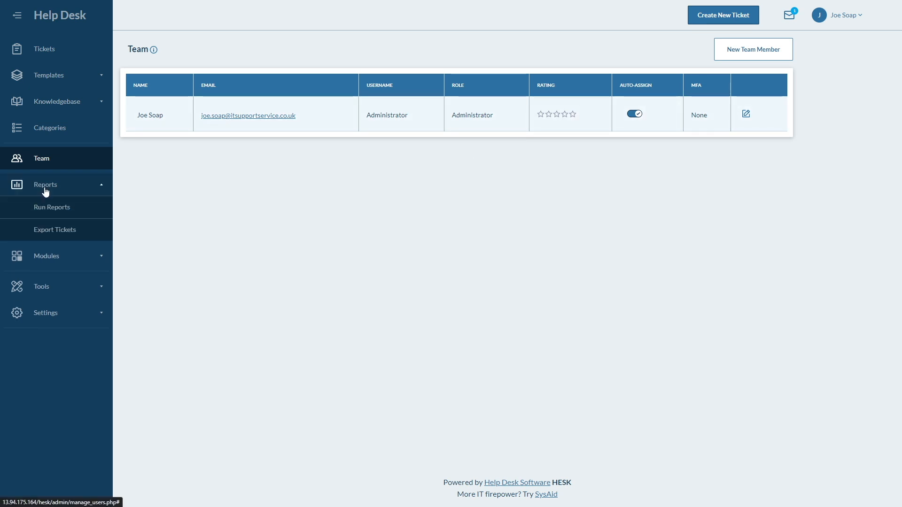
- Run a tickets-per-day report for February 2023, keeping that report type
left_click(52, 207)
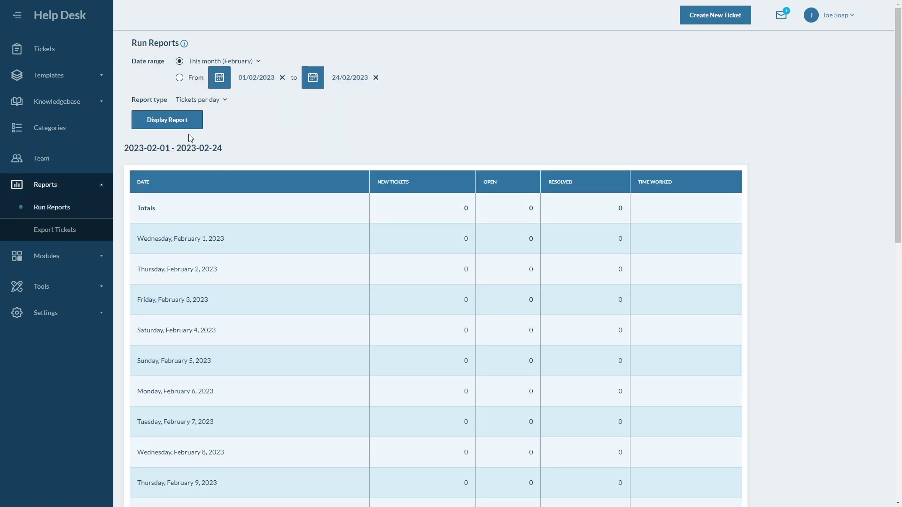
mouse_move(323, 244)
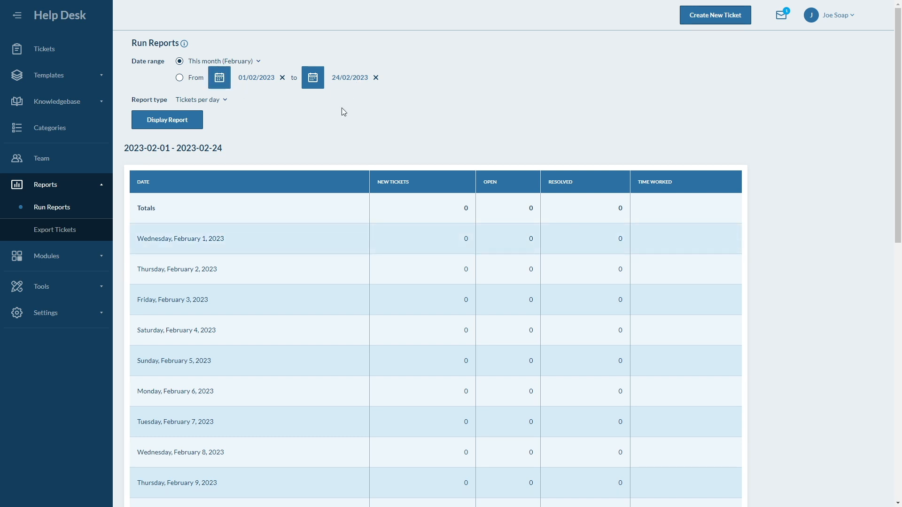
scroll("down", 3)
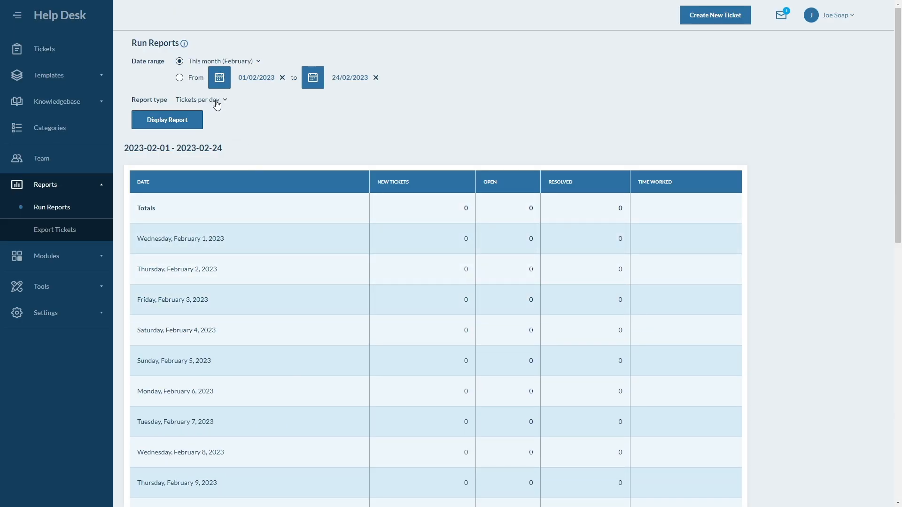
left_click(199, 100)
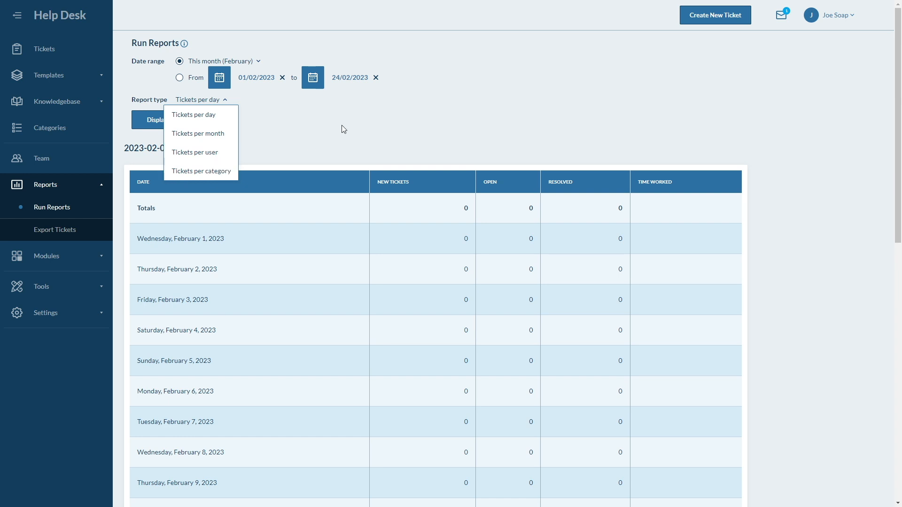
left_click(193, 115)
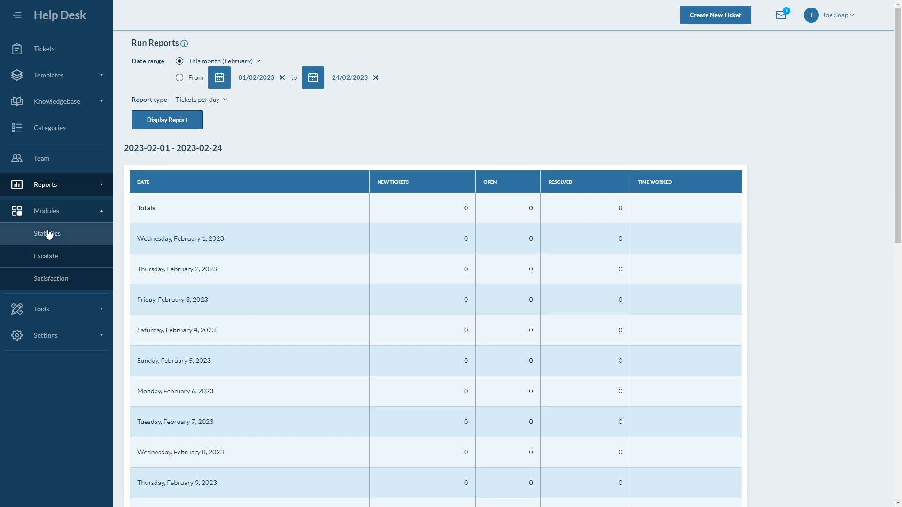
- Browse the Statistics, Escalate and Customer Satisfaction Survey module pages, all HESK Cloud-only
left_click(47, 233)
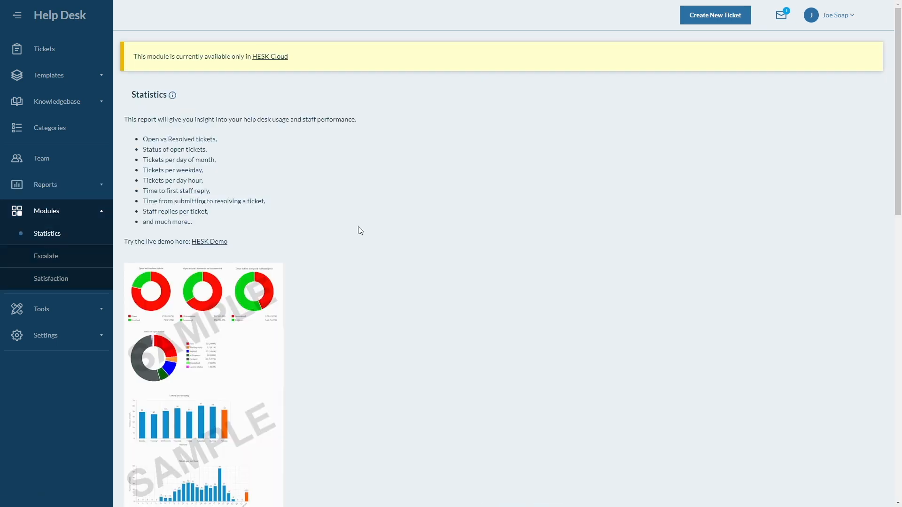
mouse_move(359, 262)
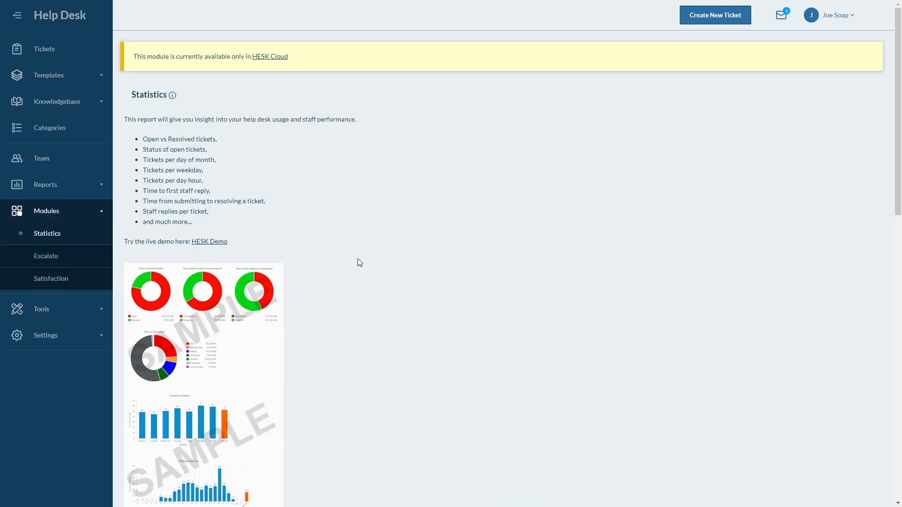
scroll("down", 3)
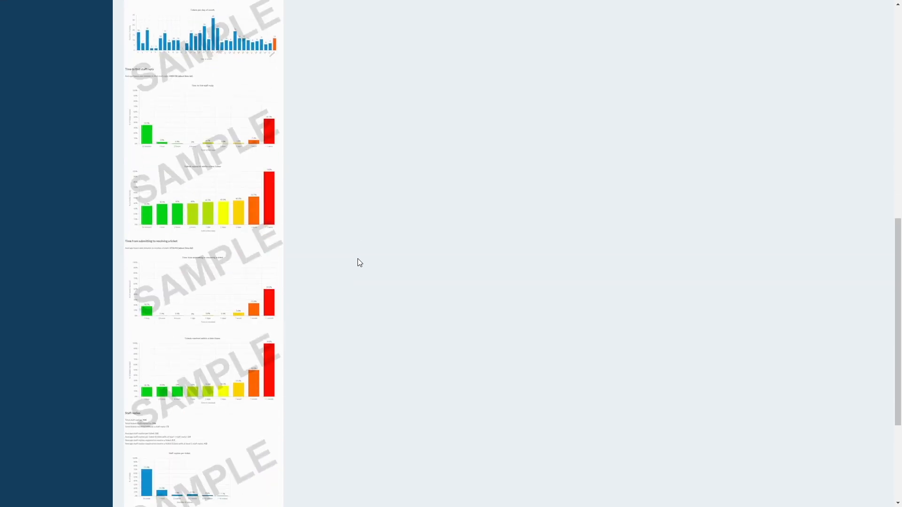
scroll("up", 3)
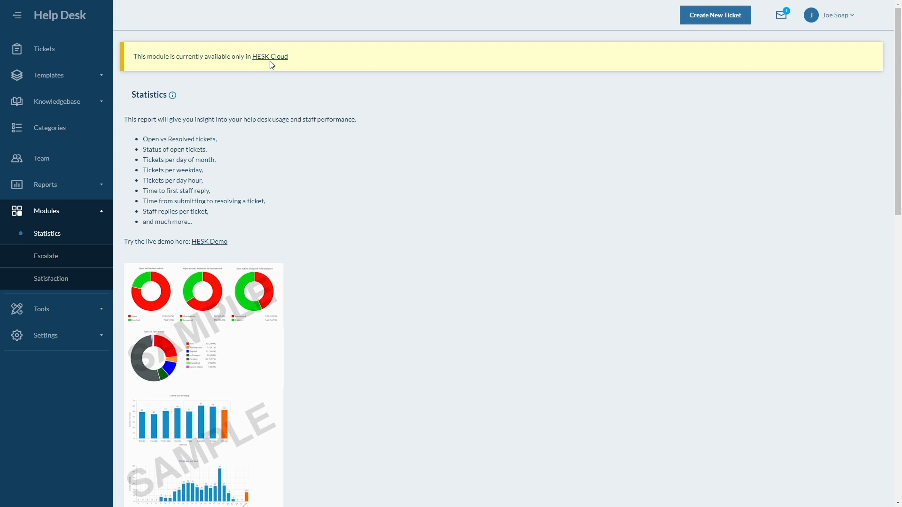
mouse_move(340, 79)
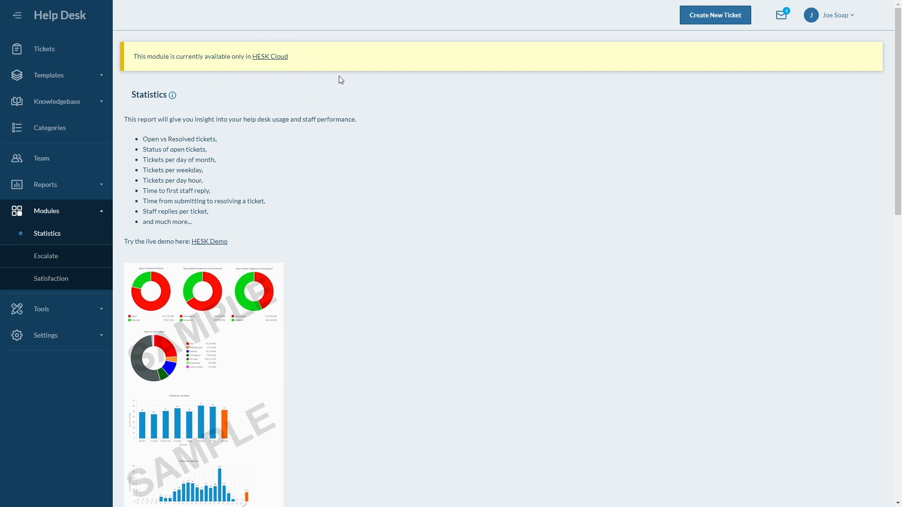
mouse_move(428, 251)
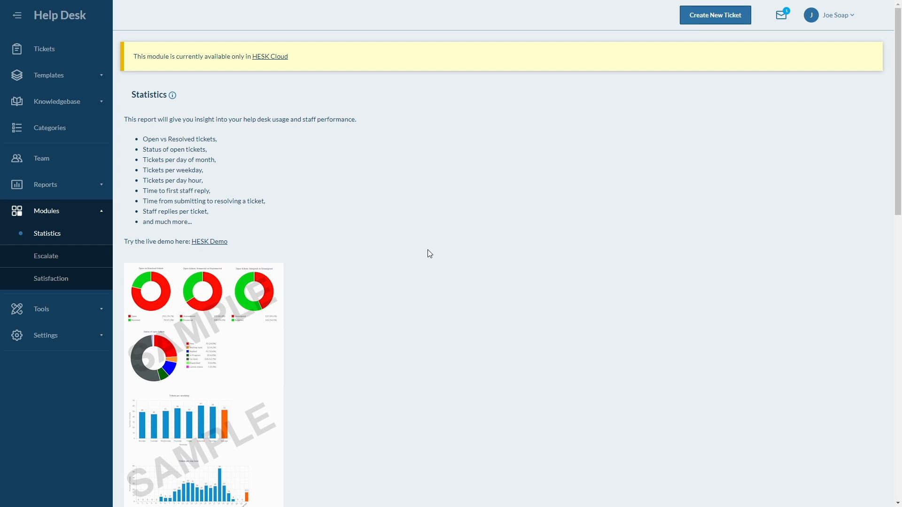
left_click(45, 256)
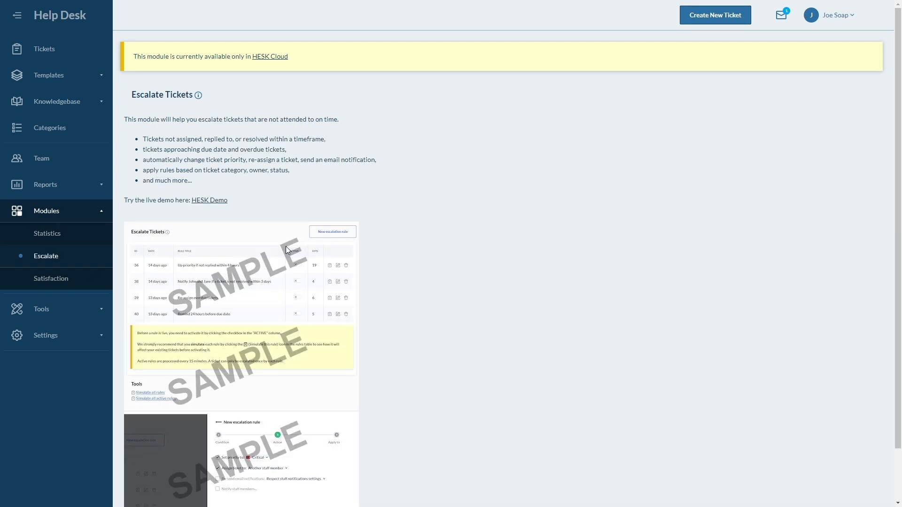
left_click(51, 278)
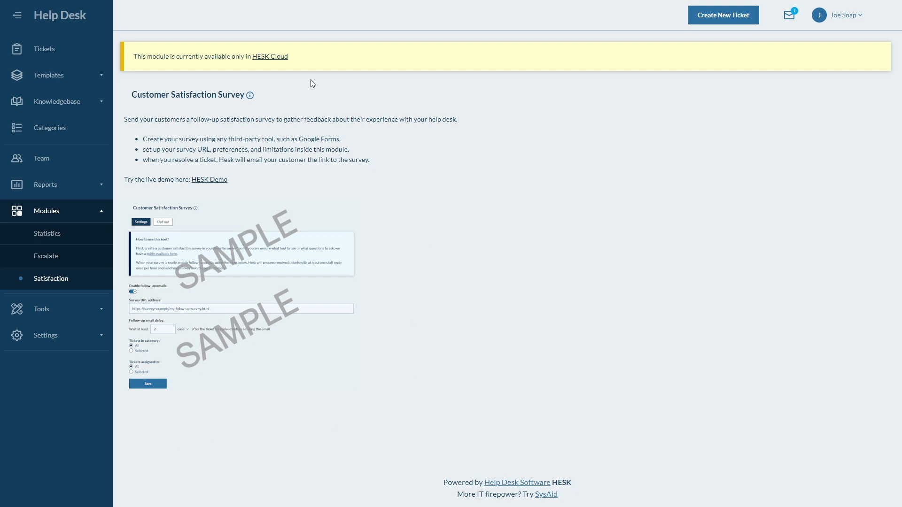
mouse_move(290, 64)
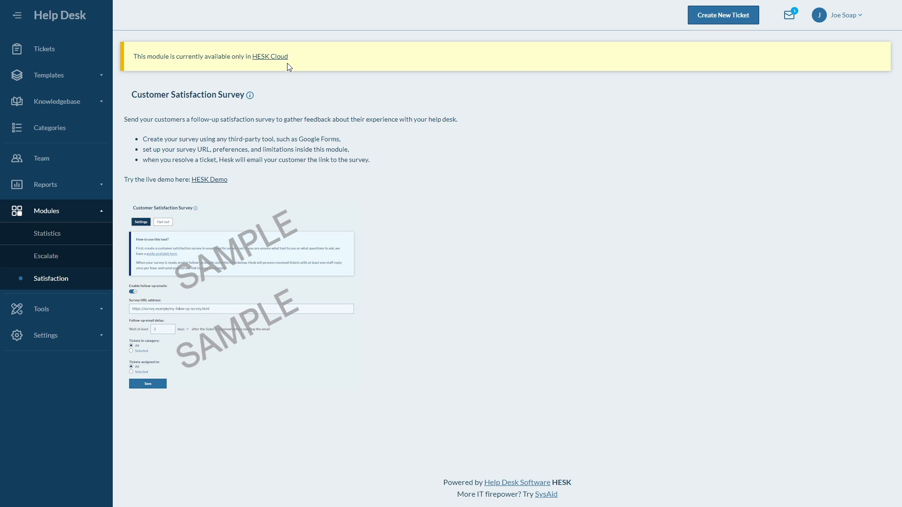
mouse_move(341, 161)
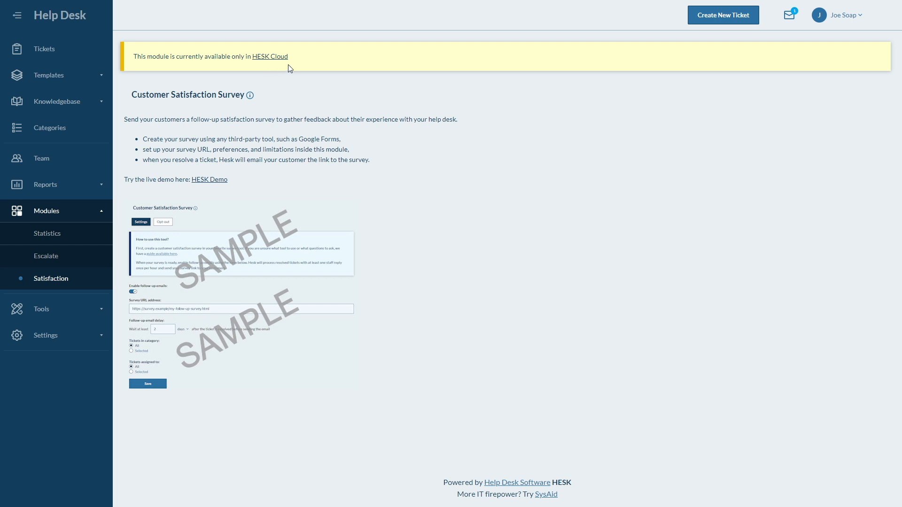
mouse_move(261, 76)
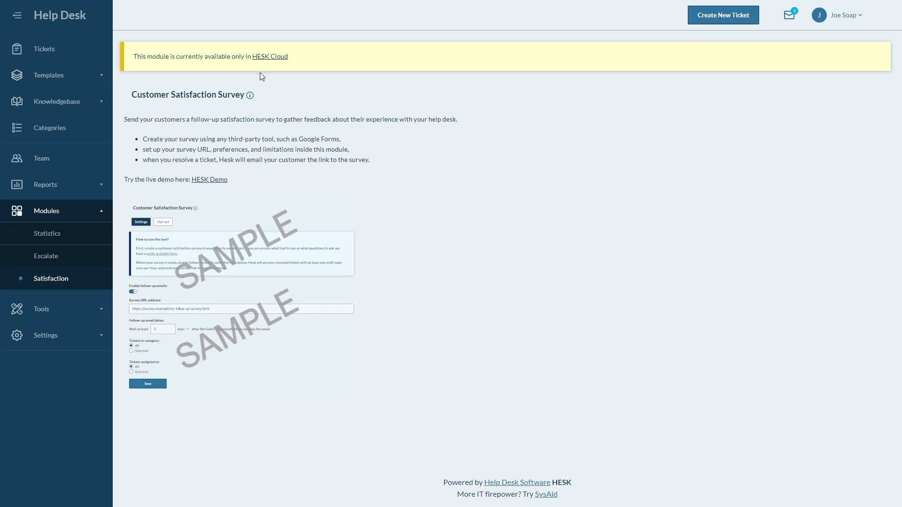
mouse_move(158, 455)
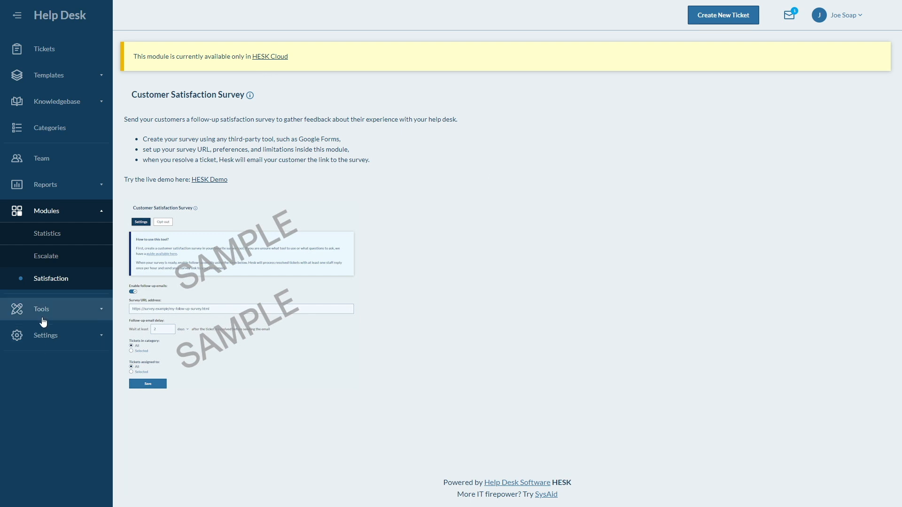
- Under Tools, check the empty Ban Emails, Ban IPs and Service Messages pages
left_click(42, 308)
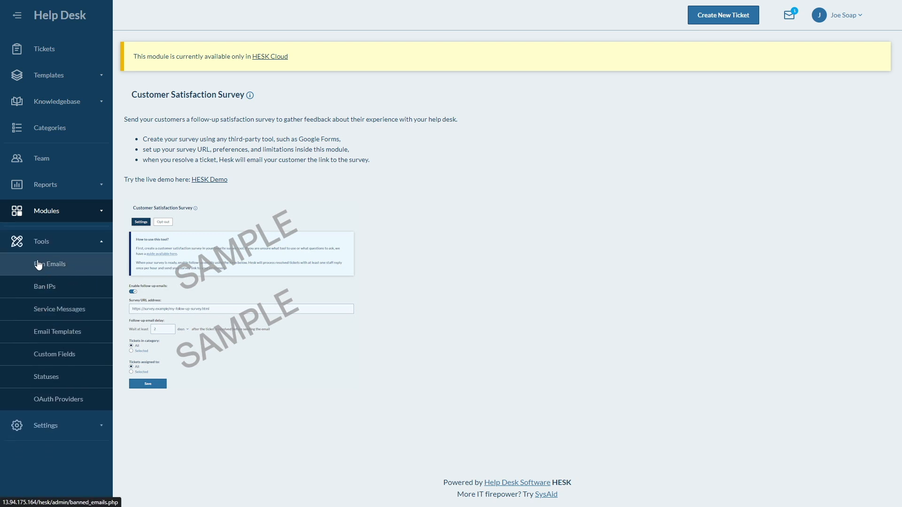
left_click(49, 263)
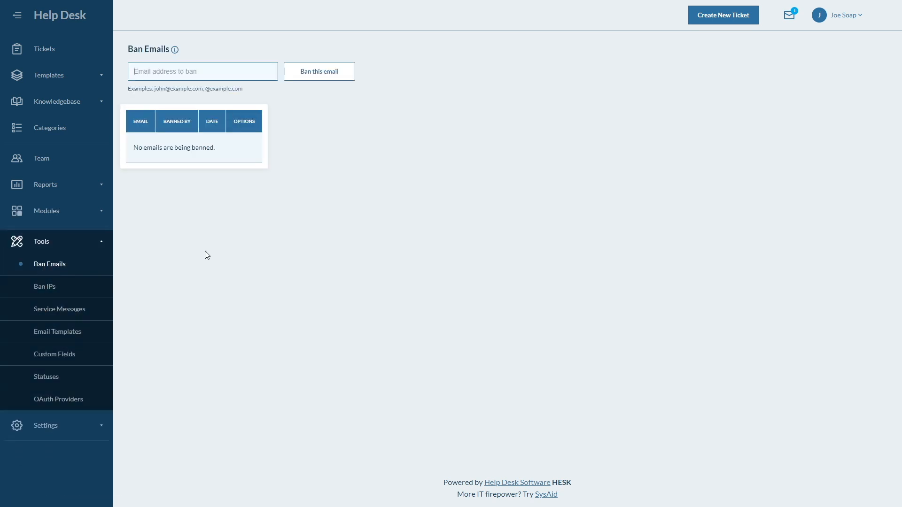
mouse_move(193, 248)
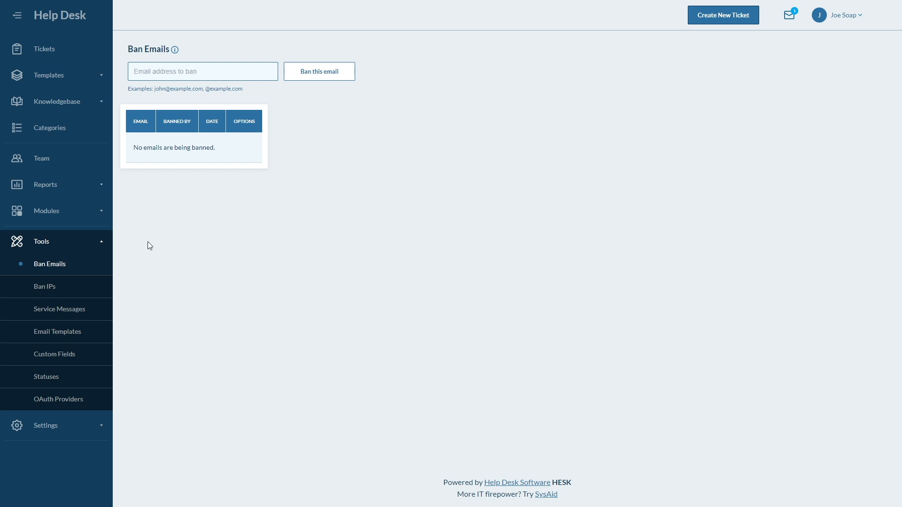
left_click(45, 285)
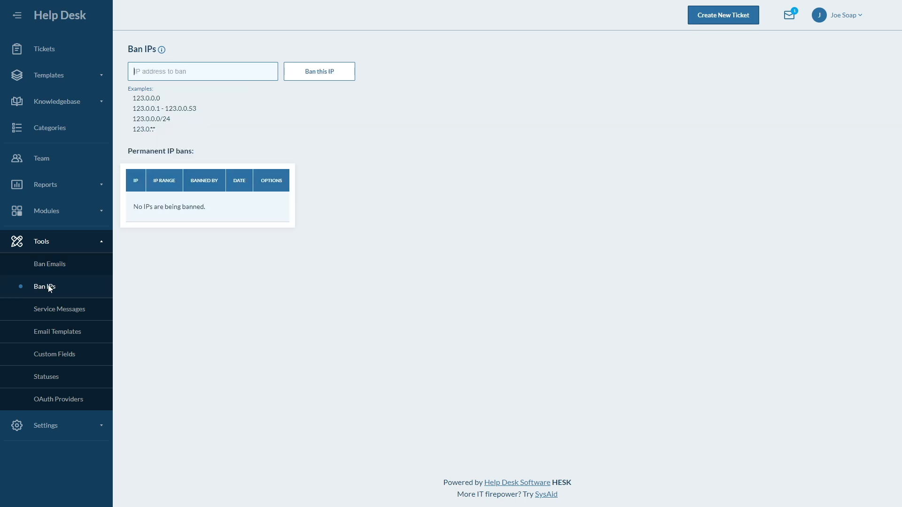
left_click(59, 309)
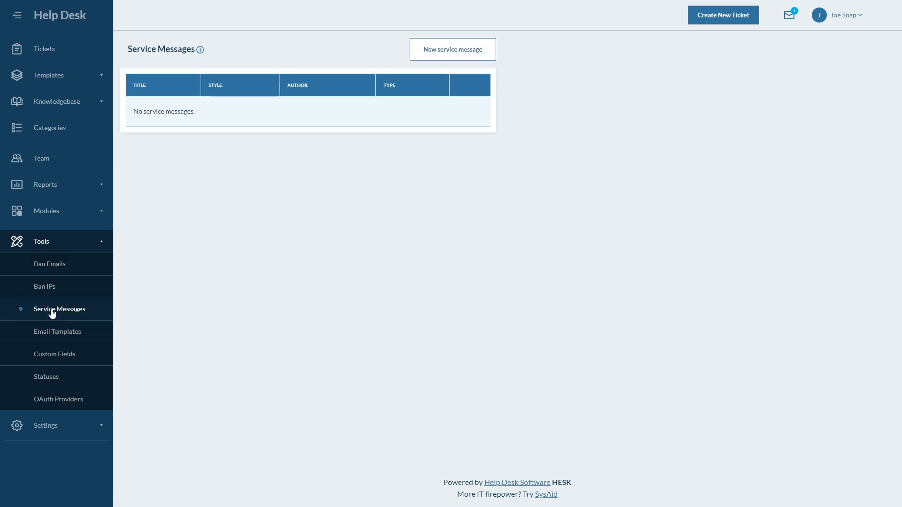
mouse_move(353, 261)
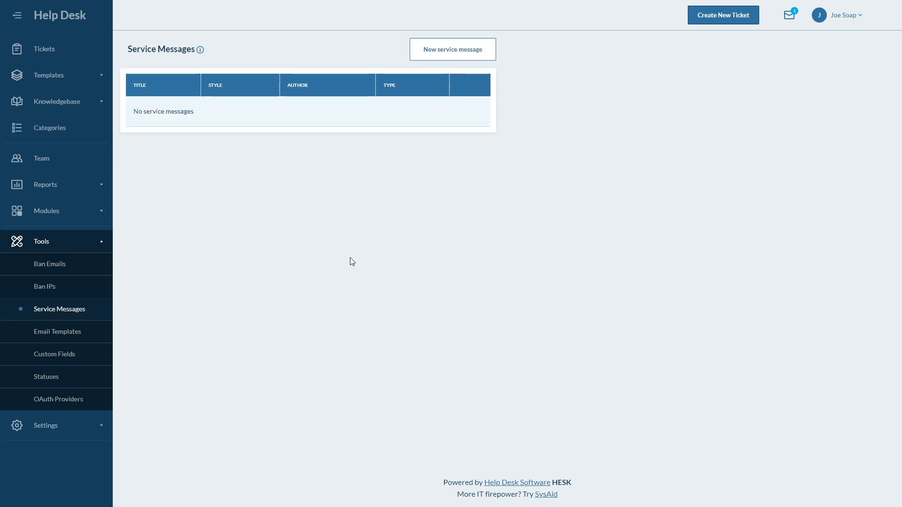
left_click(452, 49)
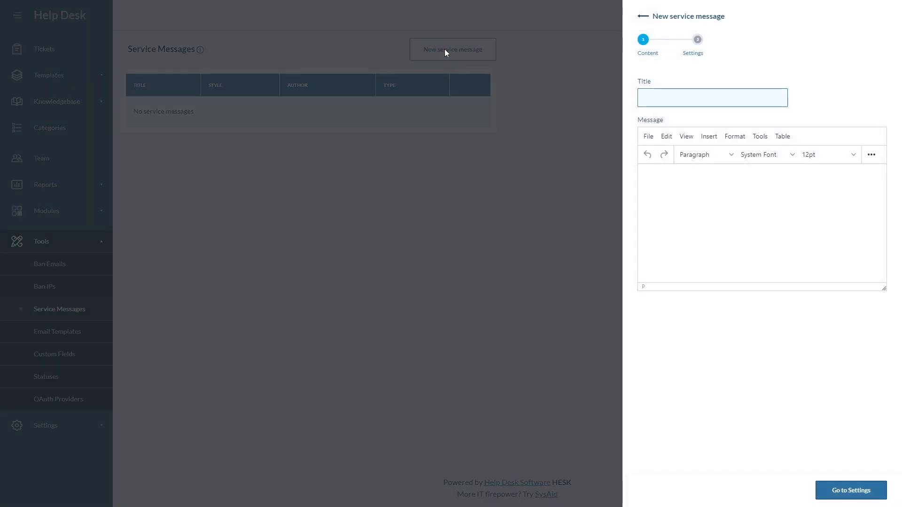
mouse_move(635, 217)
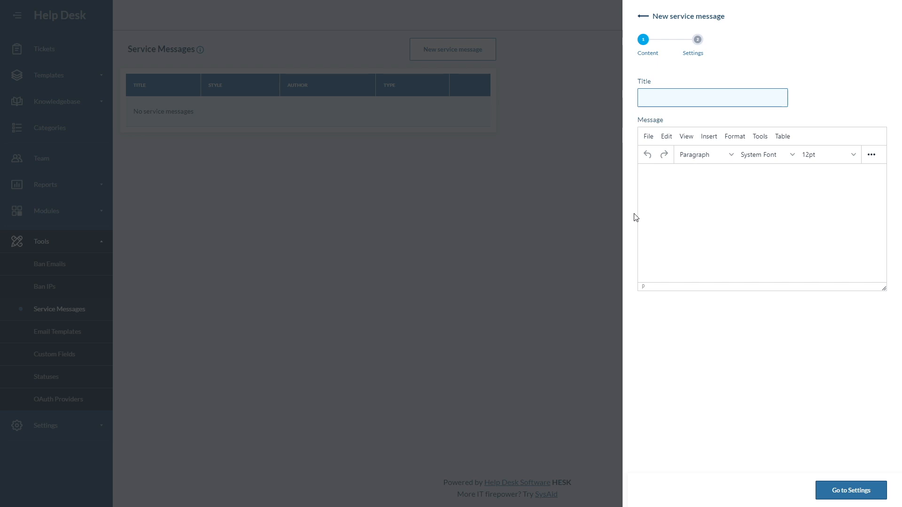
left_click(851, 490)
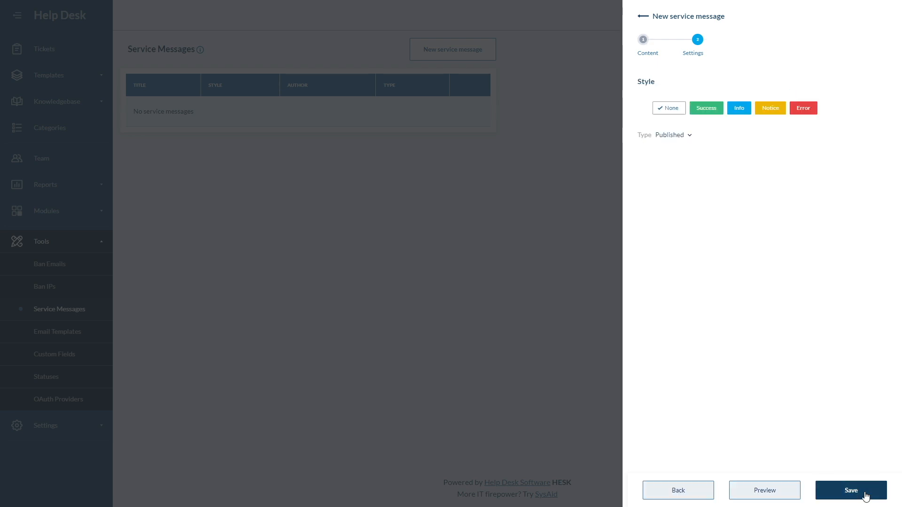
mouse_move(672, 142)
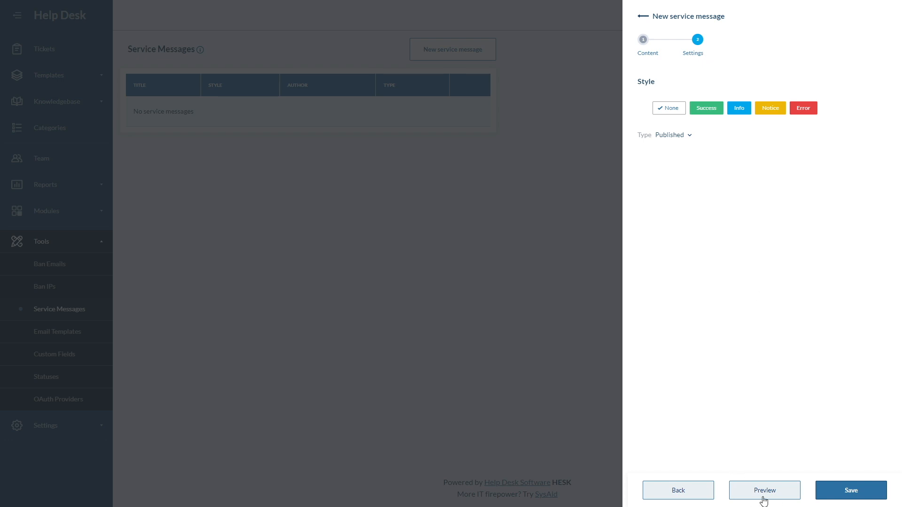
left_click(678, 490)
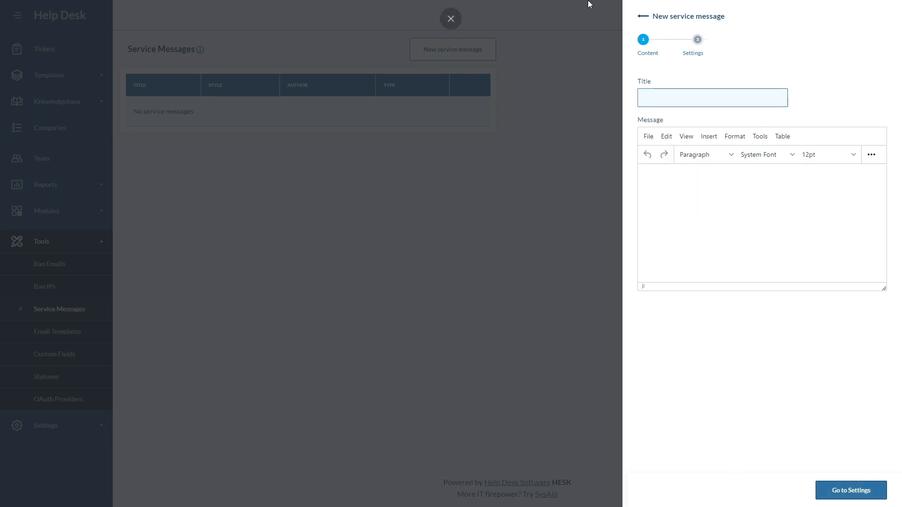
left_click(712, 97)
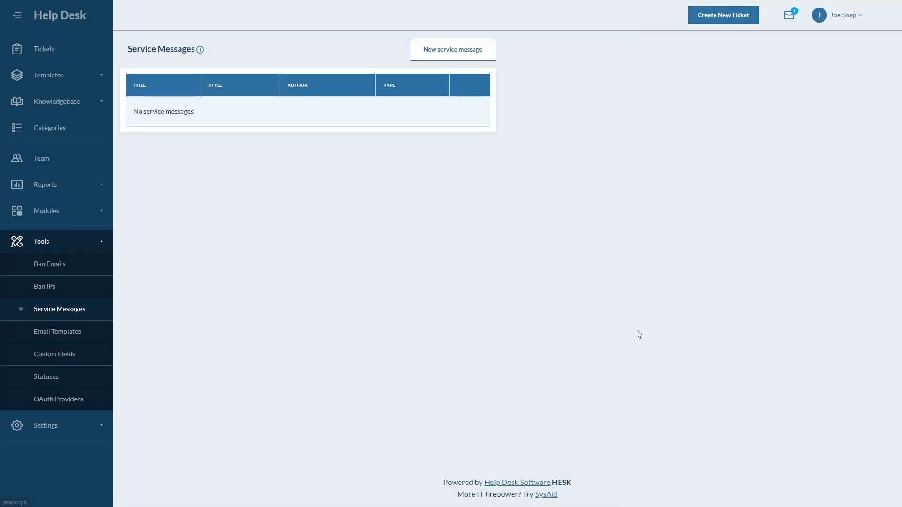
mouse_move(57, 333)
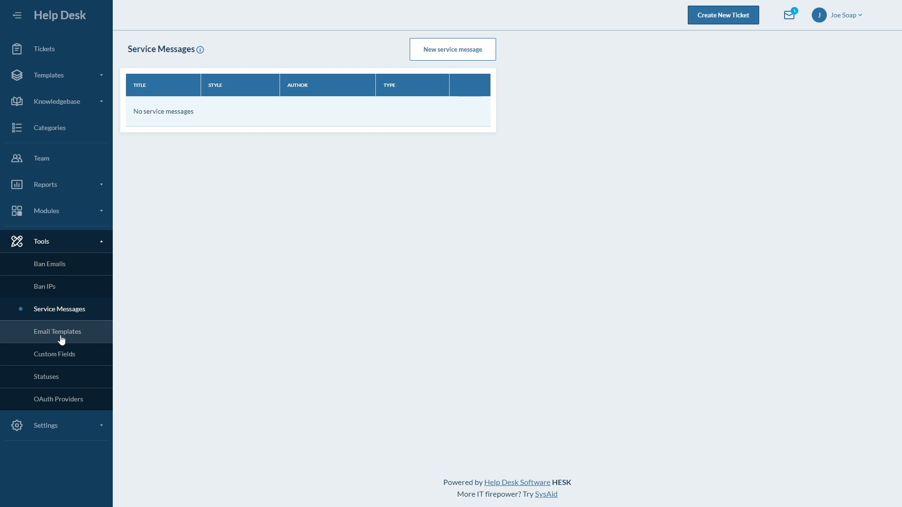
- View the Email Templates list of customer and staff notification templates
left_click(57, 330)
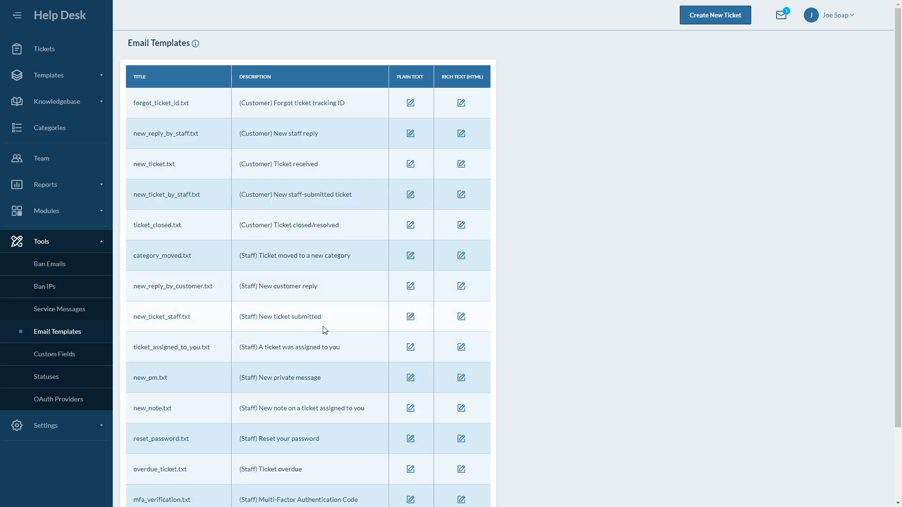
mouse_move(239, 269)
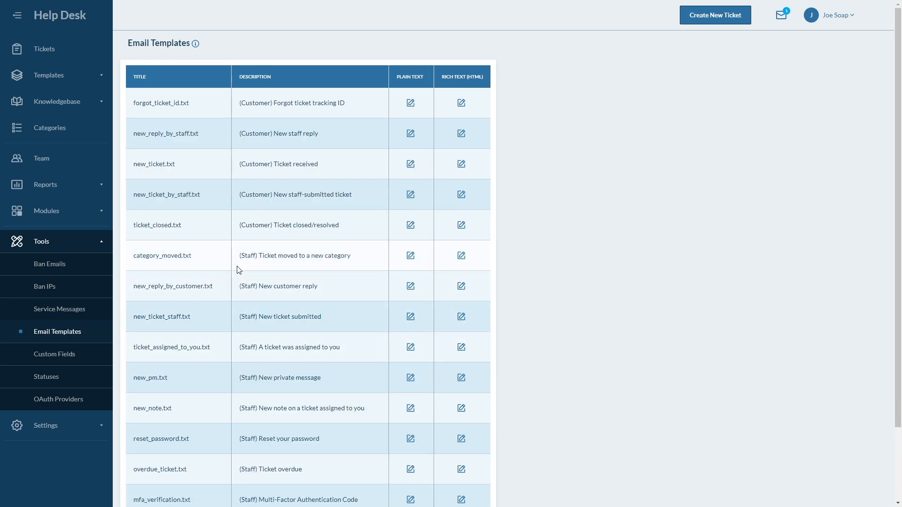
mouse_move(341, 330)
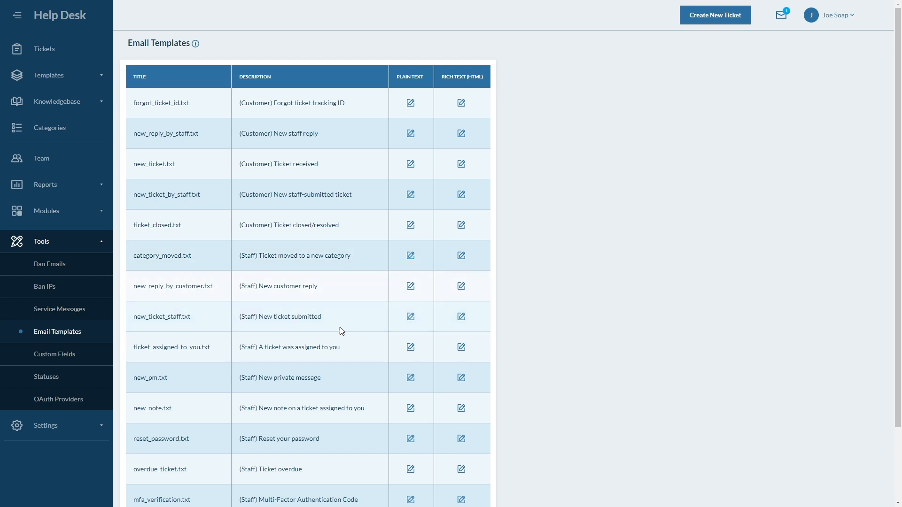
mouse_move(396, 265)
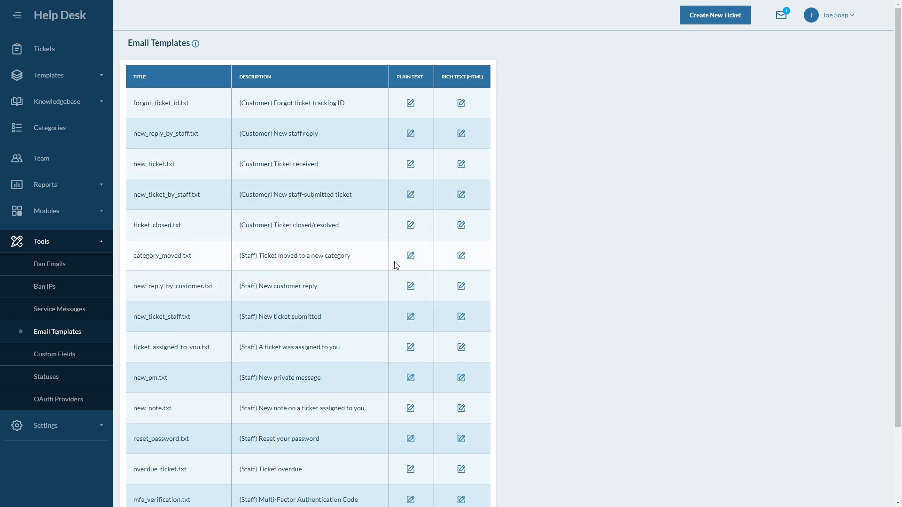
mouse_move(395, 150)
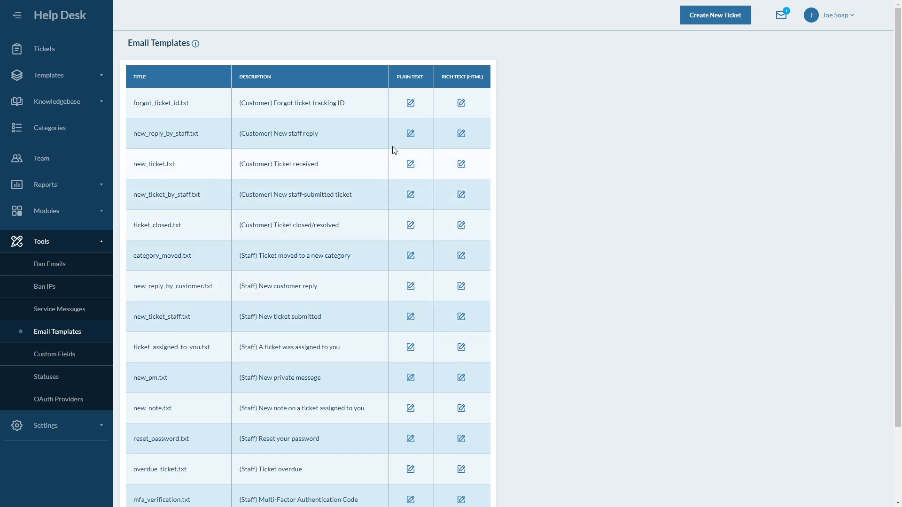
mouse_move(260, 126)
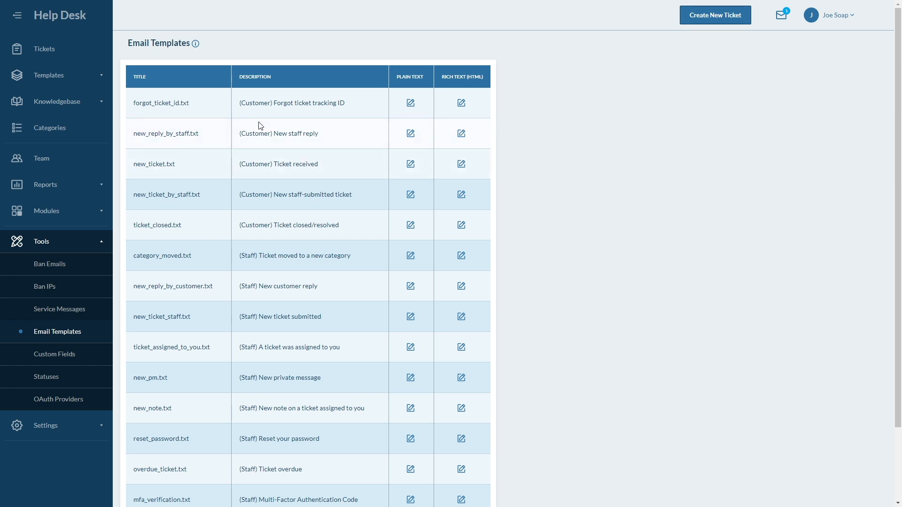
mouse_move(171, 104)
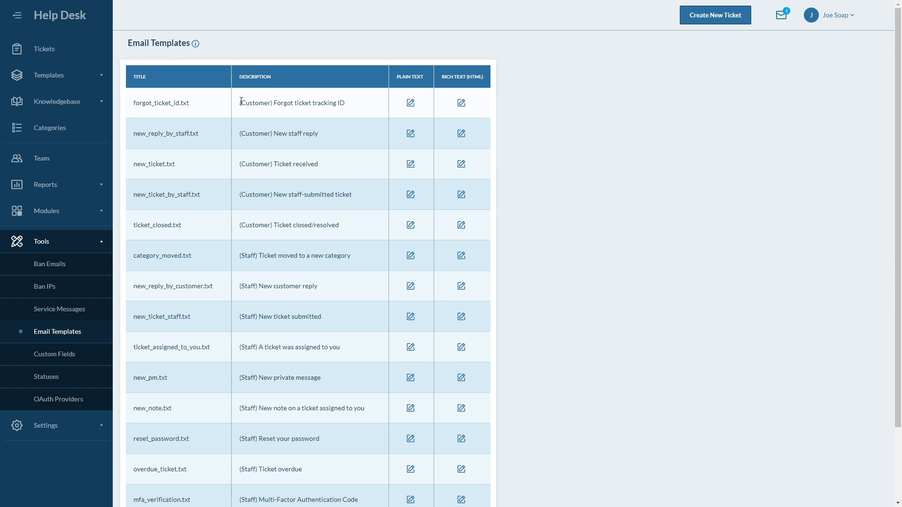
mouse_move(250, 255)
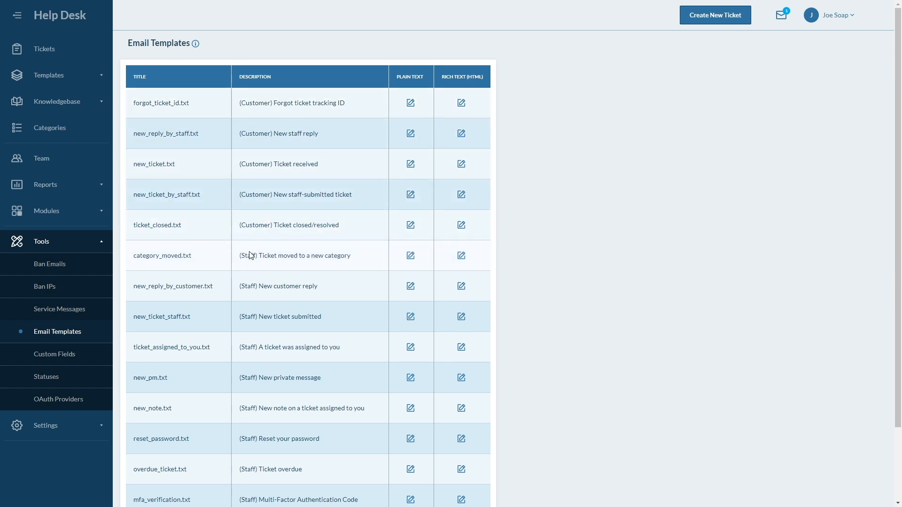
mouse_move(257, 256)
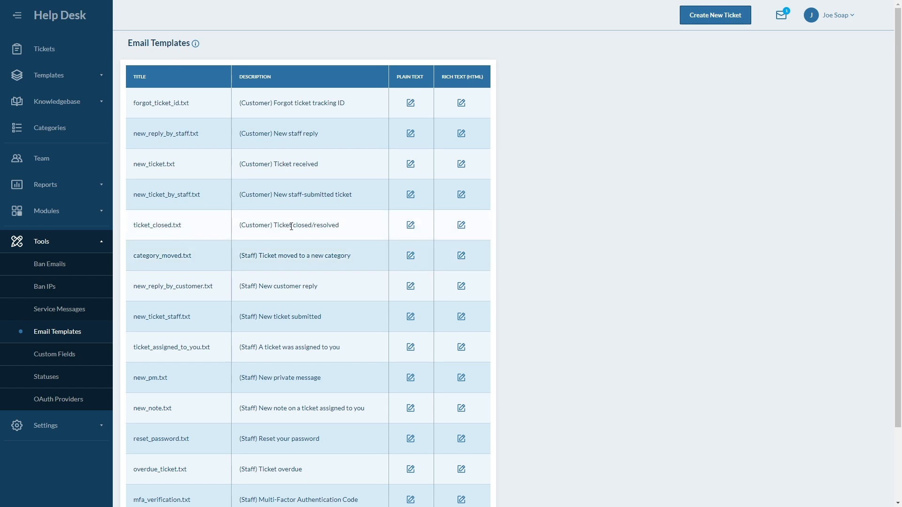
mouse_move(298, 175)
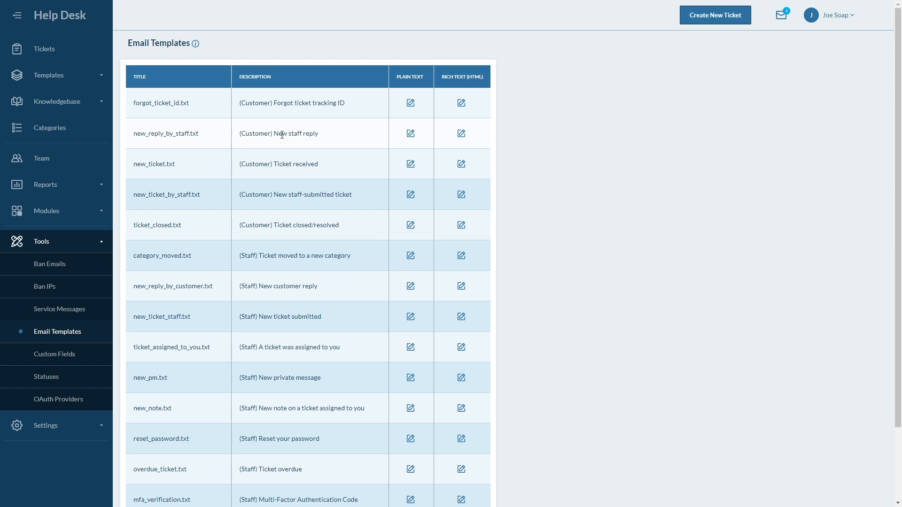
mouse_move(256, 133)
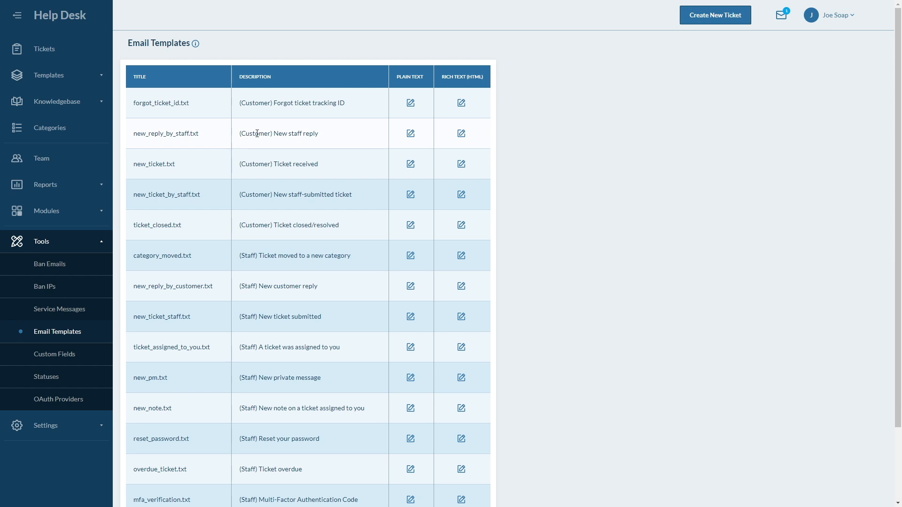
mouse_move(280, 152)
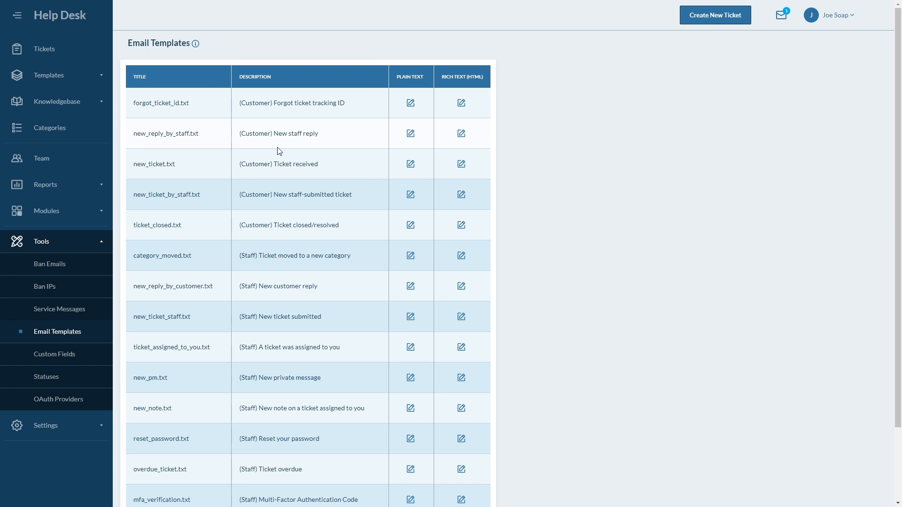
mouse_move(316, 141)
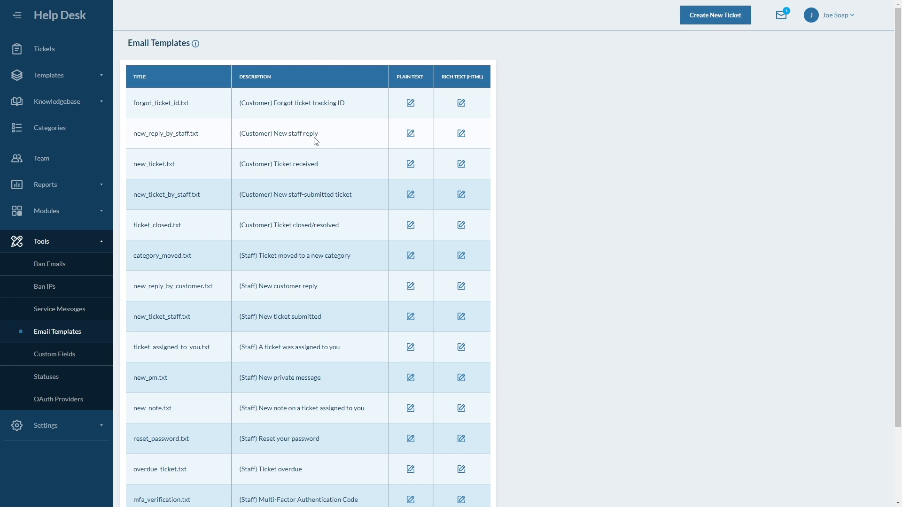
- Edit the plain-text new_reply_by_staff.txt template and mark its %%TRACK_URL%% tag
left_click(410, 133)
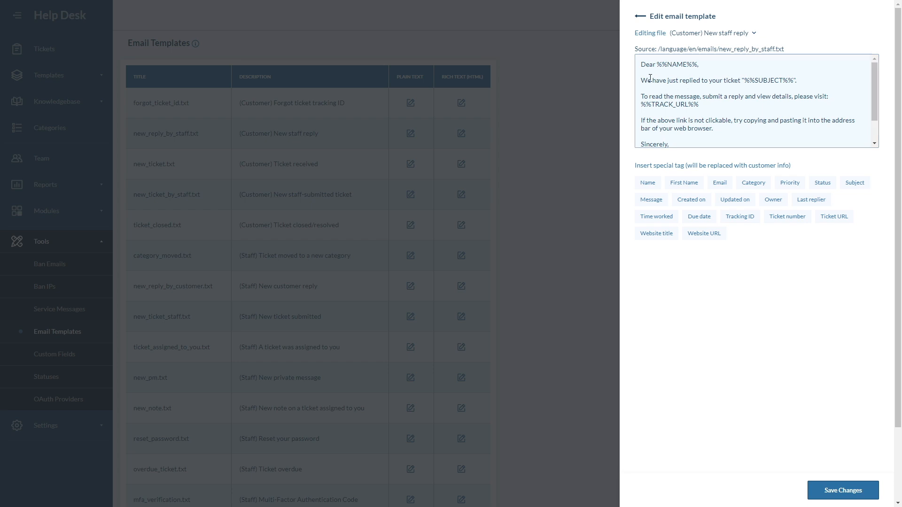
left_click_drag(640, 80, 708, 80)
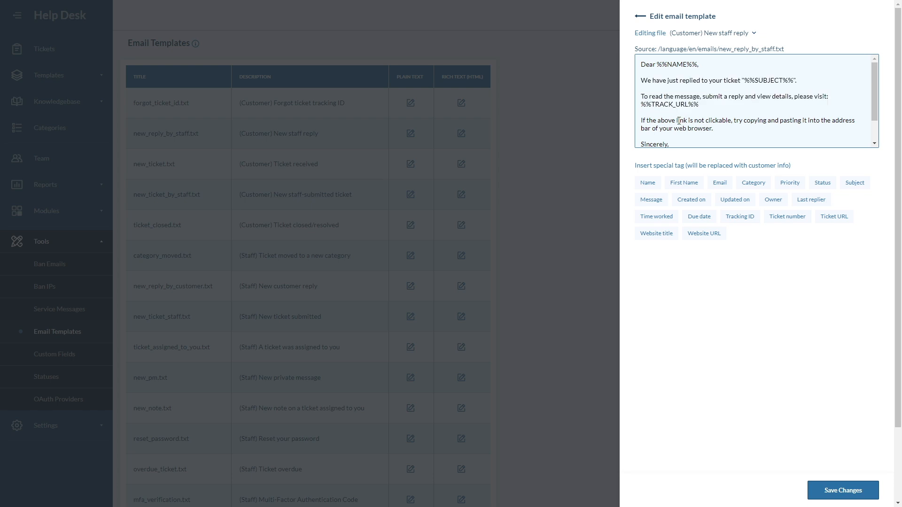
scroll("down", 3)
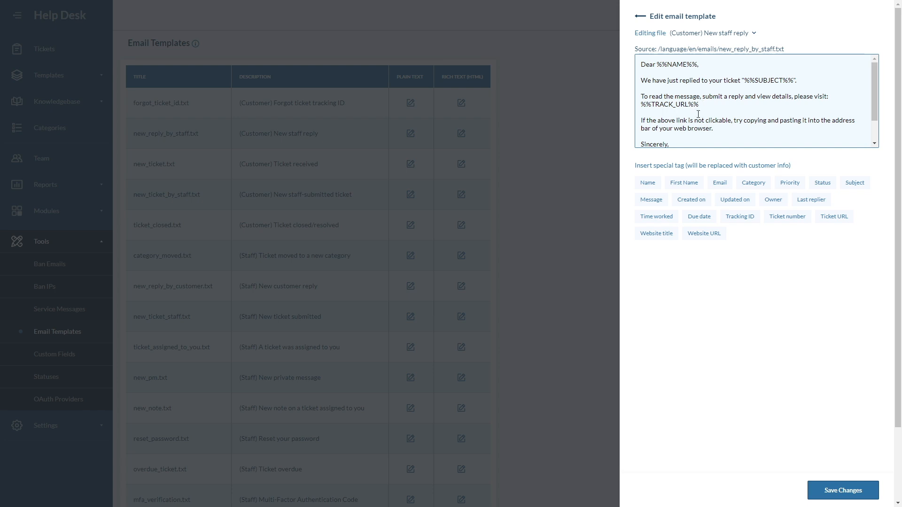
mouse_move(668, 102)
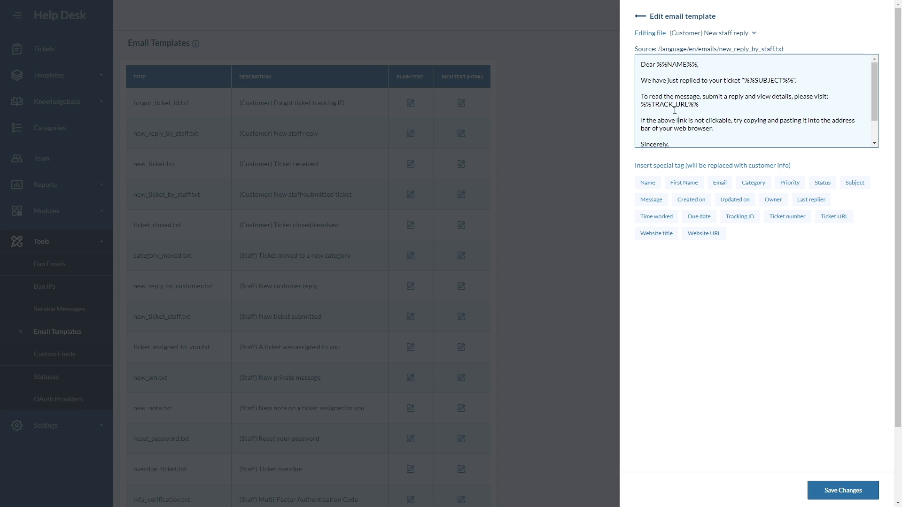
double_click(667, 105)
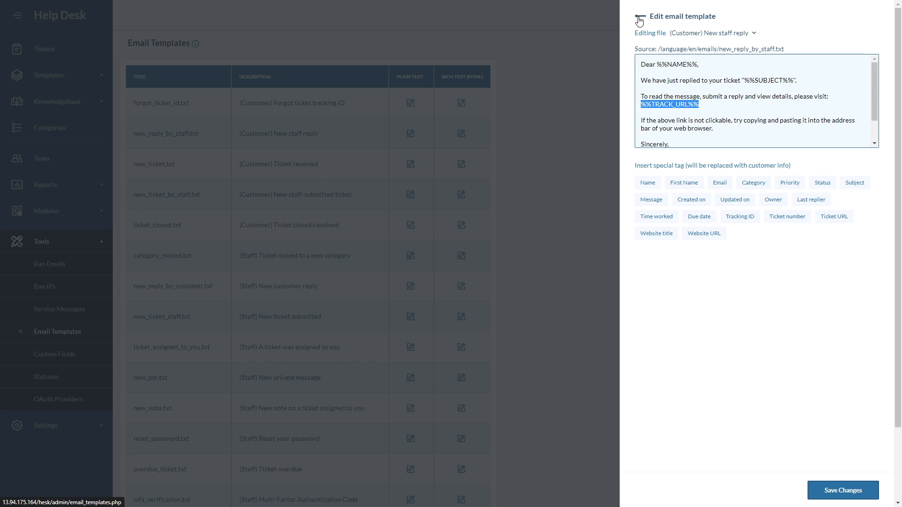
- Close the template editor unsaved and look back through the Email Templates list
left_click(639, 18)
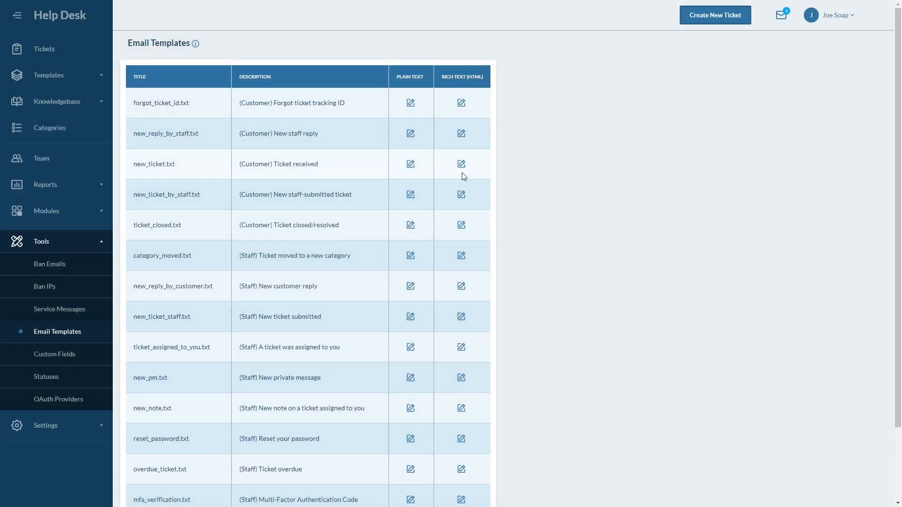
mouse_move(411, 135)
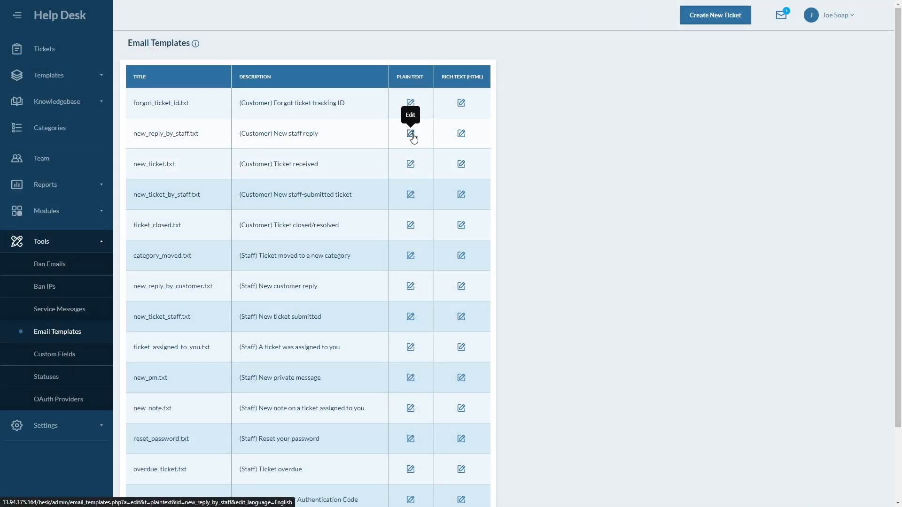
left_click(409, 135)
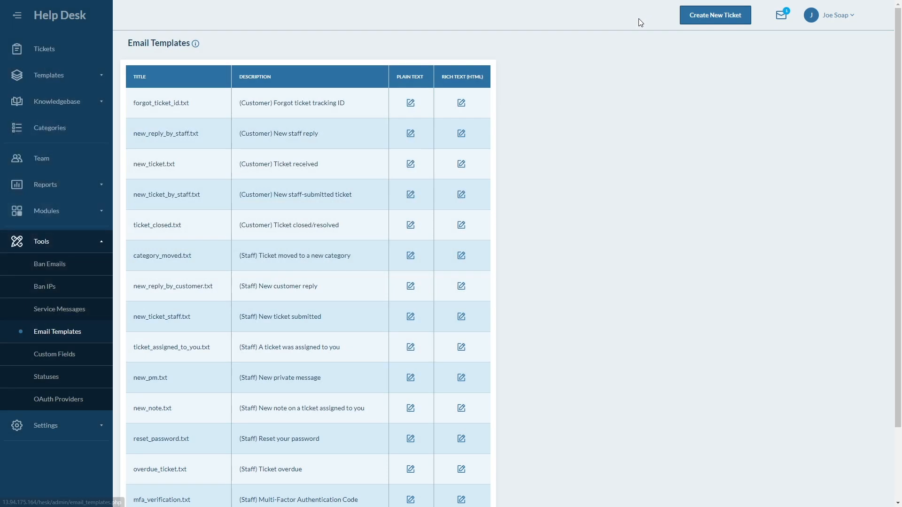
scroll("down", 3)
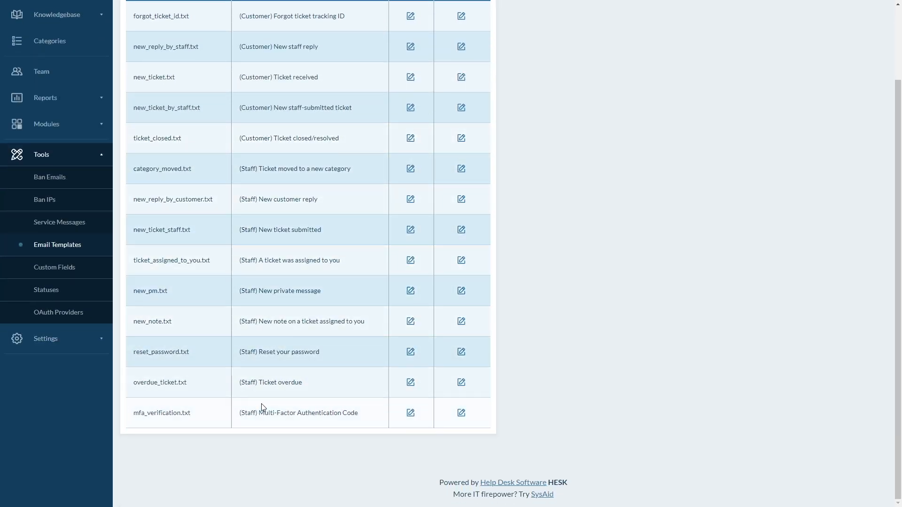
mouse_move(334, 273)
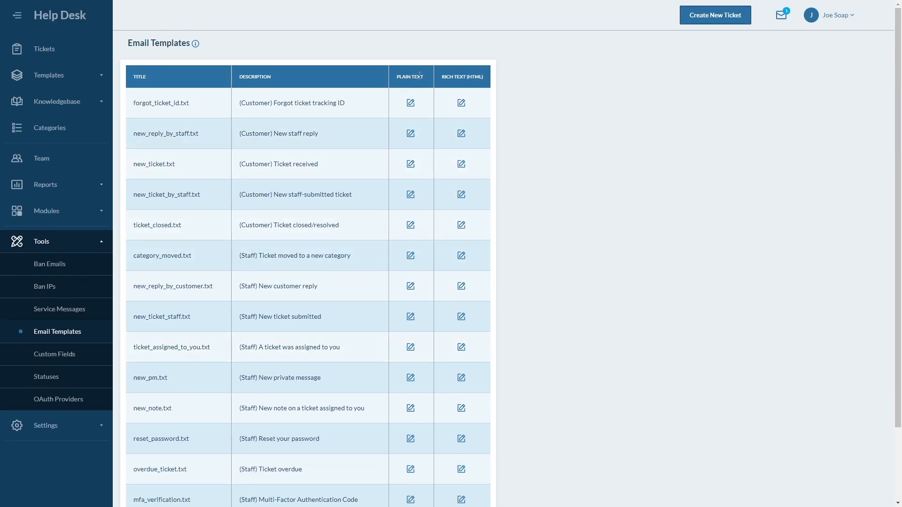
mouse_move(494, 141)
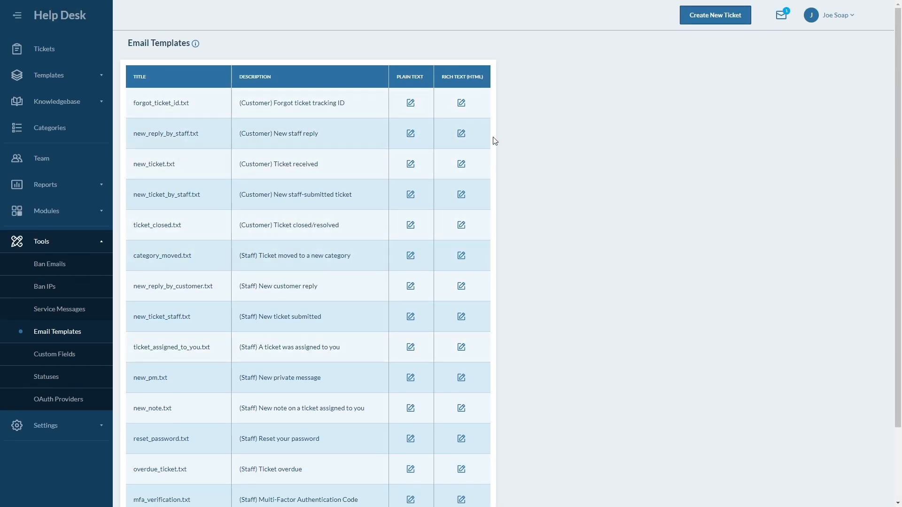
left_click(460, 134)
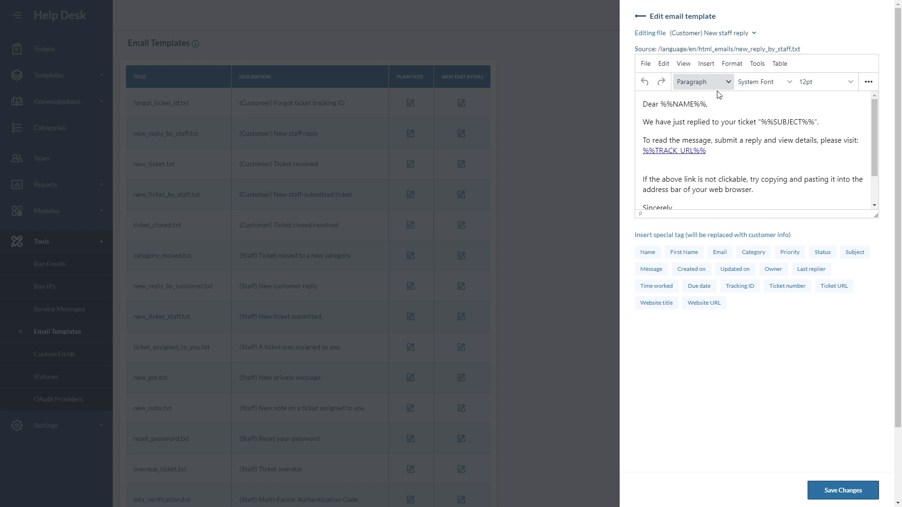
mouse_move(787, 308)
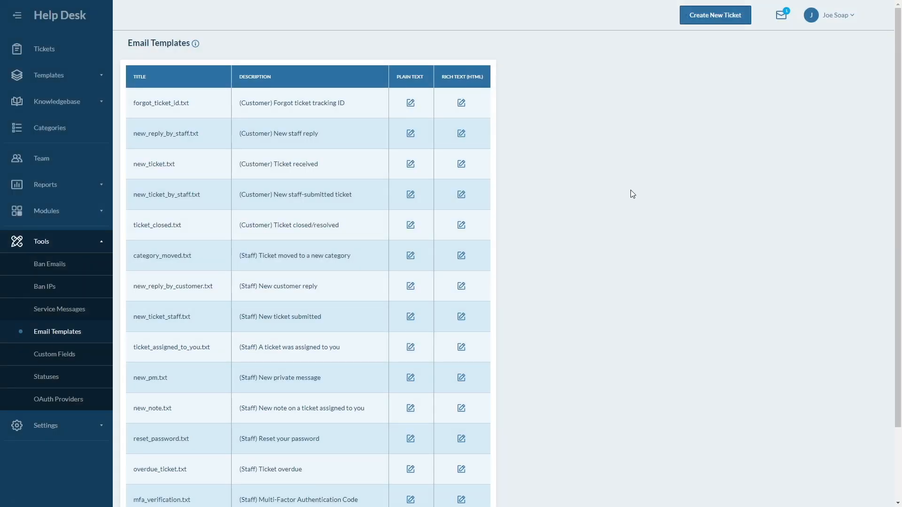
mouse_move(51, 363)
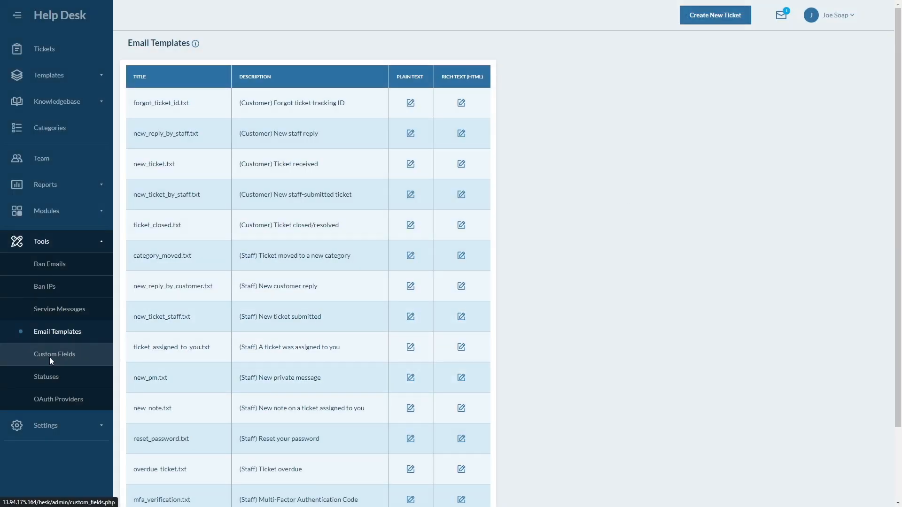
- Go to Tools > Custom Fields and bring up a blank New custom field form
left_click(54, 354)
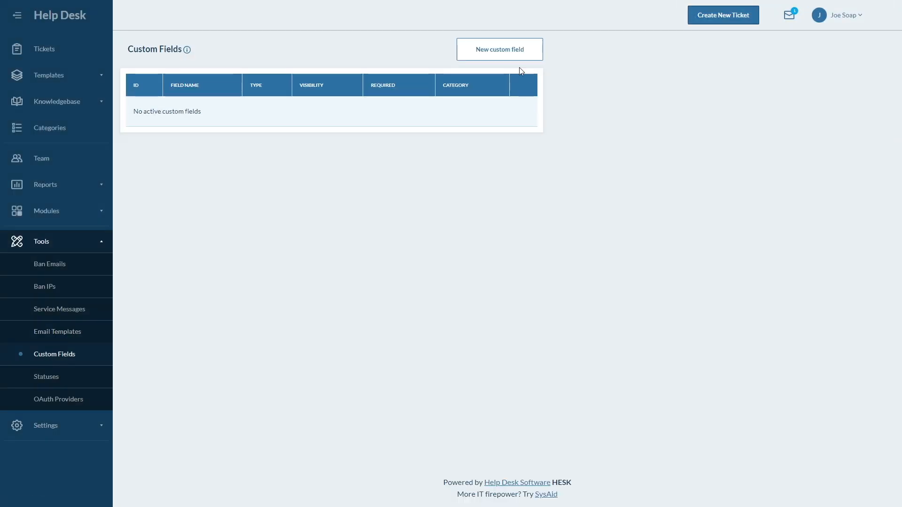
left_click(500, 48)
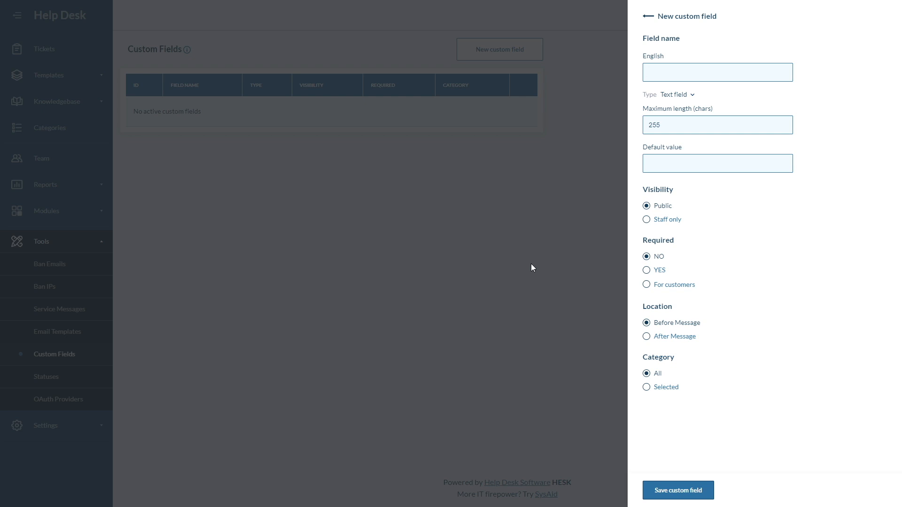
mouse_move(832, 371)
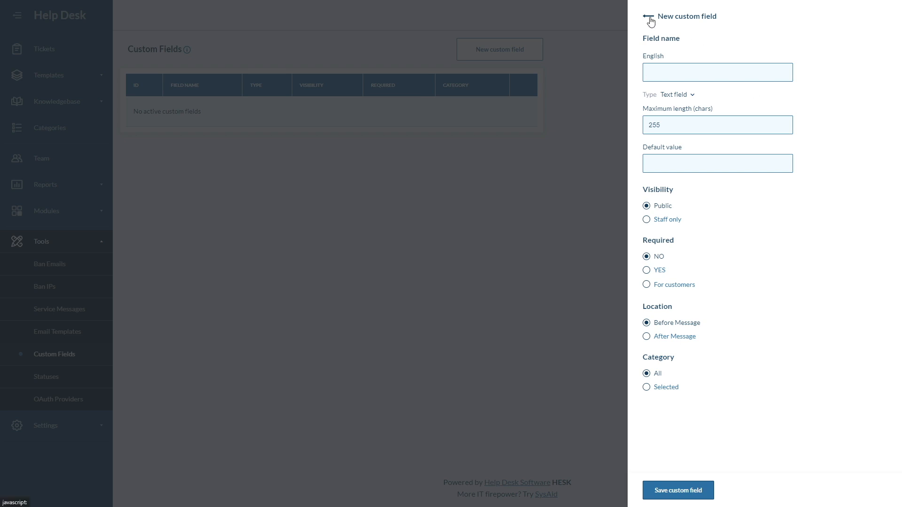
left_click(648, 17)
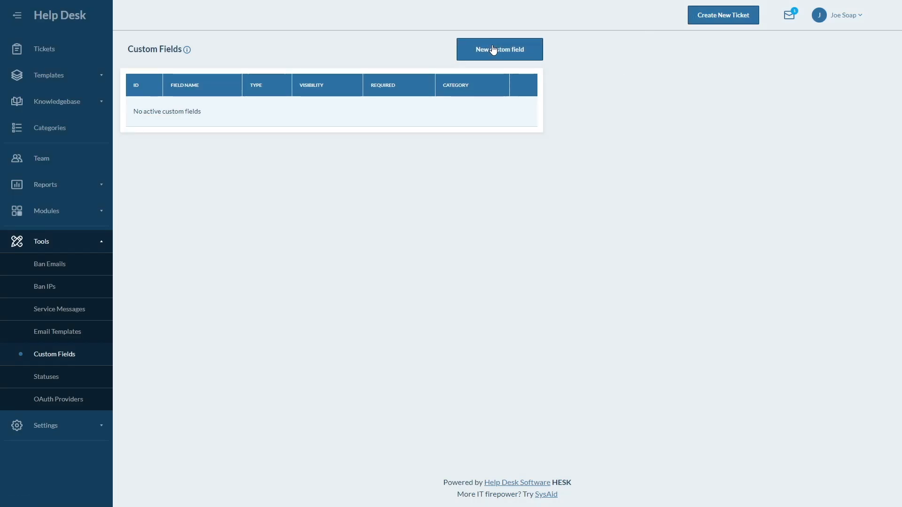
left_click(500, 49)
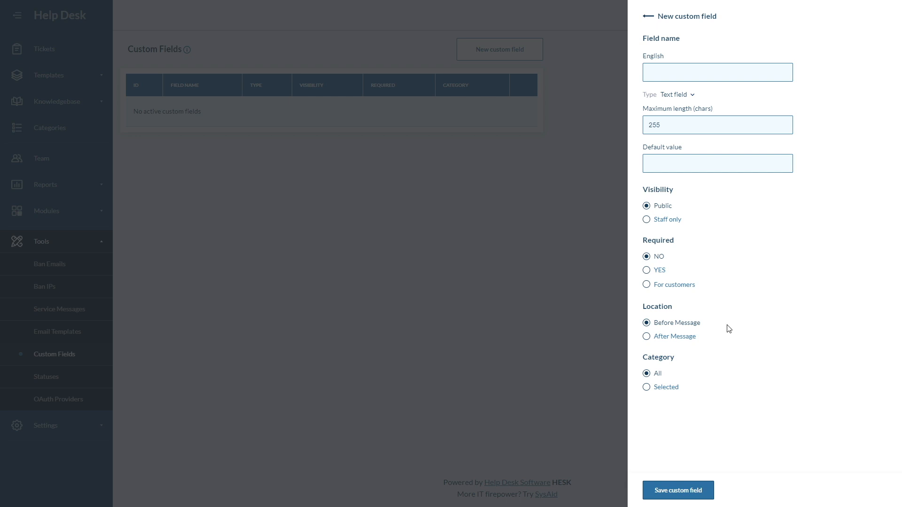
mouse_move(675, 454)
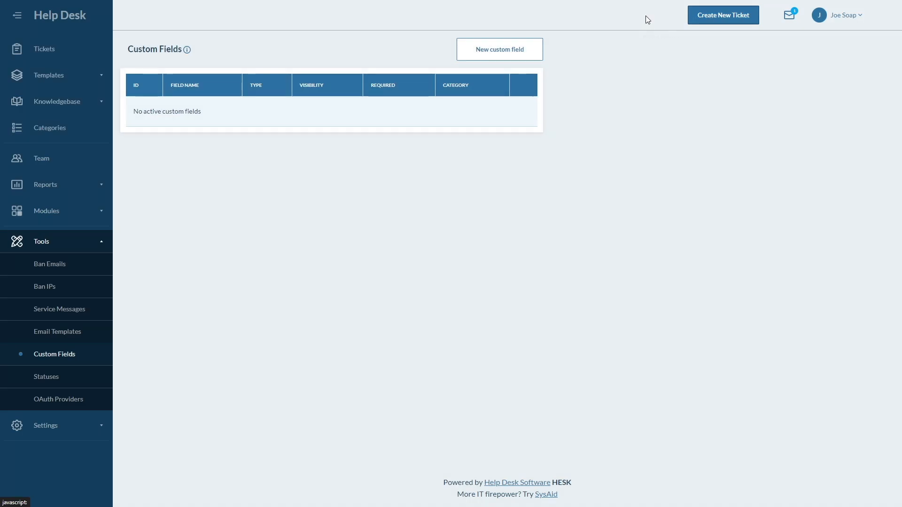
- Go to Tools > Statuses showing the six built-in ticket statuses
left_click(46, 377)
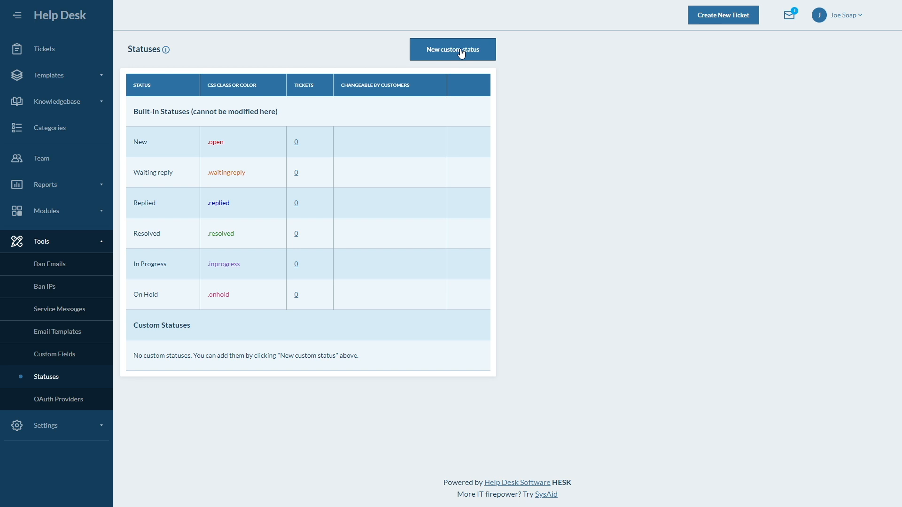
mouse_move(159, 142)
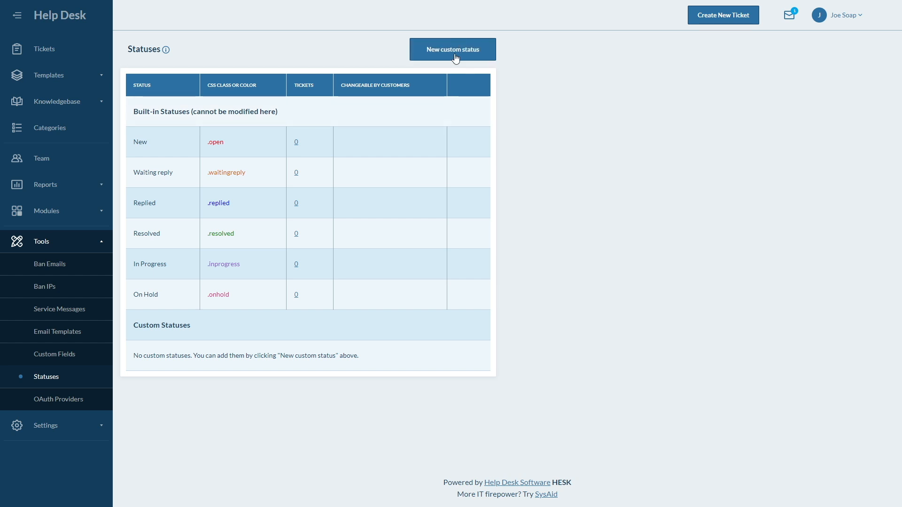
mouse_move(47, 407)
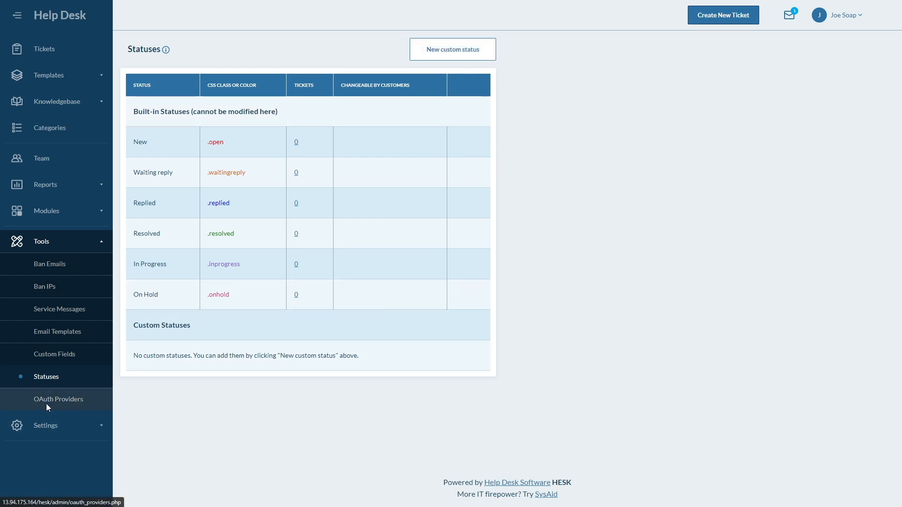
- Go to Tools > OAuth Providers and cancel out of the New Provider form
left_click(58, 399)
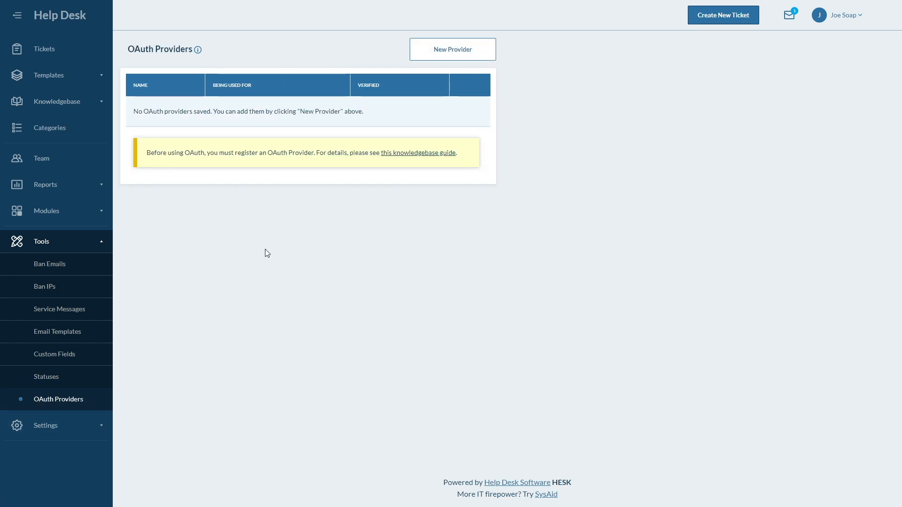
left_click(453, 49)
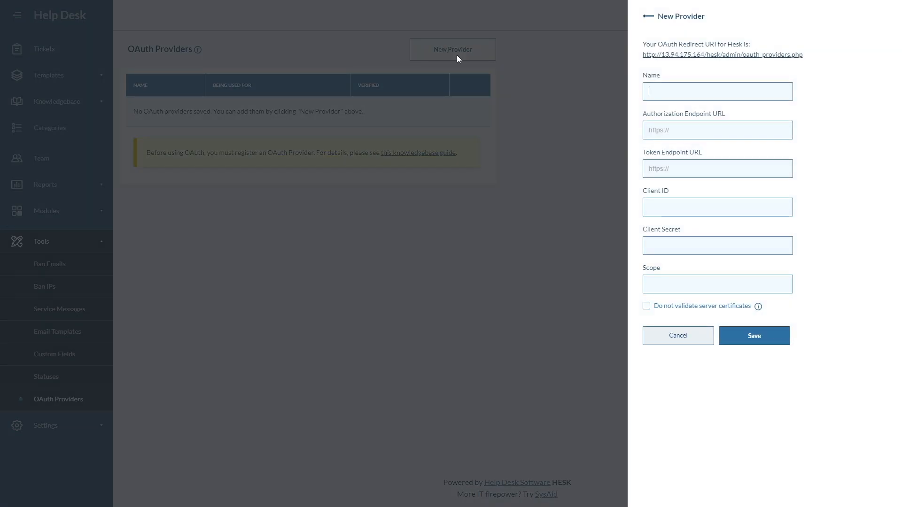
mouse_move(571, 194)
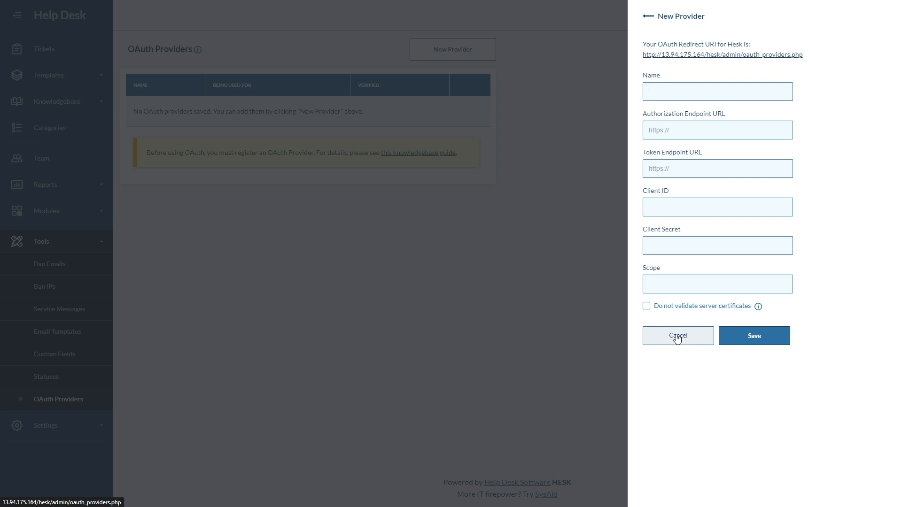
left_click(678, 335)
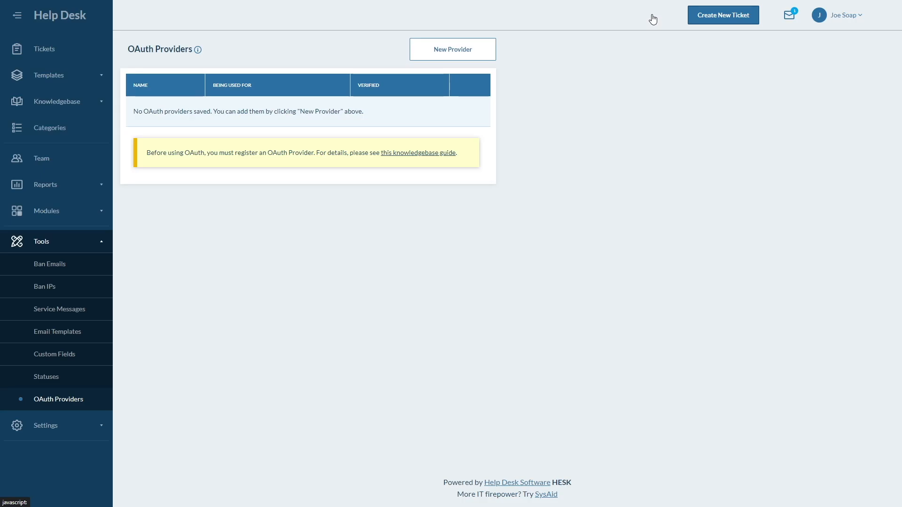
mouse_move(48, 436)
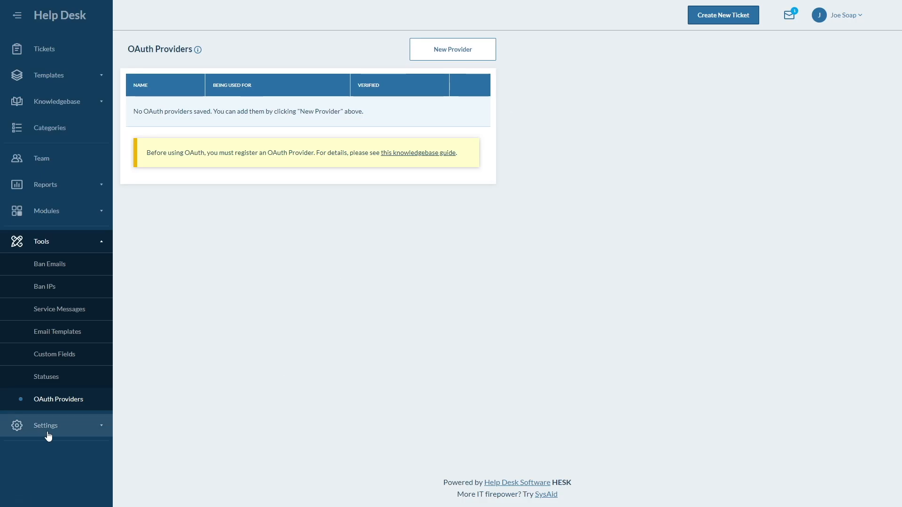
- Review the General settings and keep HESK as the site theme
left_click(45, 425)
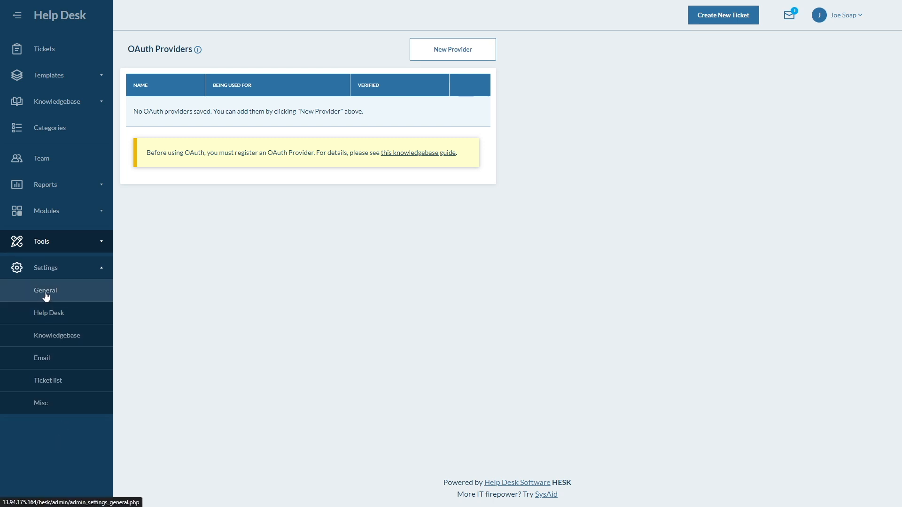
left_click(45, 290)
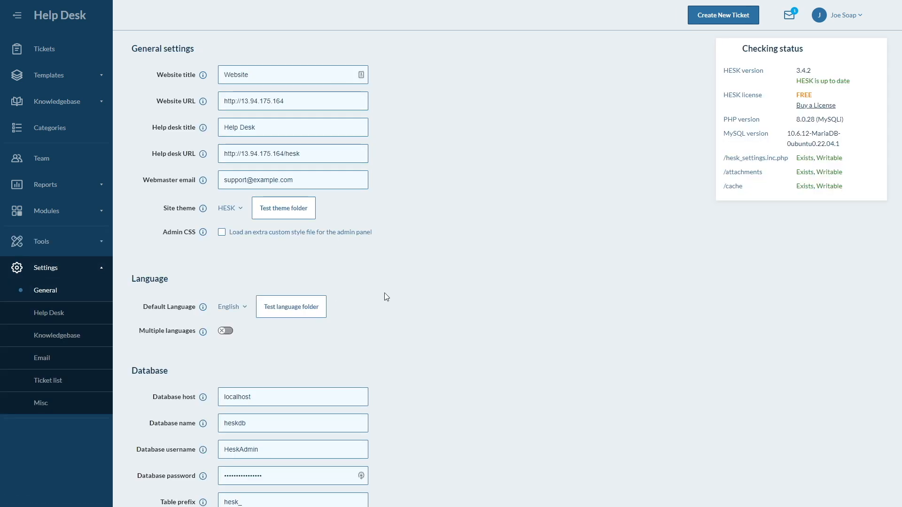
scroll("down", 3)
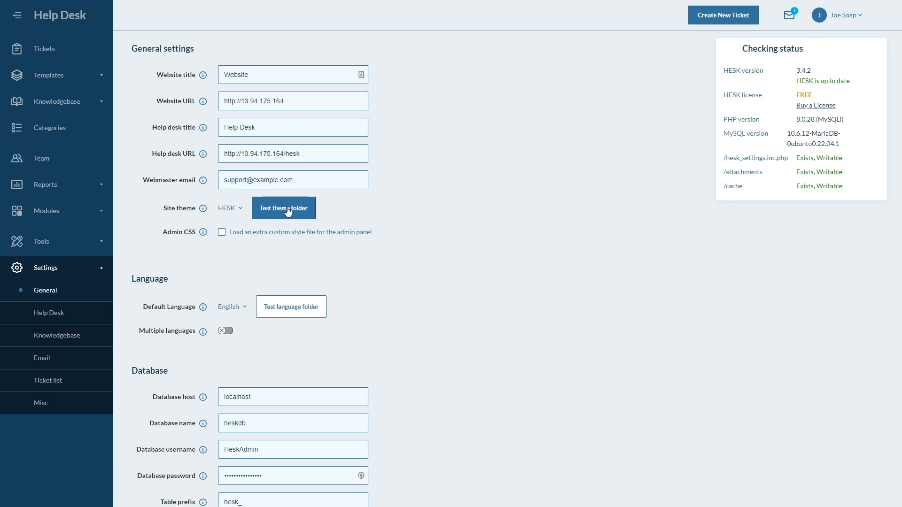
left_click(229, 208)
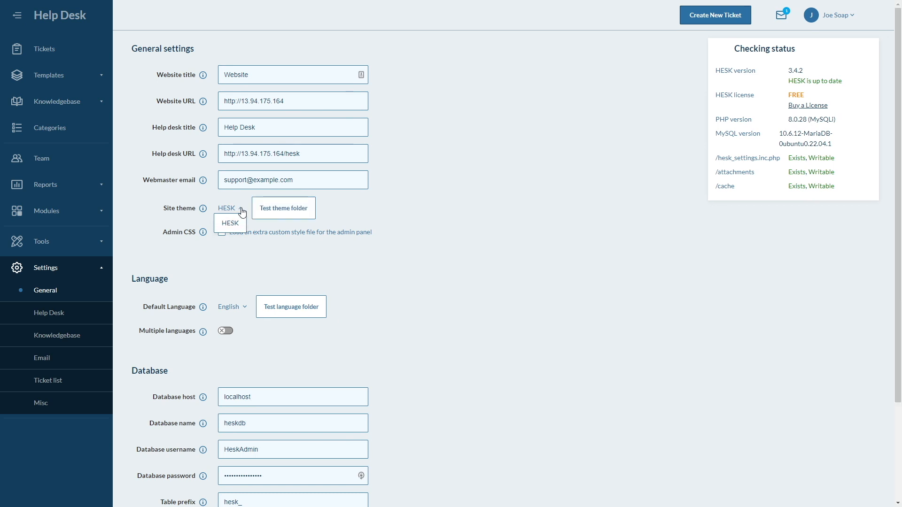
left_click(282, 208)
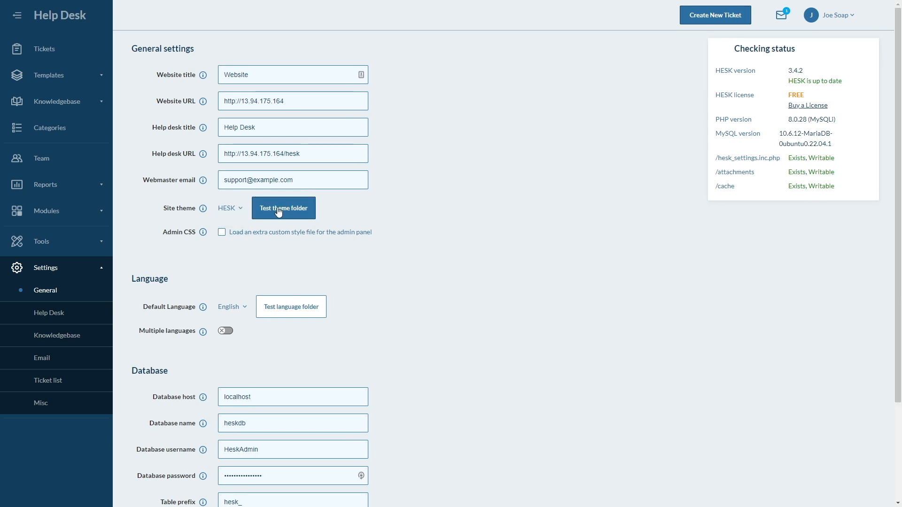
left_click(282, 208)
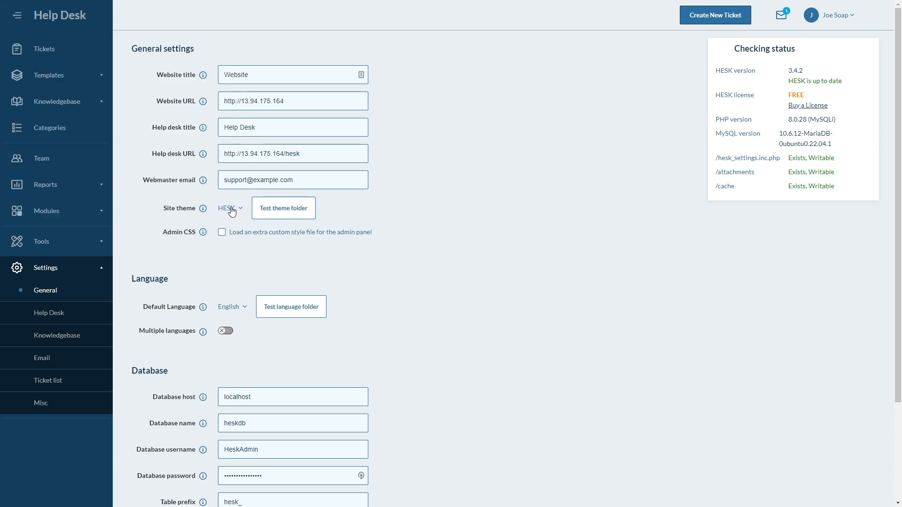
mouse_move(359, 125)
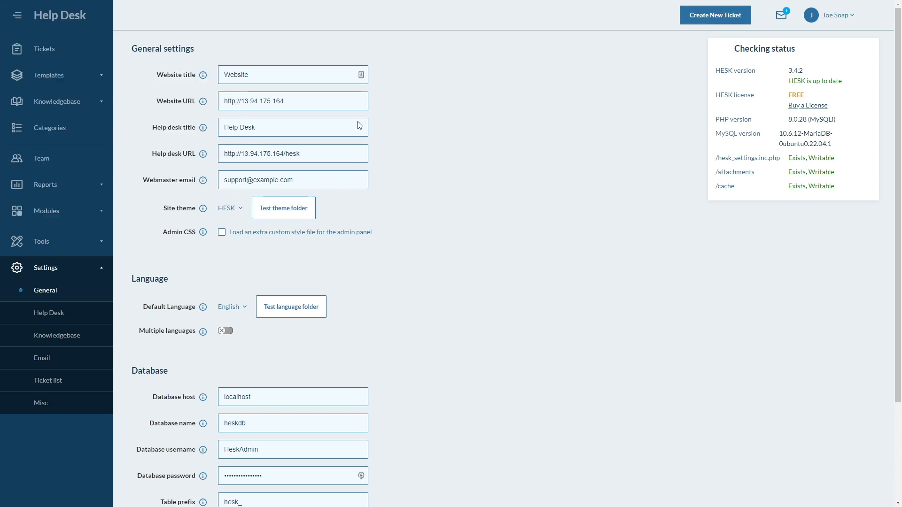
mouse_move(487, 179)
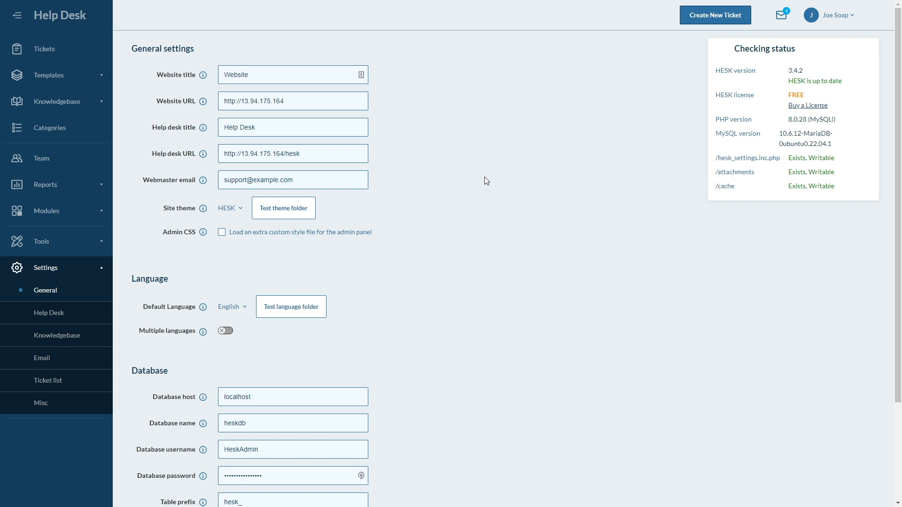
mouse_move(230, 272)
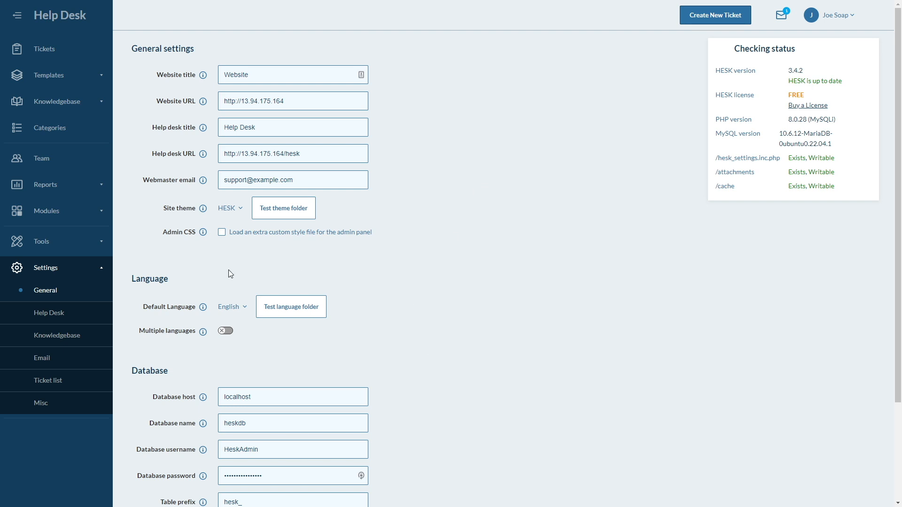
mouse_move(535, 264)
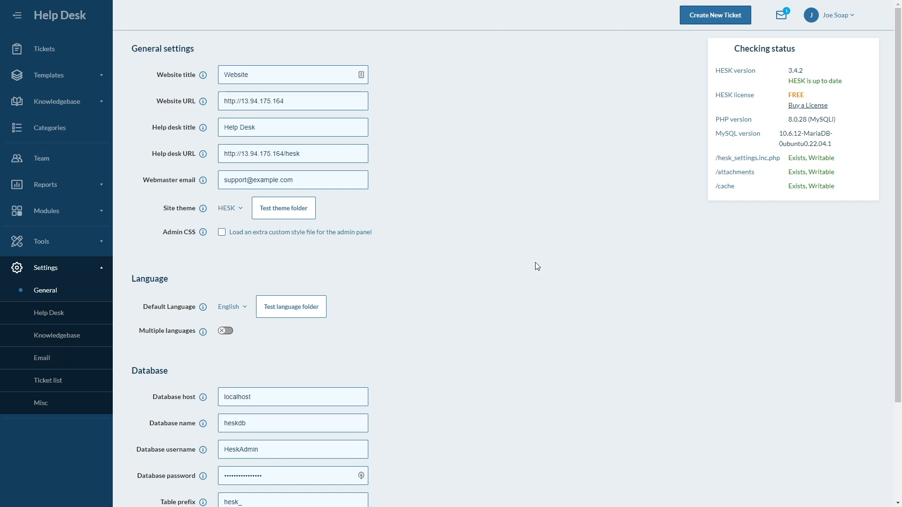
- Review the Help Desk settings, checking the maximum open tickets and 'due soon' days values
left_click(49, 313)
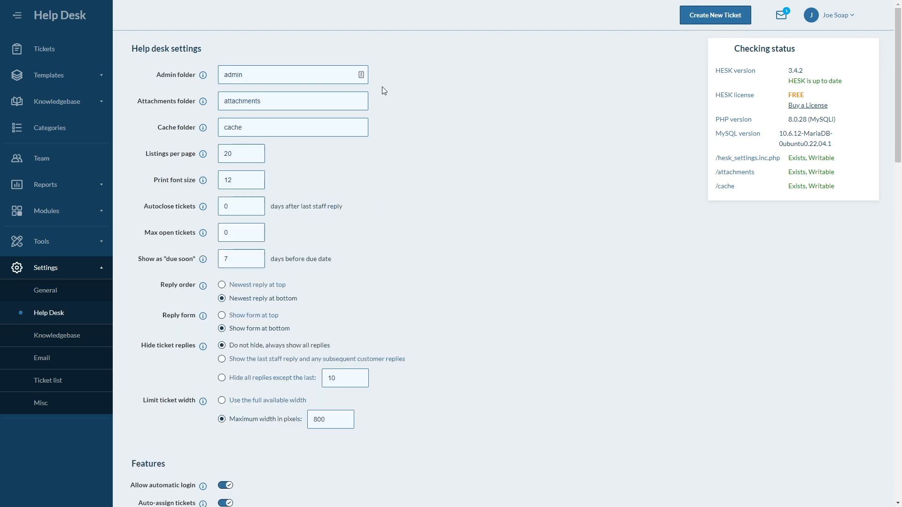
mouse_move(391, 77)
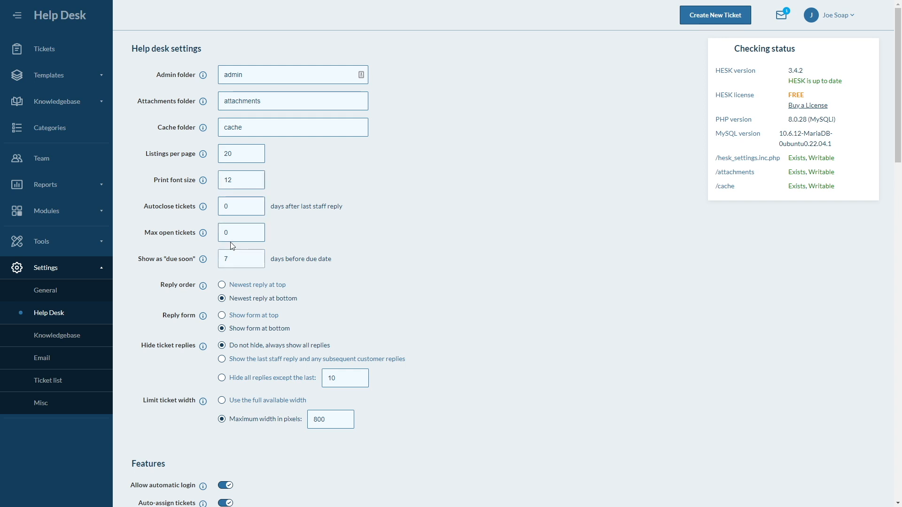
left_click(240, 206)
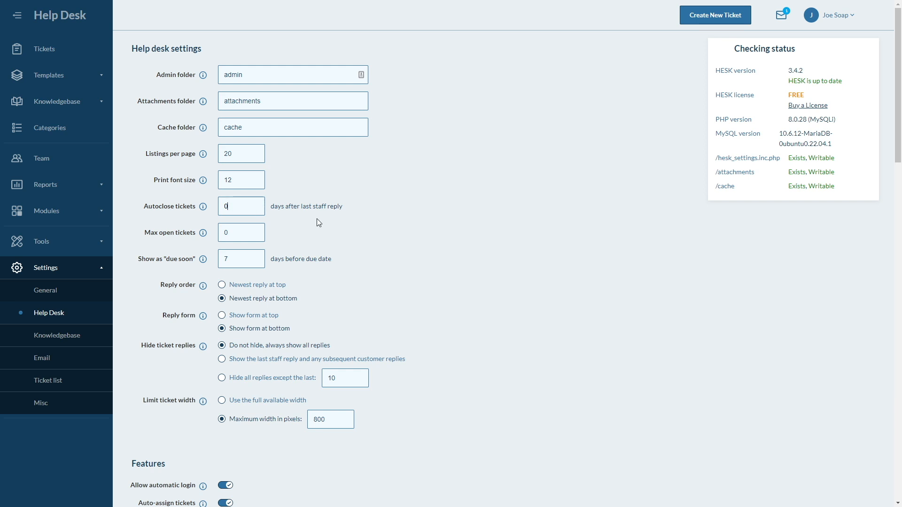
mouse_move(286, 259)
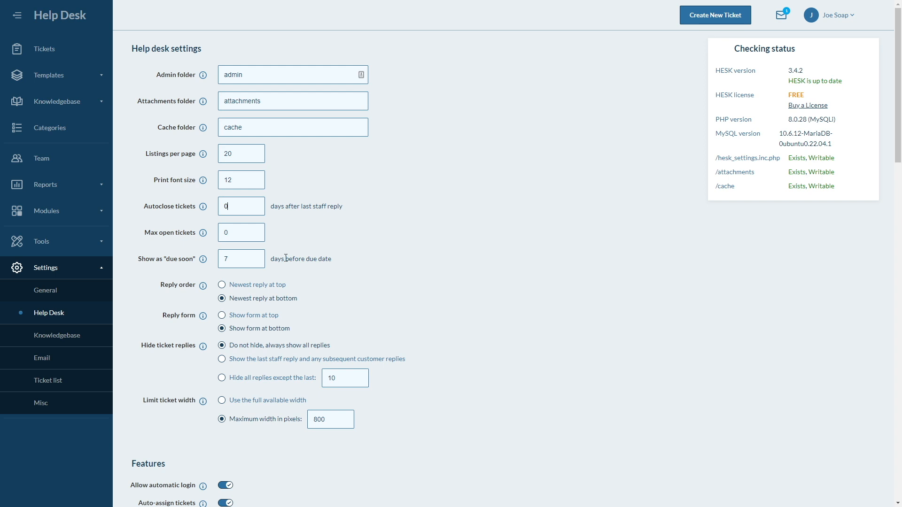
scroll("down", 3)
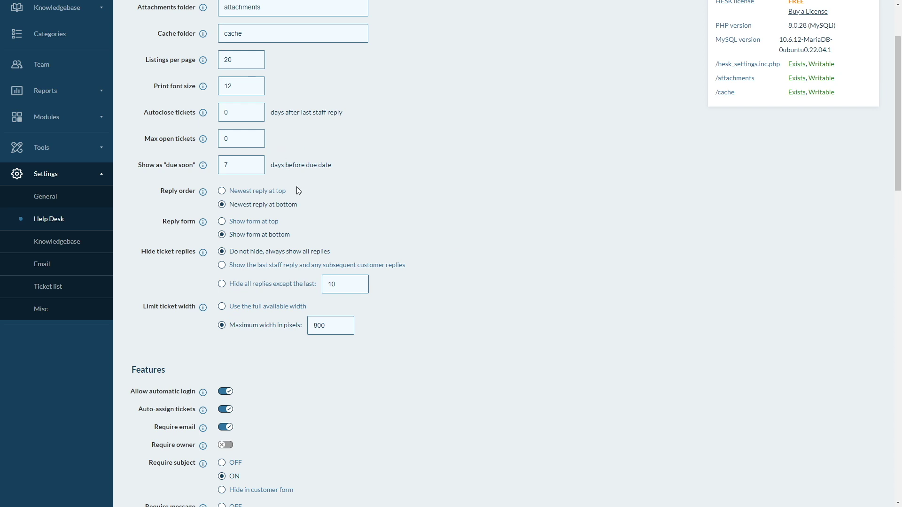
mouse_move(244, 191)
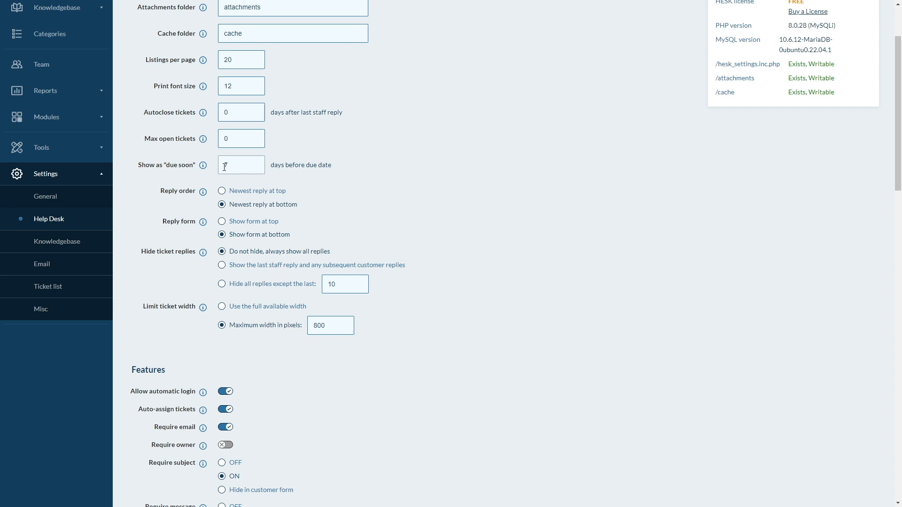
type("7")
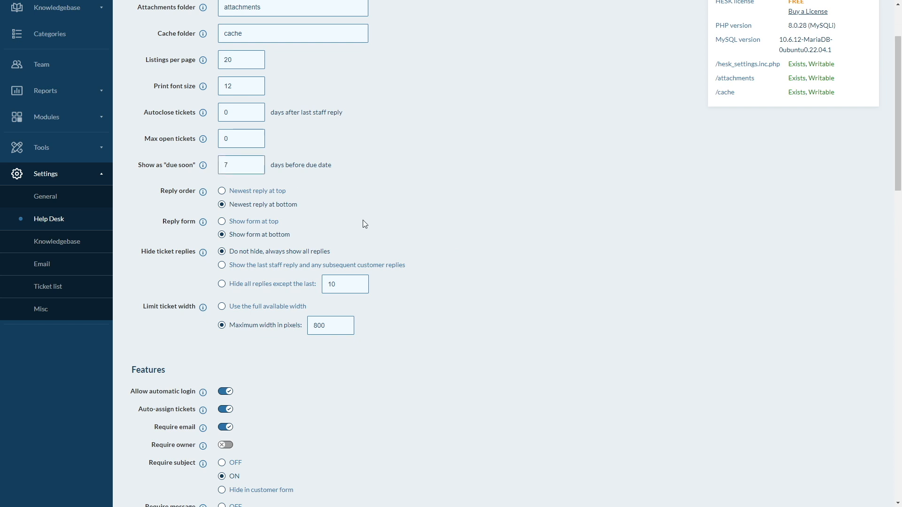
scroll("down", 3)
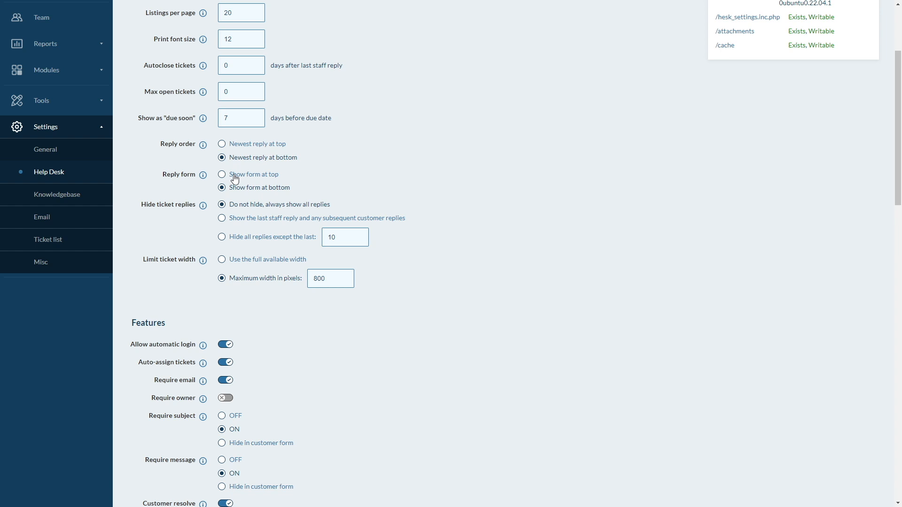
mouse_move(239, 179)
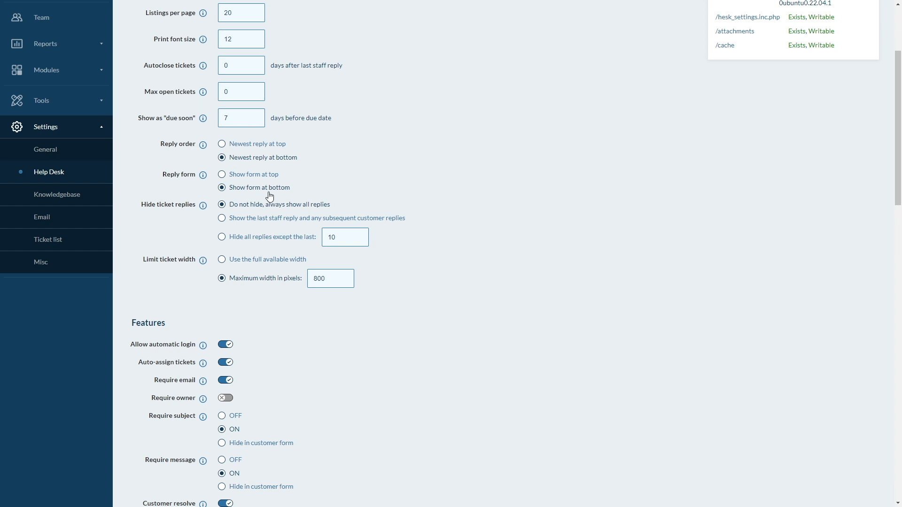
mouse_move(265, 181)
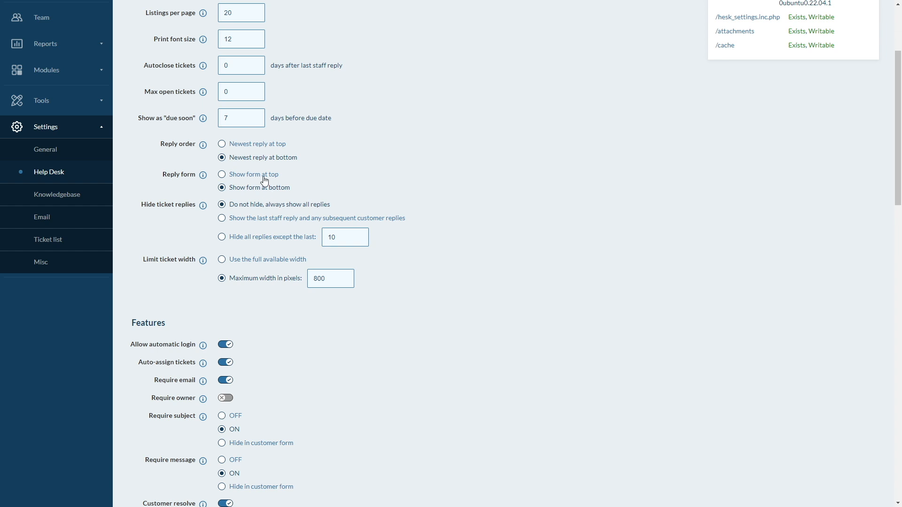
- Check the maximum ticket width and leave it at 800
scroll("down", 3)
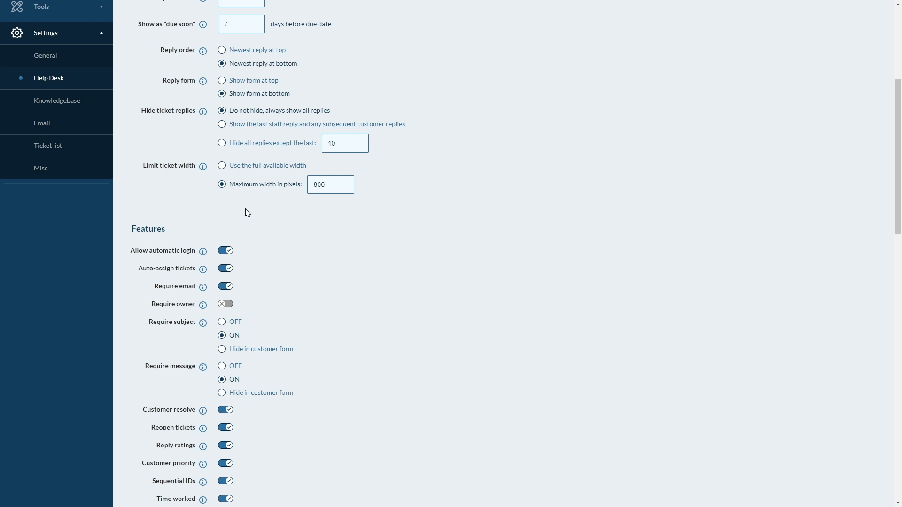
mouse_move(256, 198)
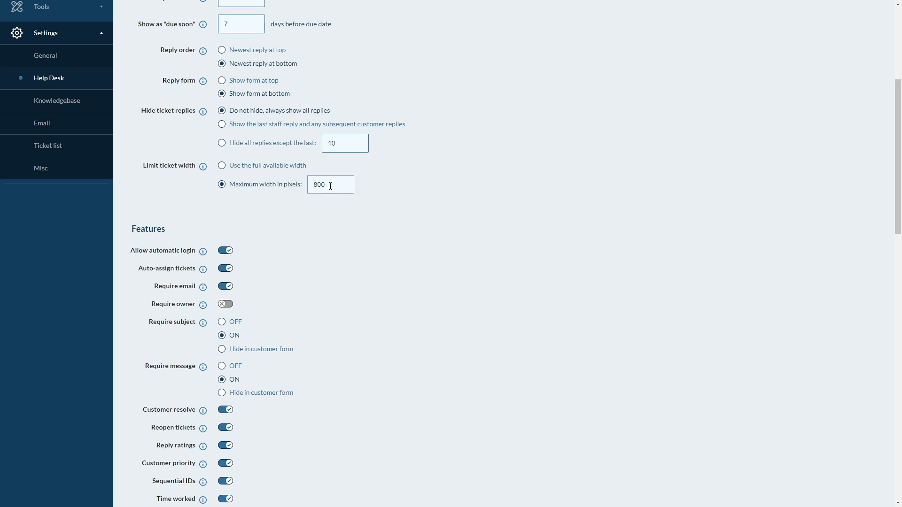
double_click(321, 184)
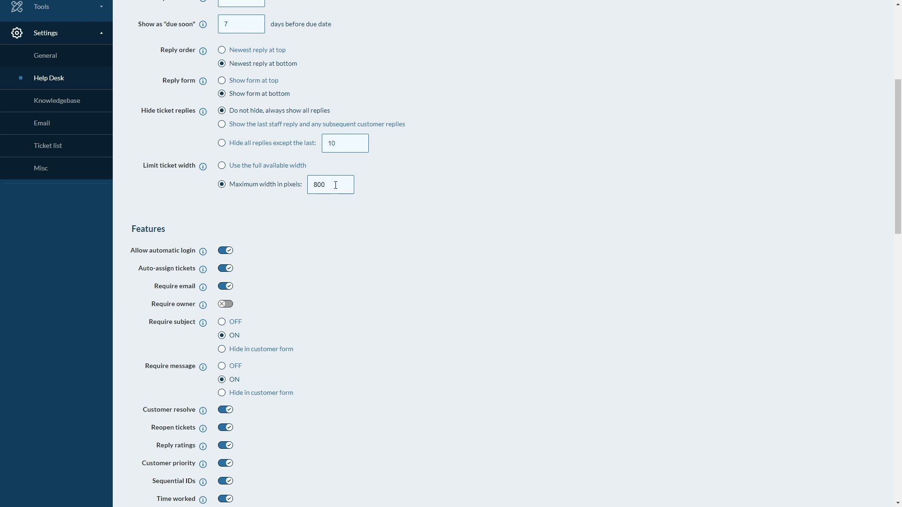
left_click(330, 184)
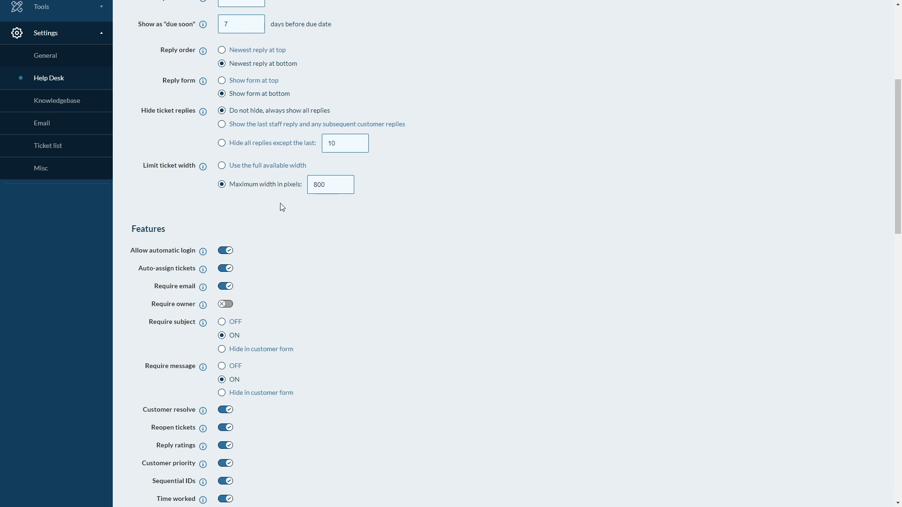
- Review the Features toggles and highlight the Time worked label, values unchanged
scroll("down", 3)
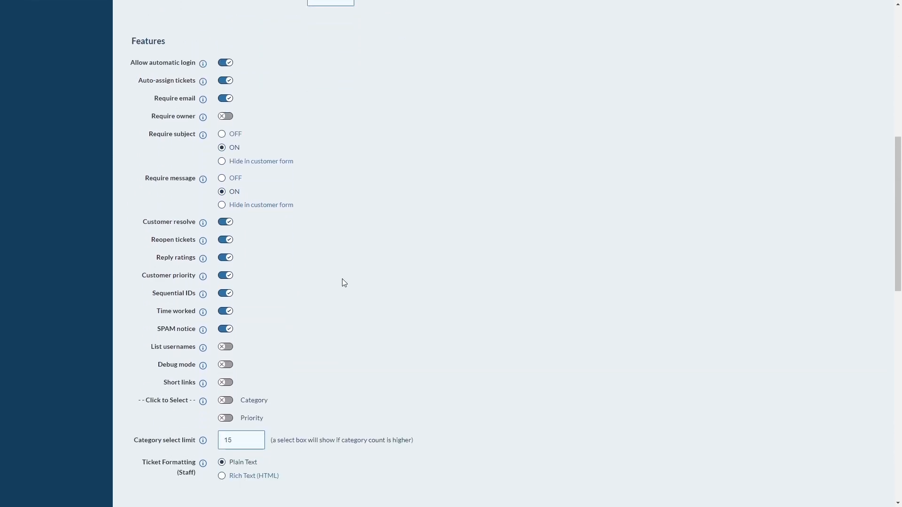
mouse_move(324, 363)
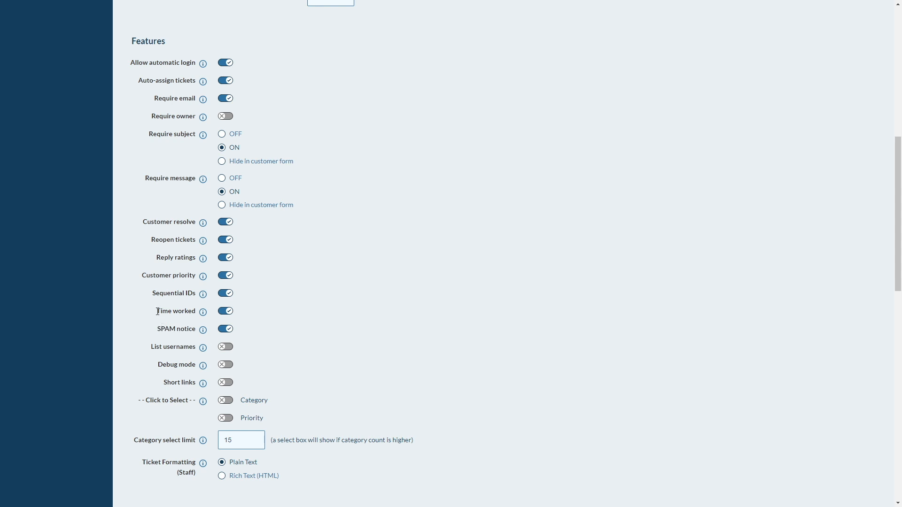
double_click(176, 311)
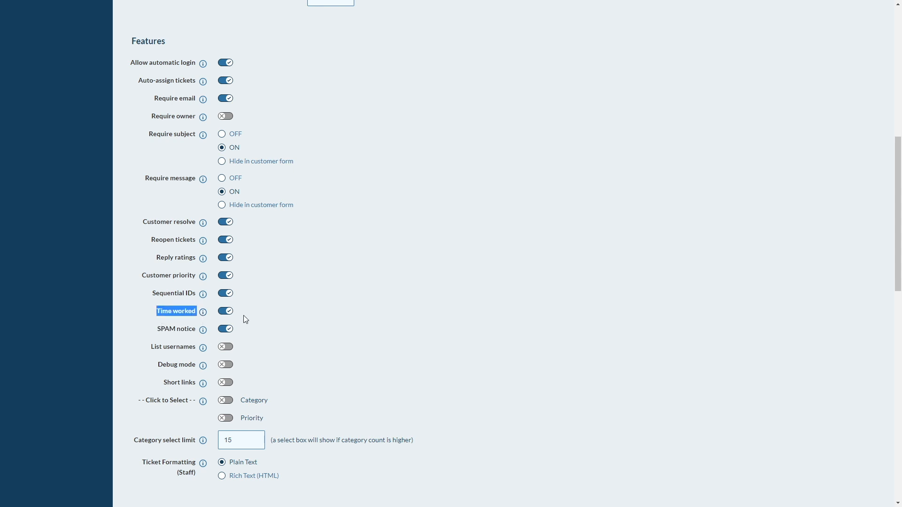
mouse_move(241, 321)
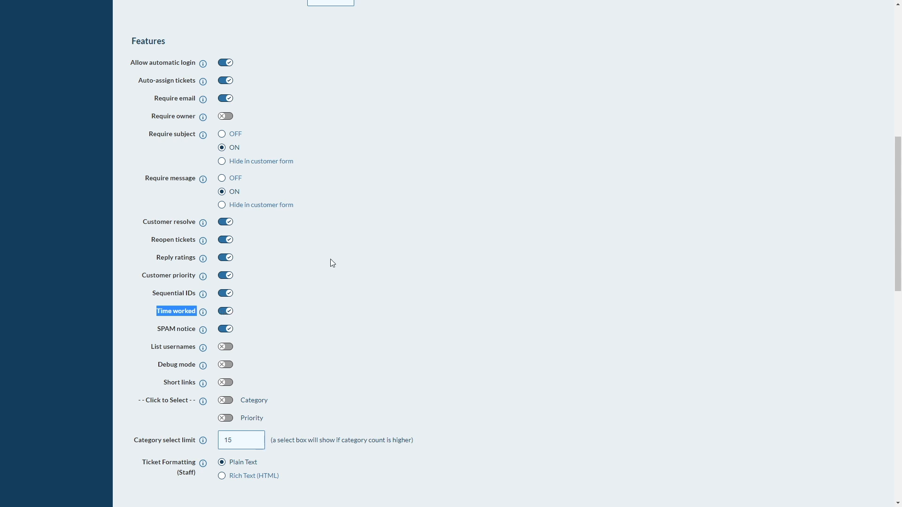
mouse_move(382, 316)
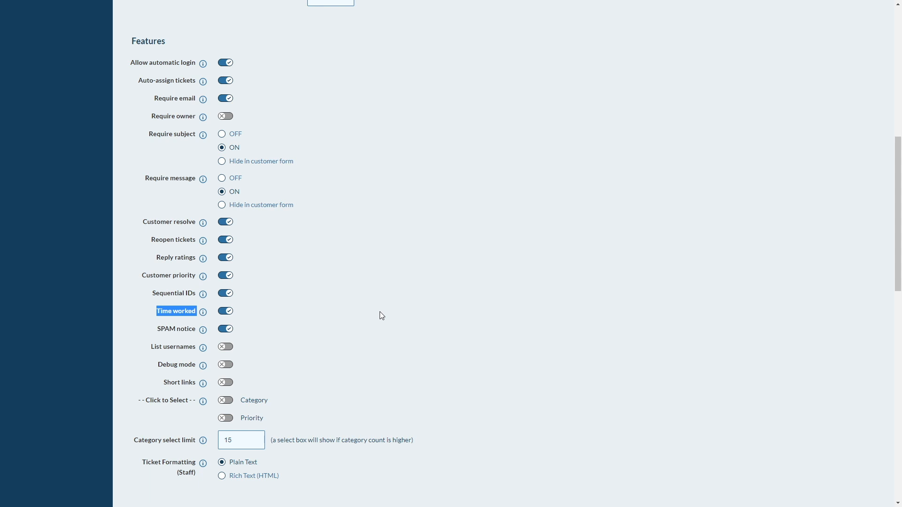
mouse_move(261, 318)
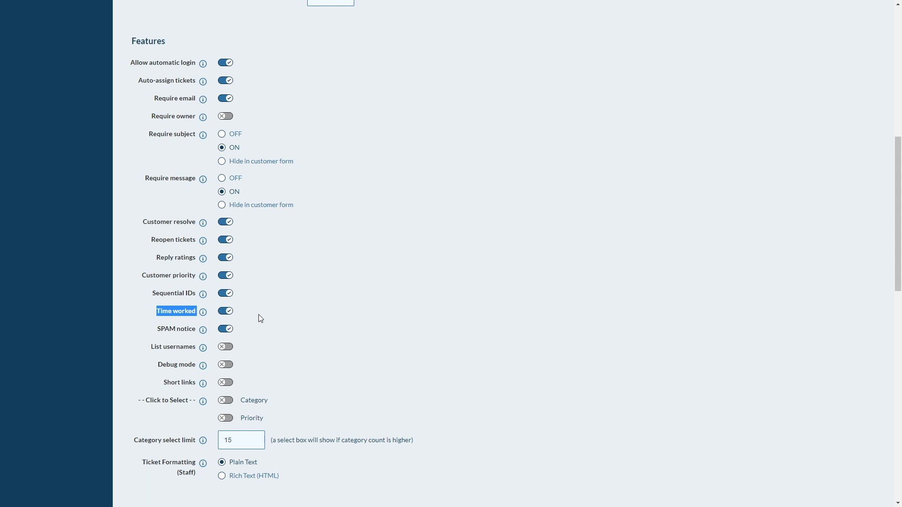
mouse_move(256, 345)
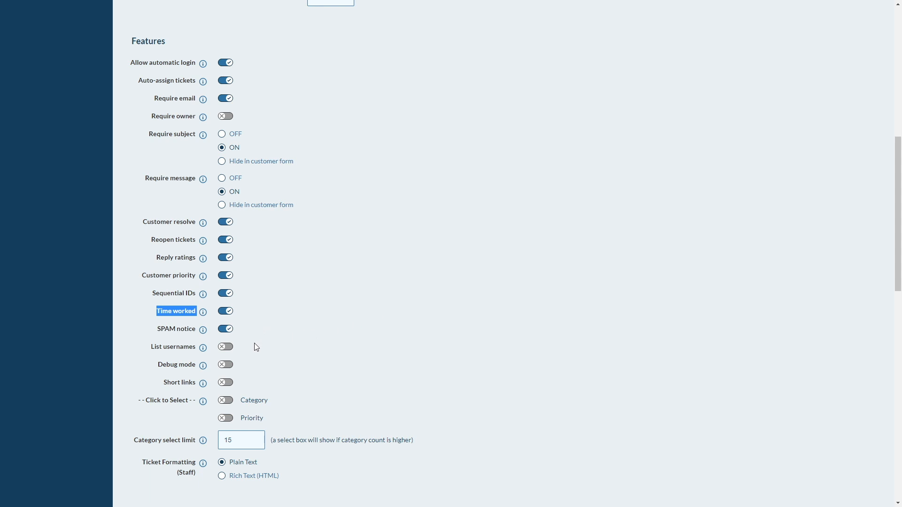
scroll("down", 3)
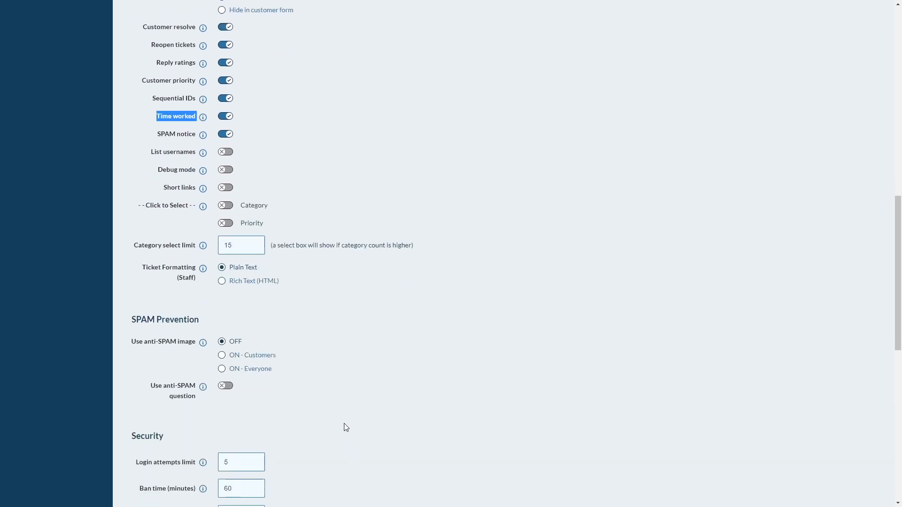
scroll("down", 3)
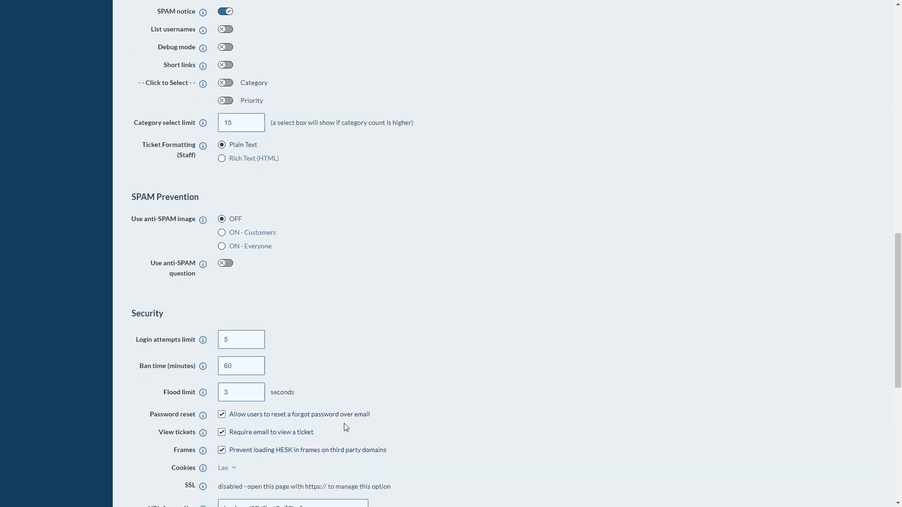
scroll("down", 3)
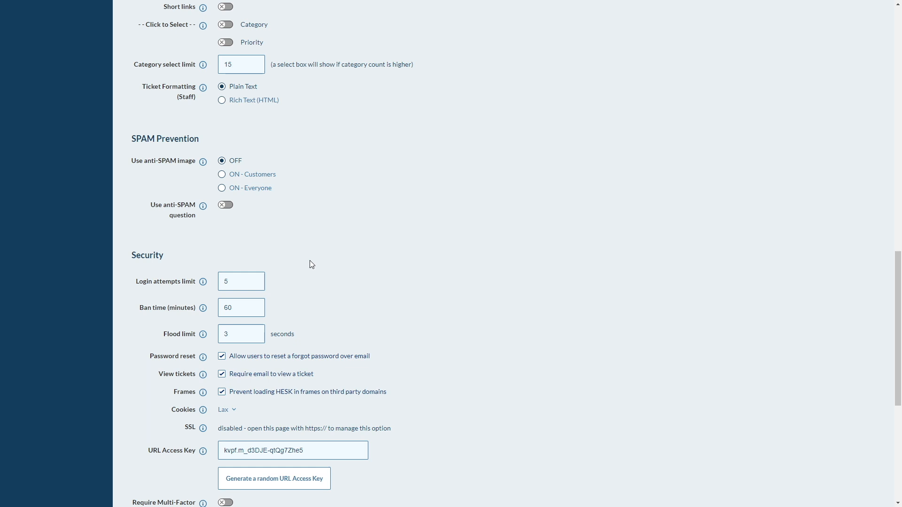
scroll("down", 3)
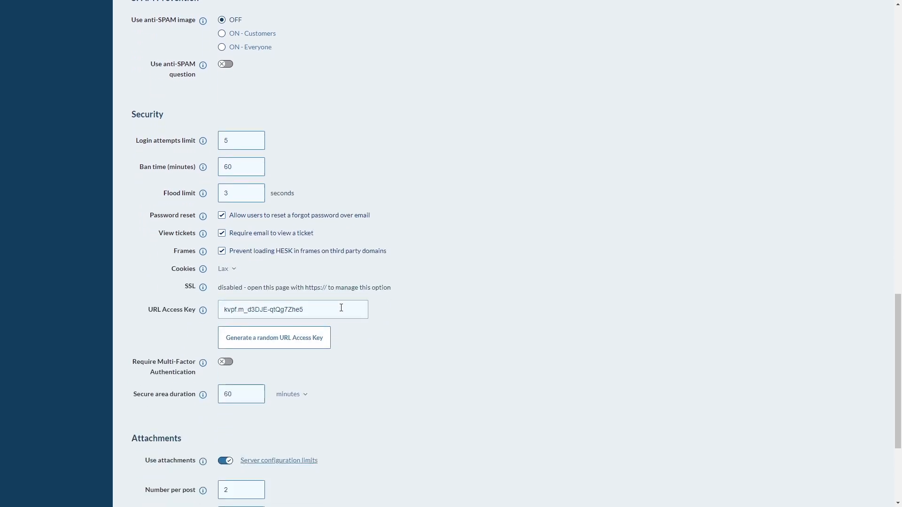
scroll("down", 3)
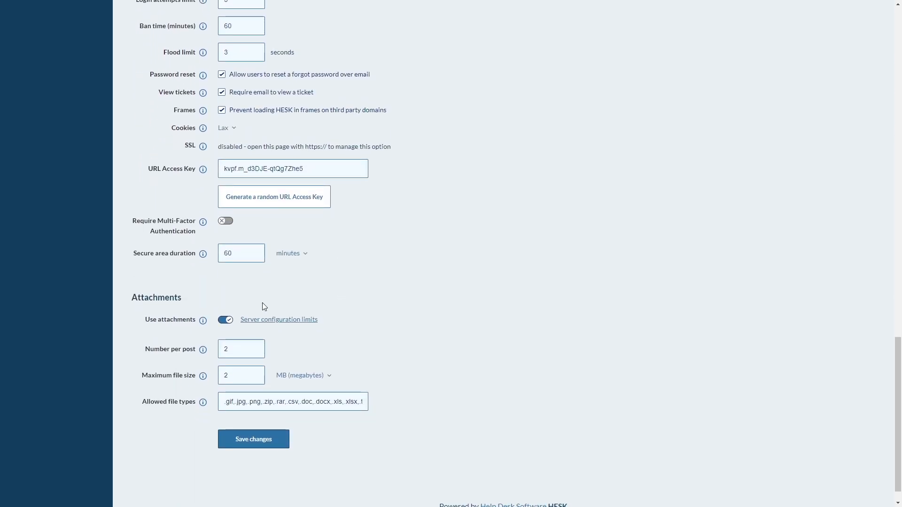
mouse_move(292, 285)
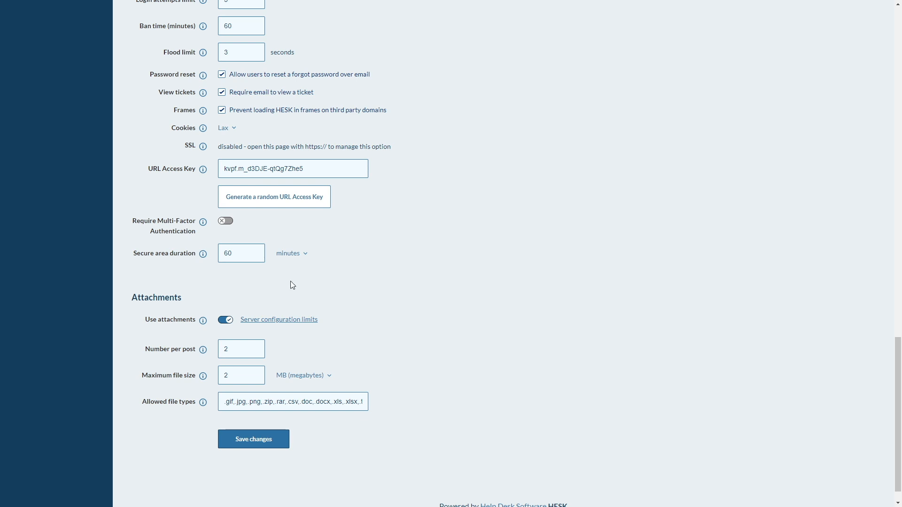
mouse_move(168, 389)
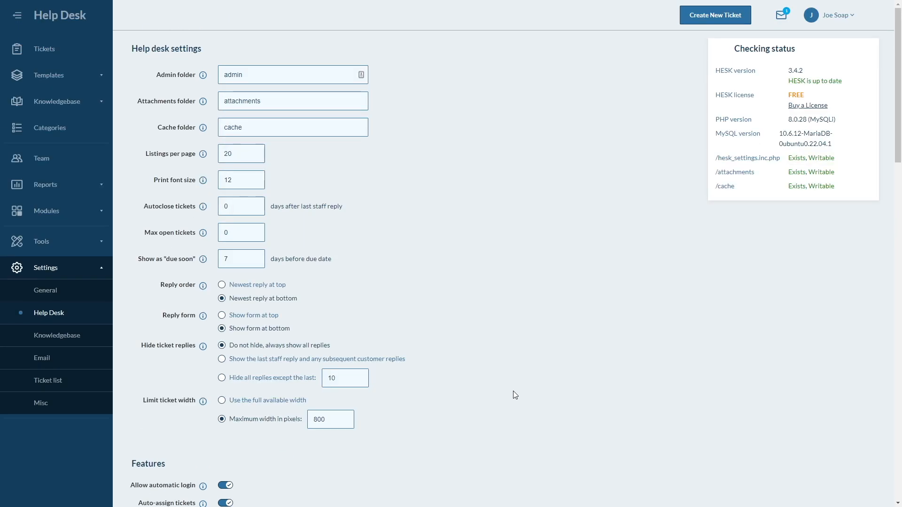
- Review the Knowledgebase settings with the knowledgebase enabled and options unchanged
left_click(56, 336)
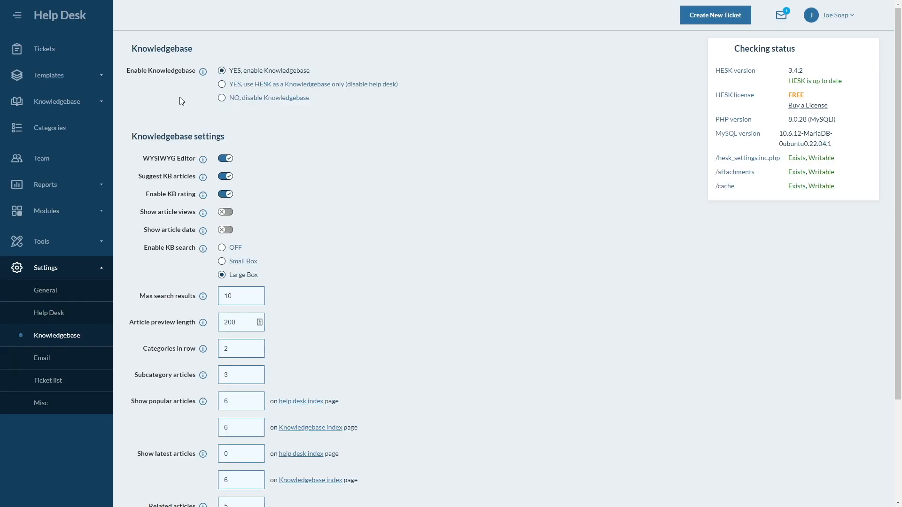
mouse_move(175, 103)
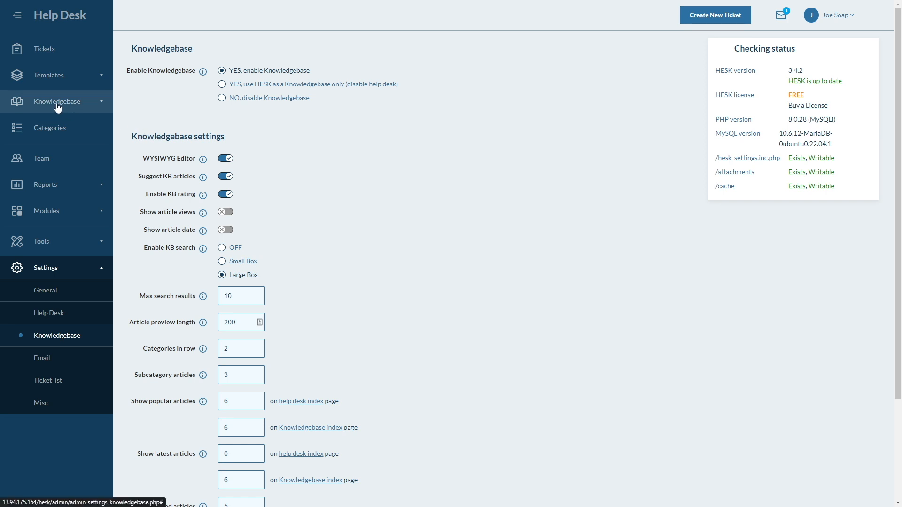
mouse_move(222, 99)
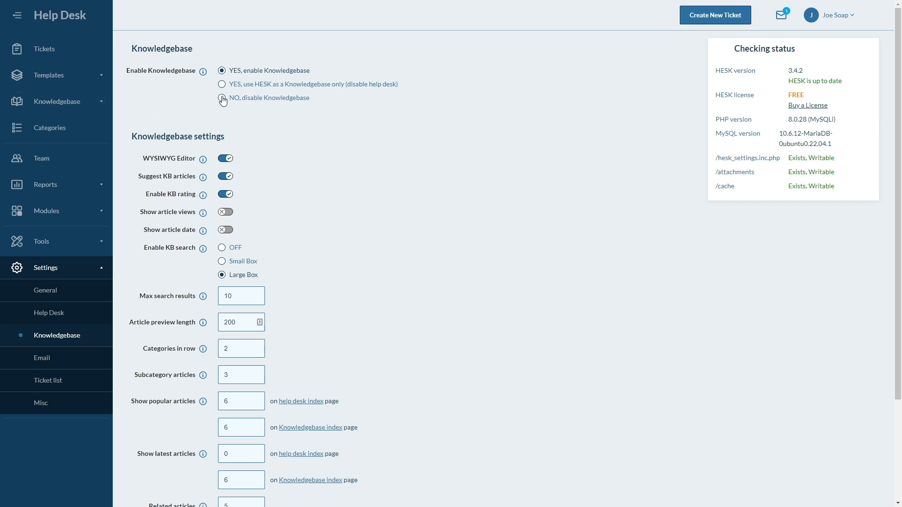
mouse_move(344, 197)
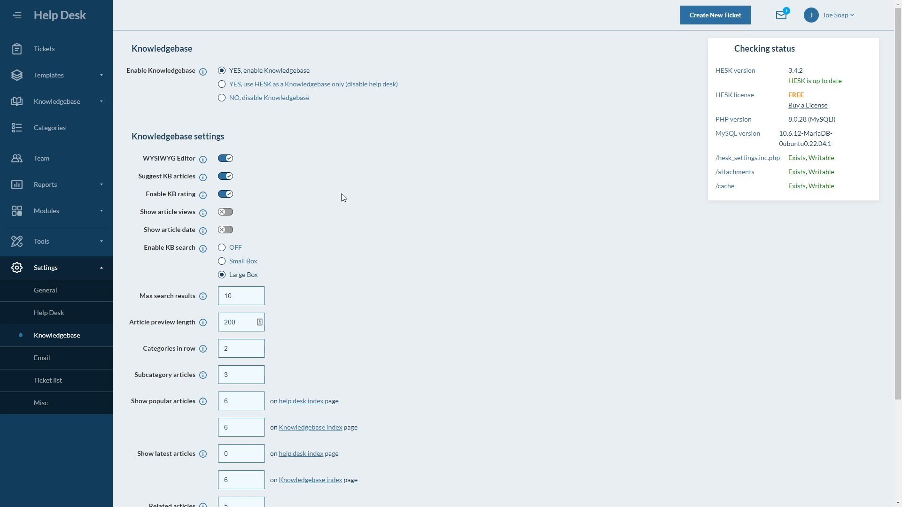
scroll("down", 3)
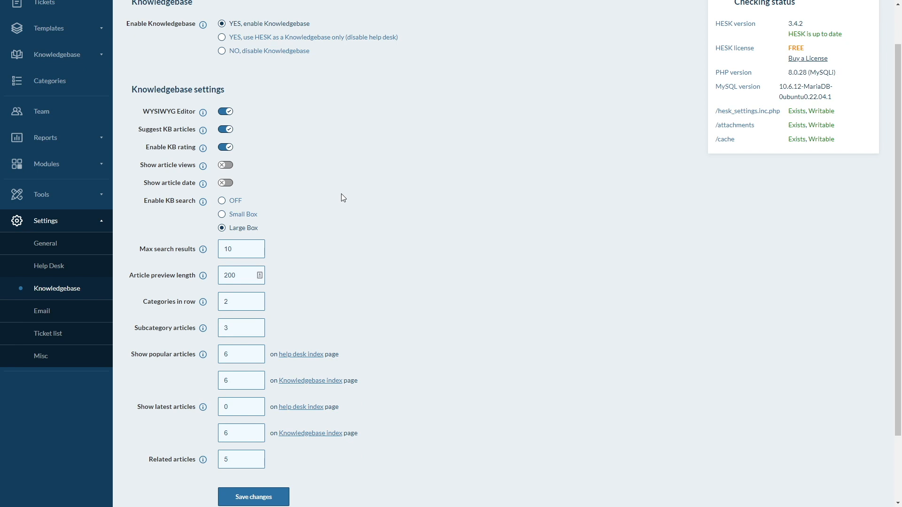
scroll("down", 3)
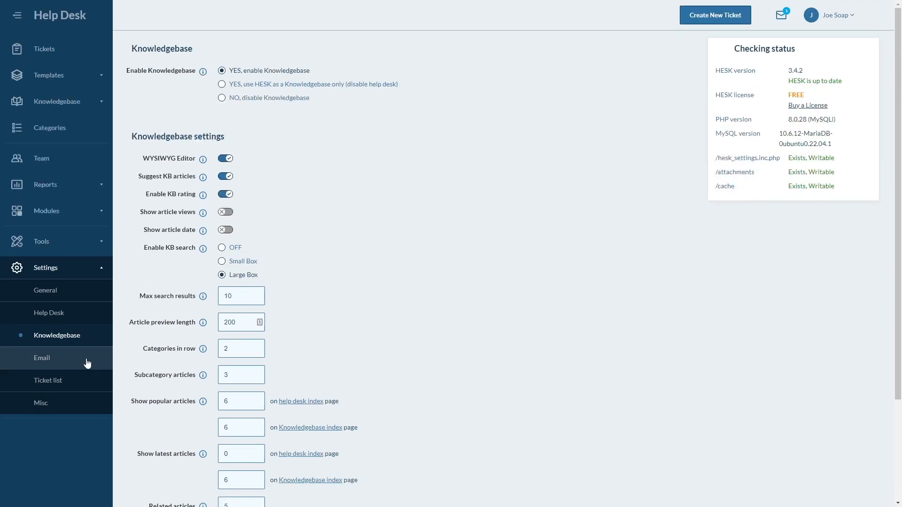
mouse_move(43, 364)
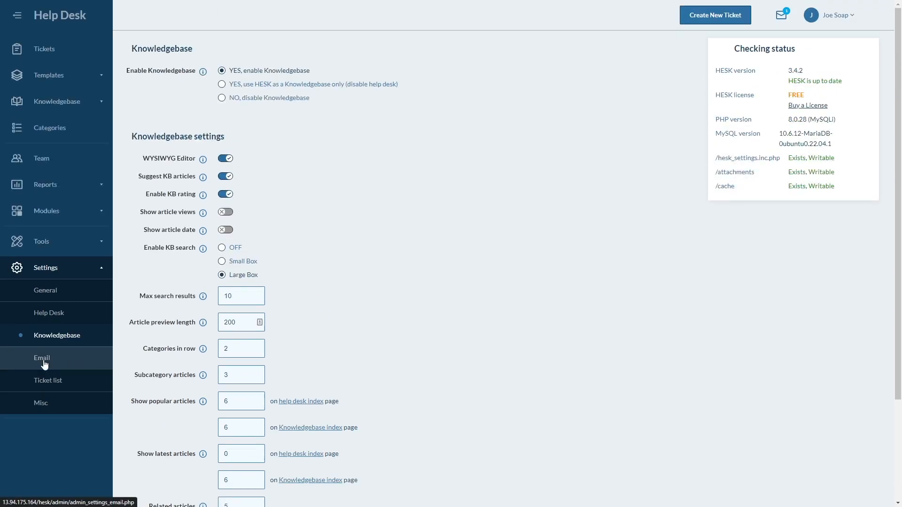
- Review the Email settings down to Email to ticket, piping, IMAP and POP3 all off
left_click(41, 356)
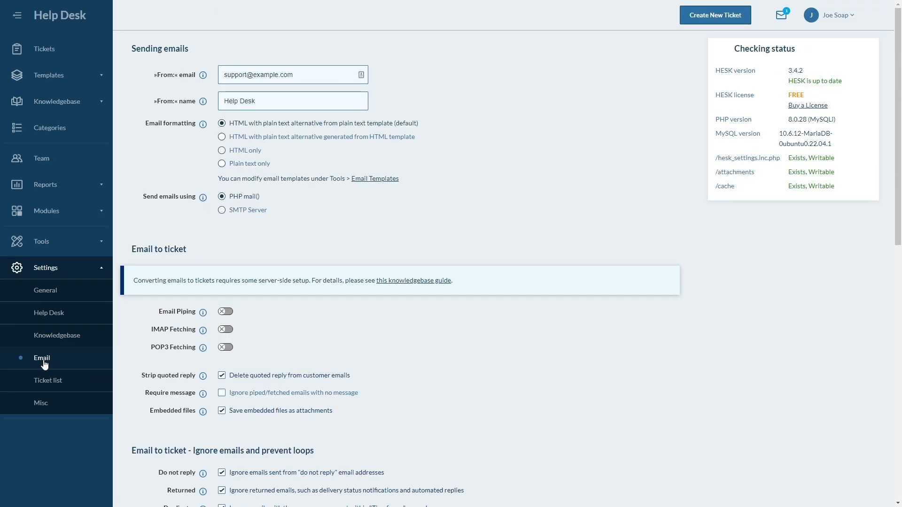
mouse_move(312, 121)
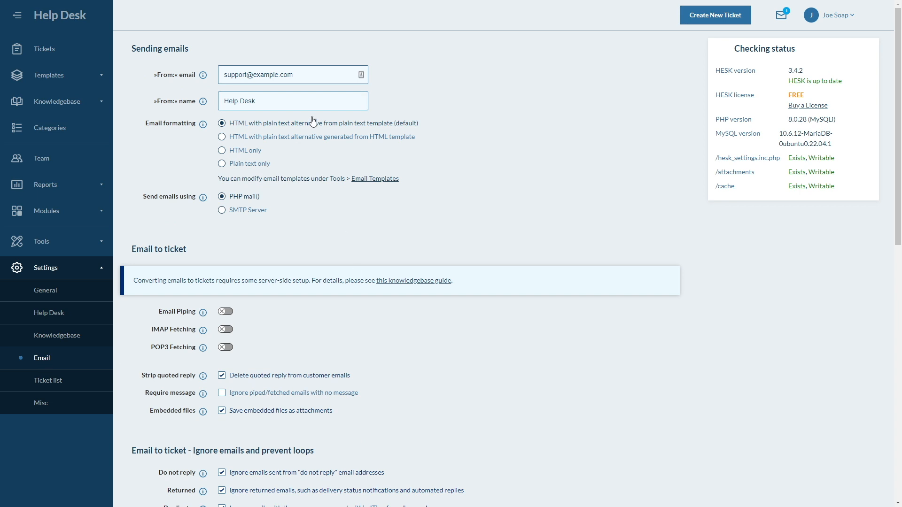
scroll("down", 3)
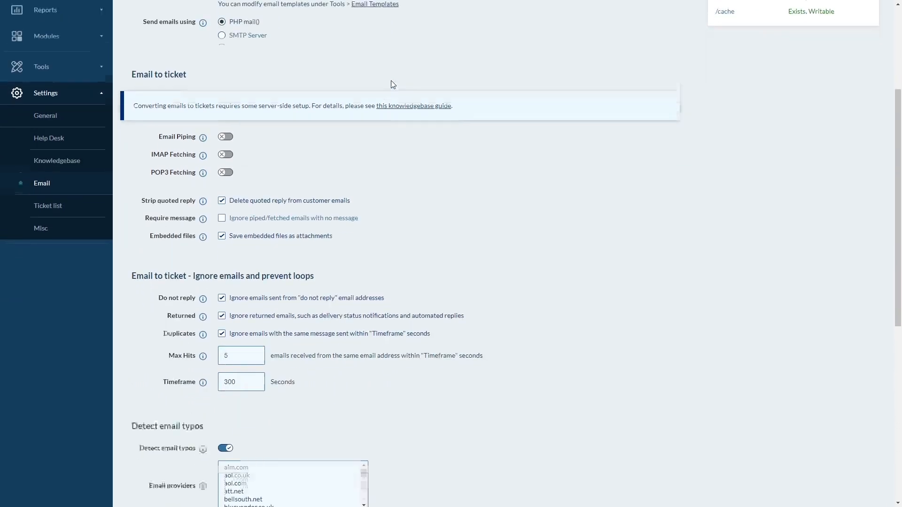
scroll("down", 3)
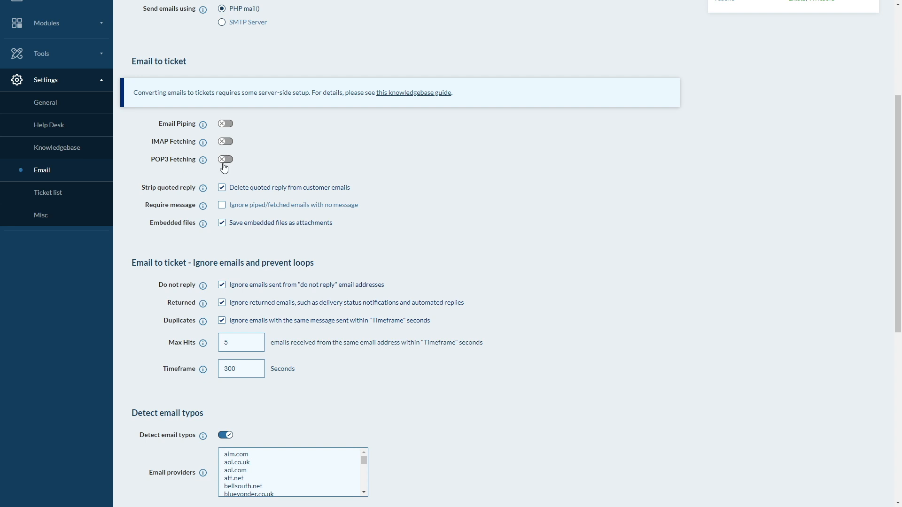
- Switch on POP3 fetching so the host, port 110, TLS, username and password fields appear
left_click(225, 158)
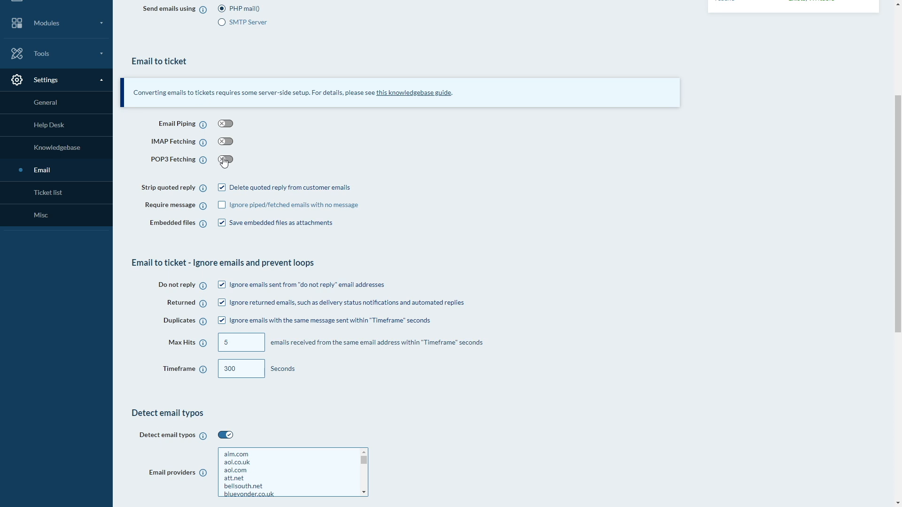
left_click(225, 159)
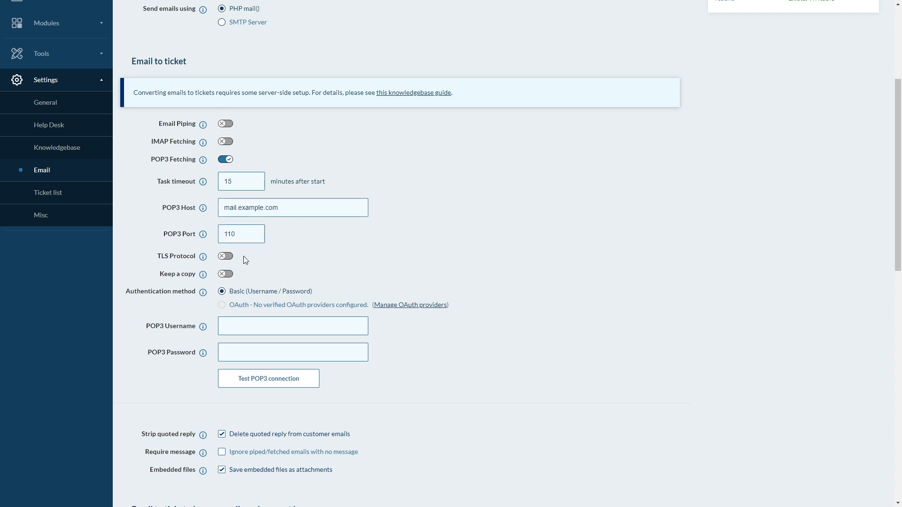
mouse_move(257, 272)
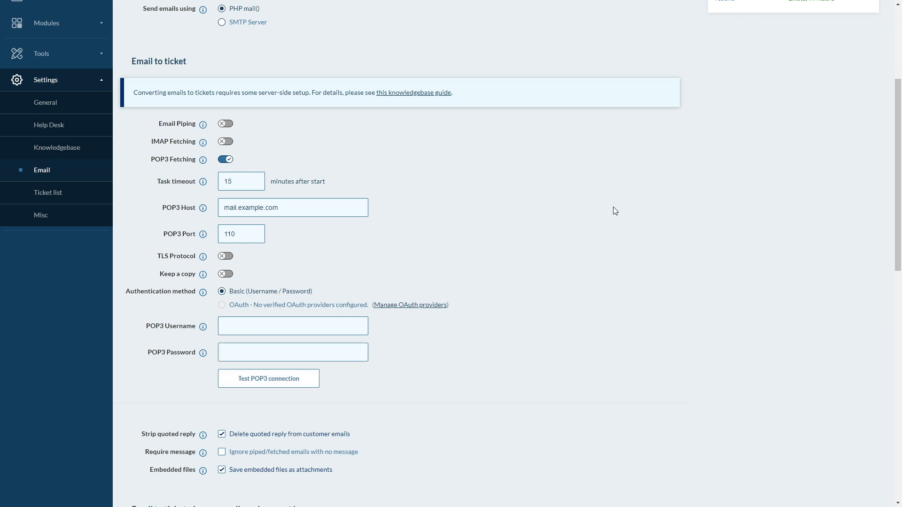
mouse_move(380, 409)
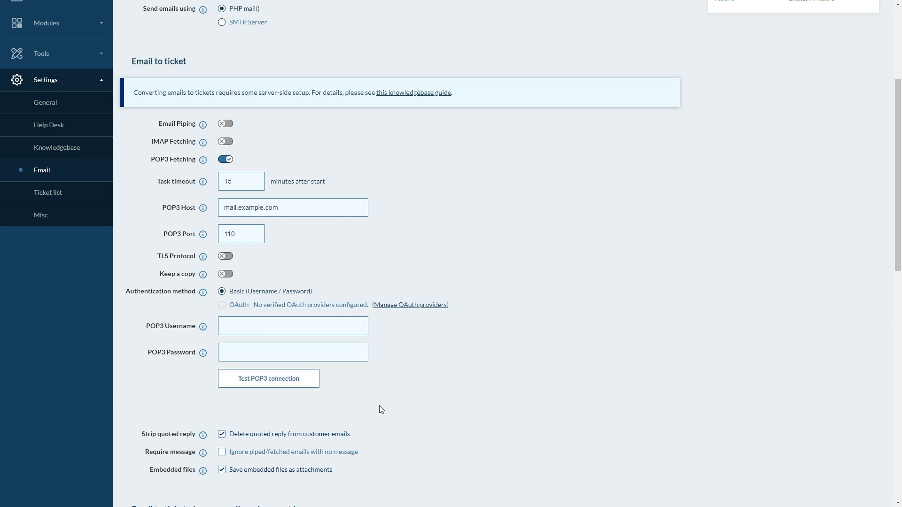
mouse_move(422, 415)
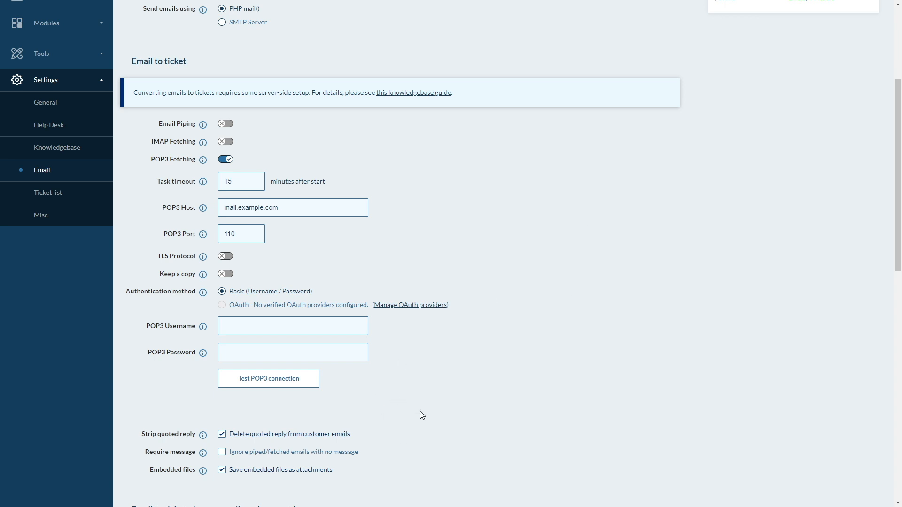
mouse_move(562, 299)
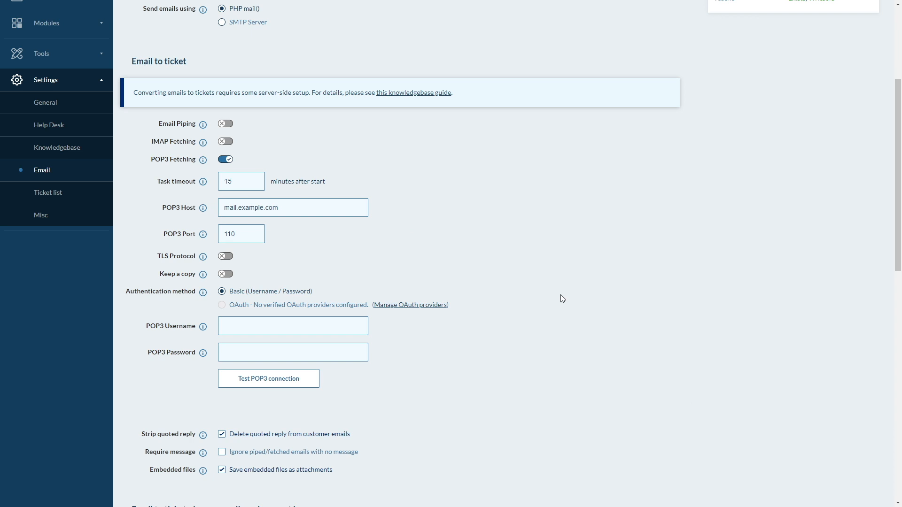
mouse_move(512, 358)
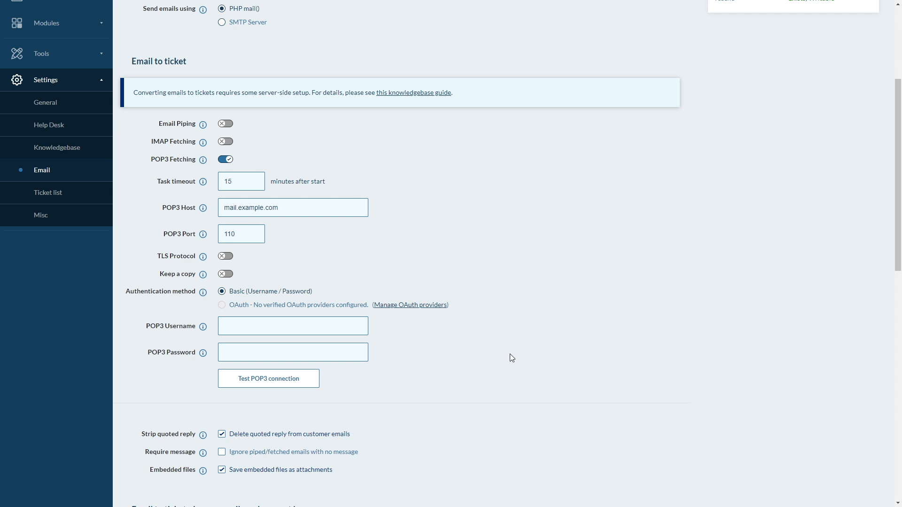
mouse_move(440, 428)
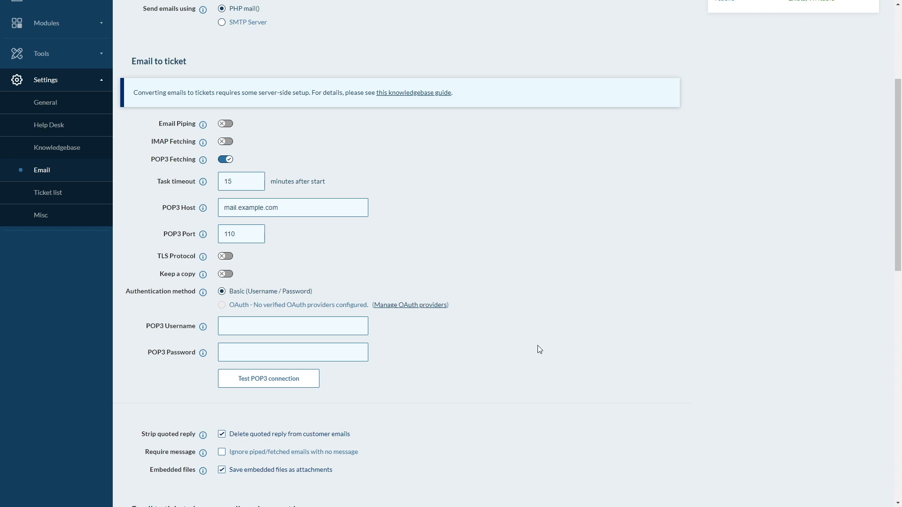
scroll("down", 3)
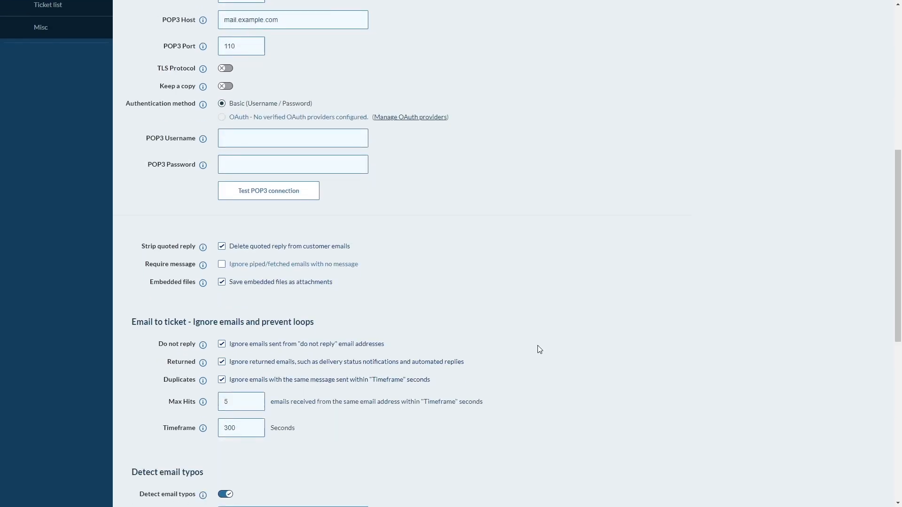
scroll("down", 3)
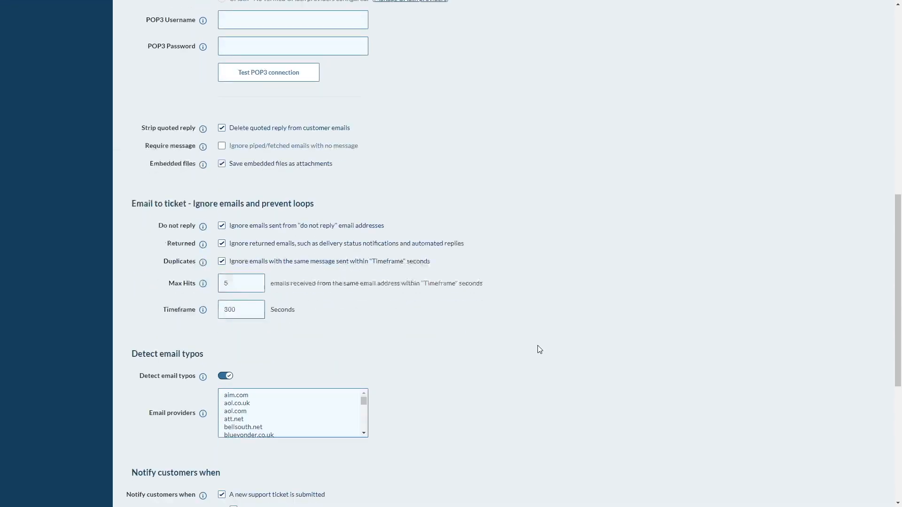
scroll("down", 3)
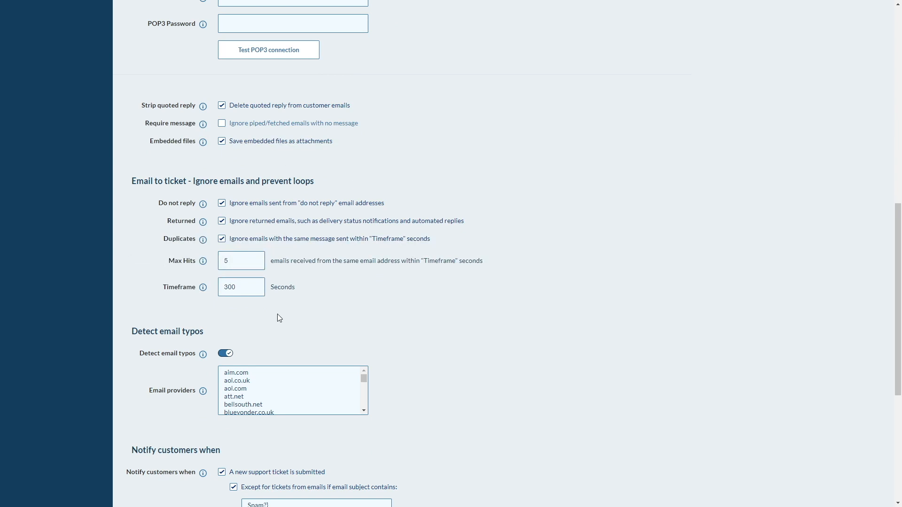
mouse_move(353, 316)
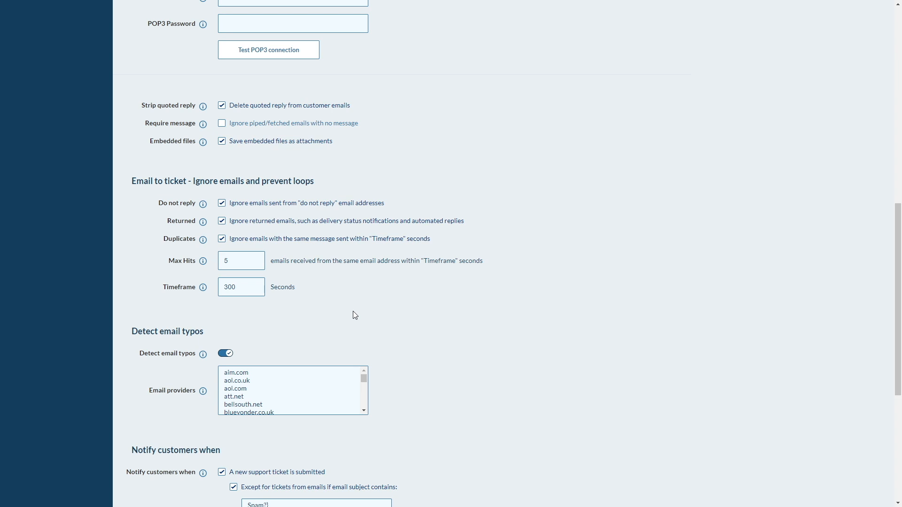
scroll("down", 3)
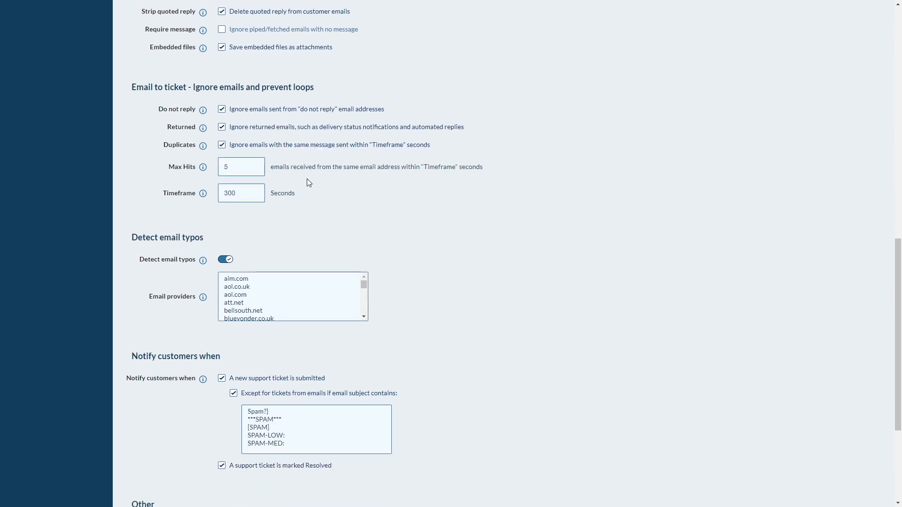
scroll("down", 3)
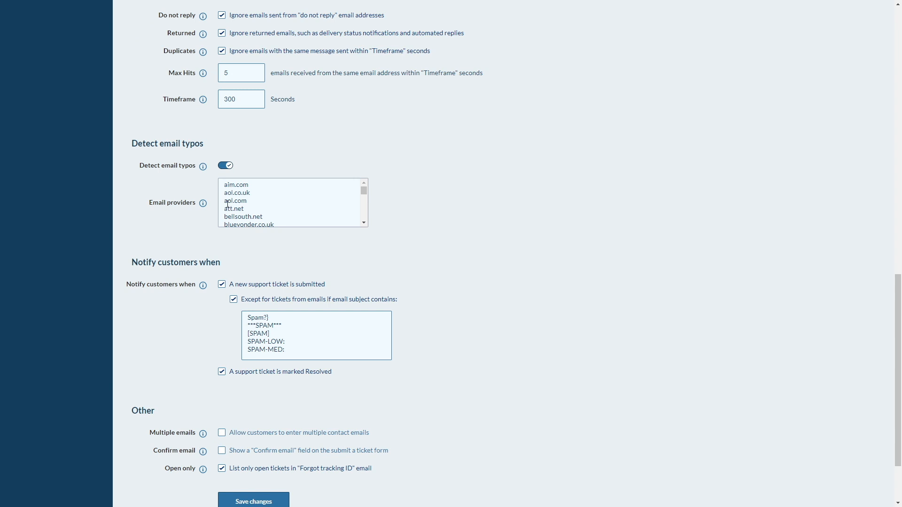
scroll("down", 3)
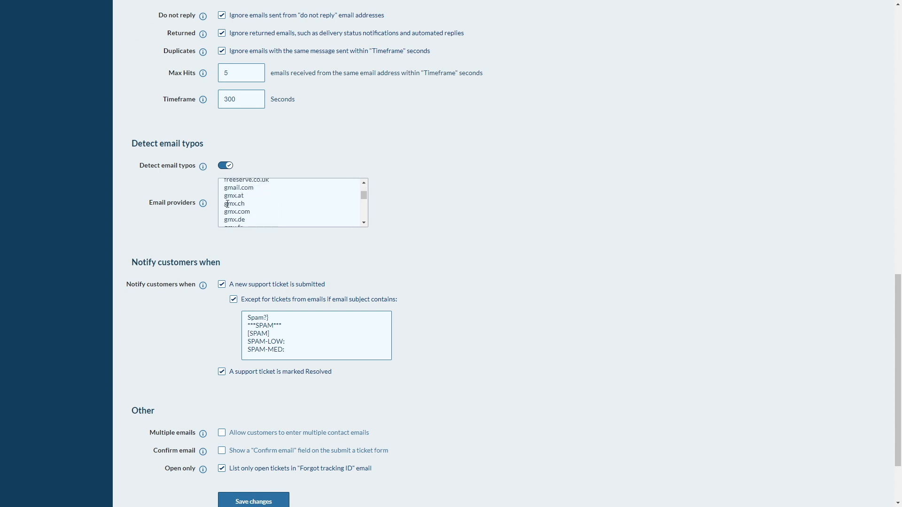
scroll("down", 3)
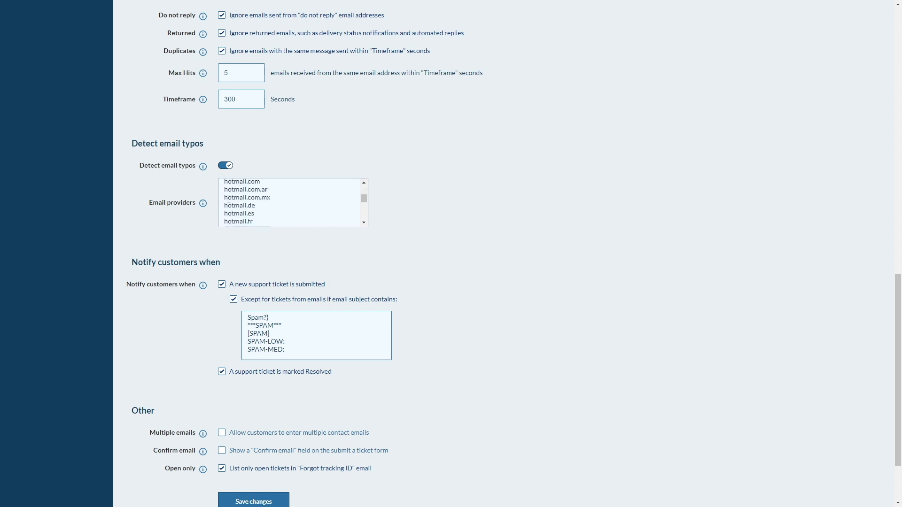
mouse_move(226, 206)
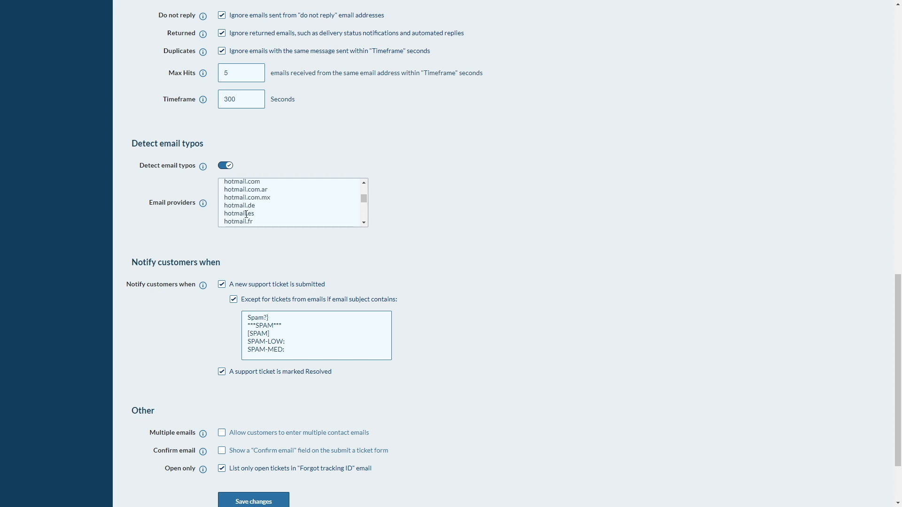
scroll("down", 3)
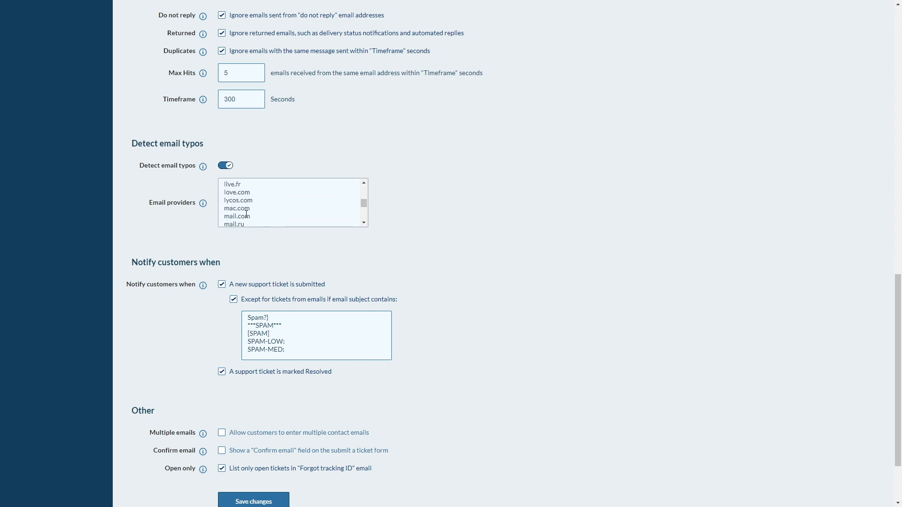
scroll("down", 3)
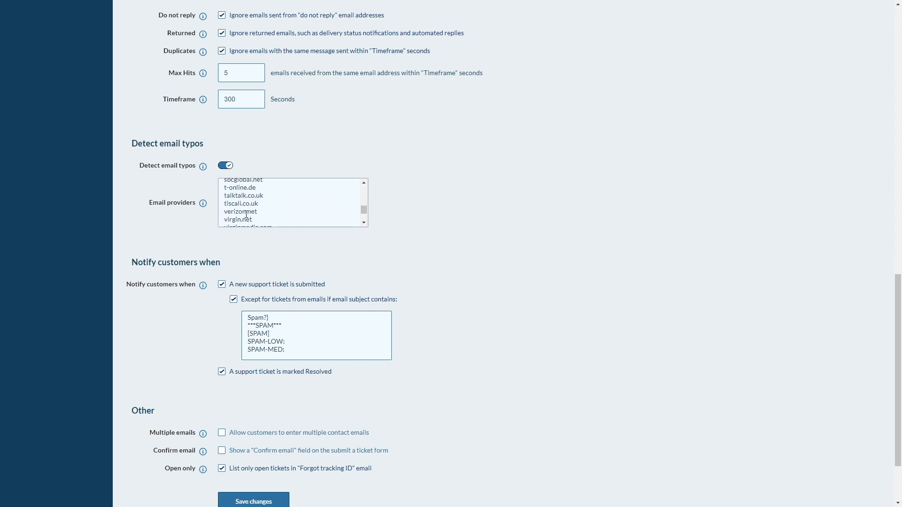
scroll("down", 3)
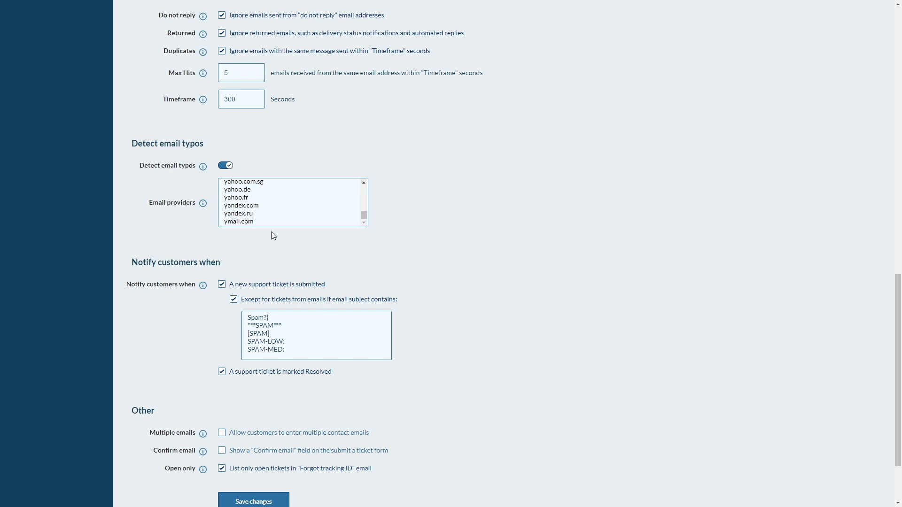
scroll("down", 3)
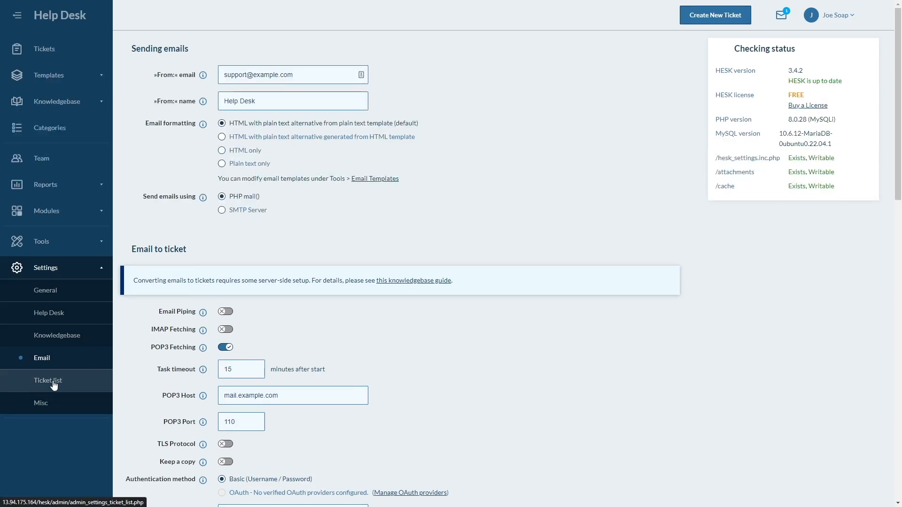
- Review the Ticket list settings fields and date formats without changing anything
left_click(48, 380)
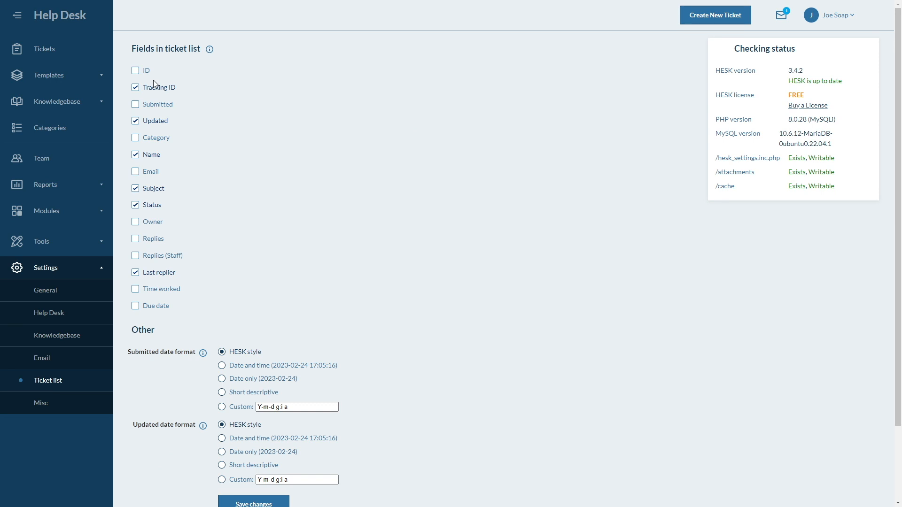
left_click(136, 154)
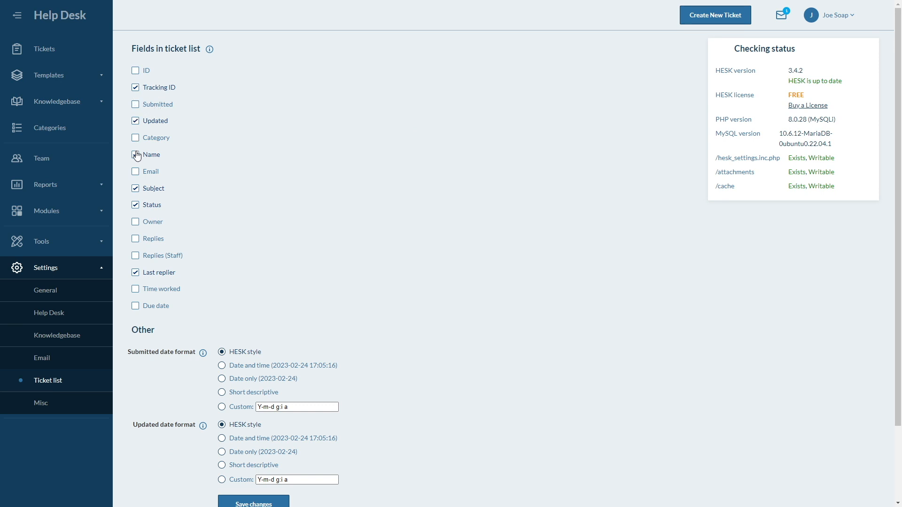
left_click(135, 154)
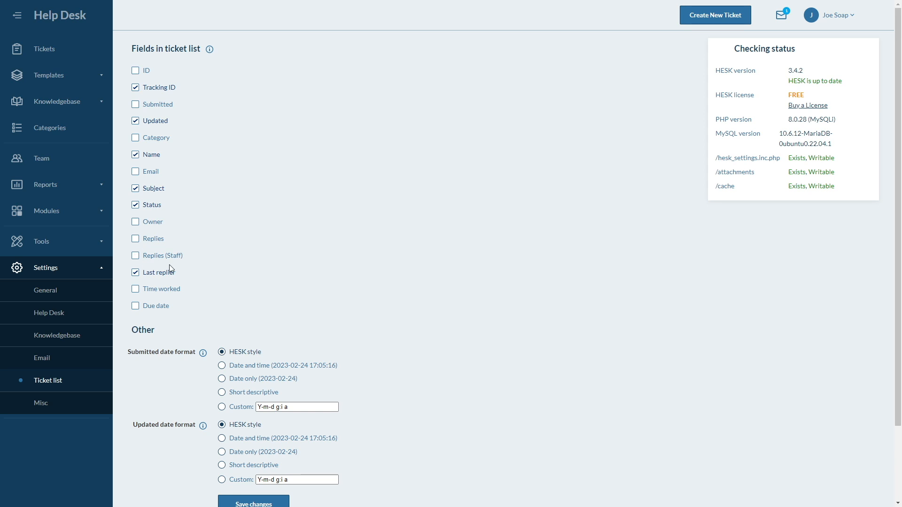
mouse_move(431, 281)
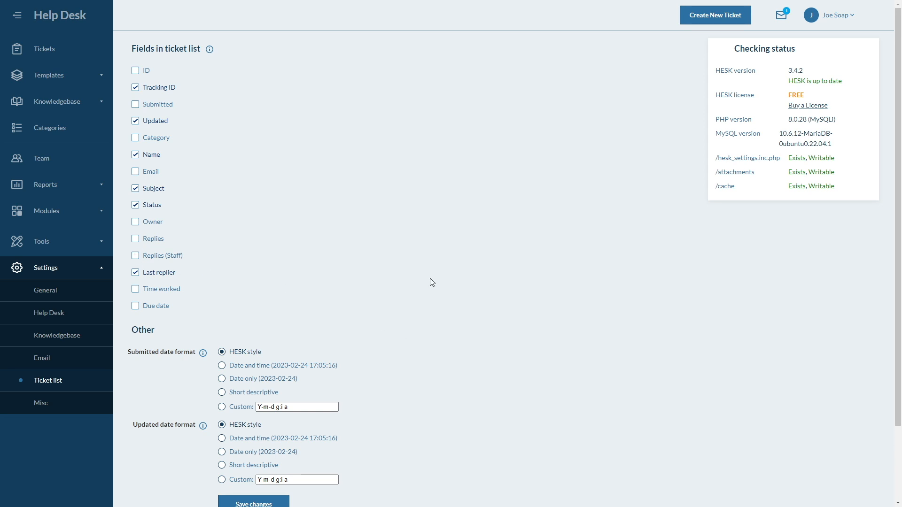
scroll("down", 3)
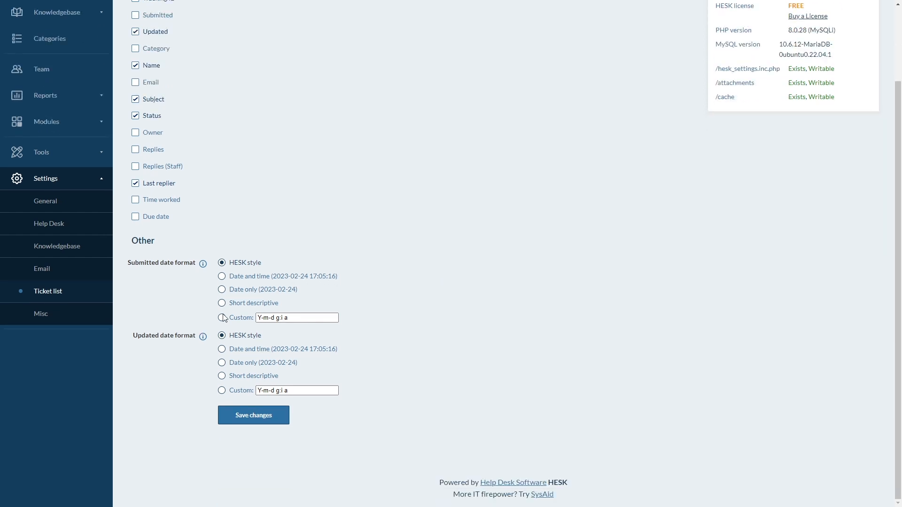
left_click(297, 317)
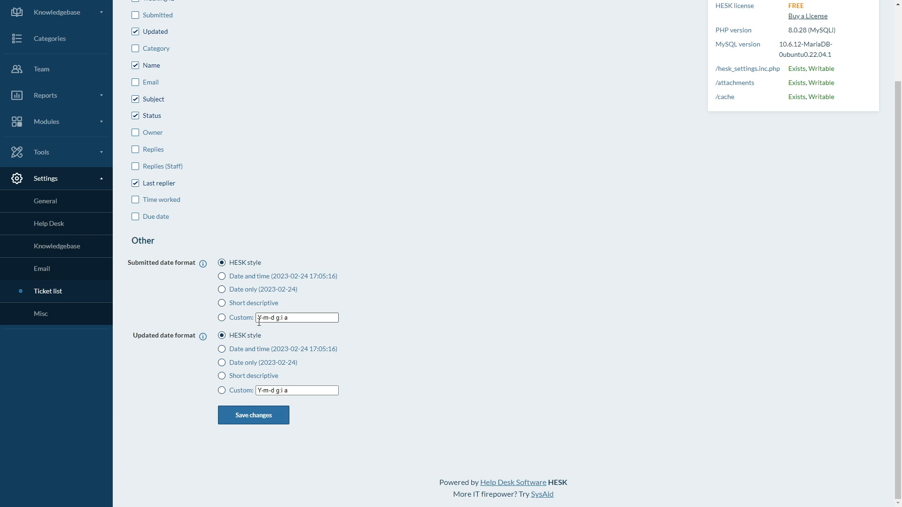
mouse_move(300, 287)
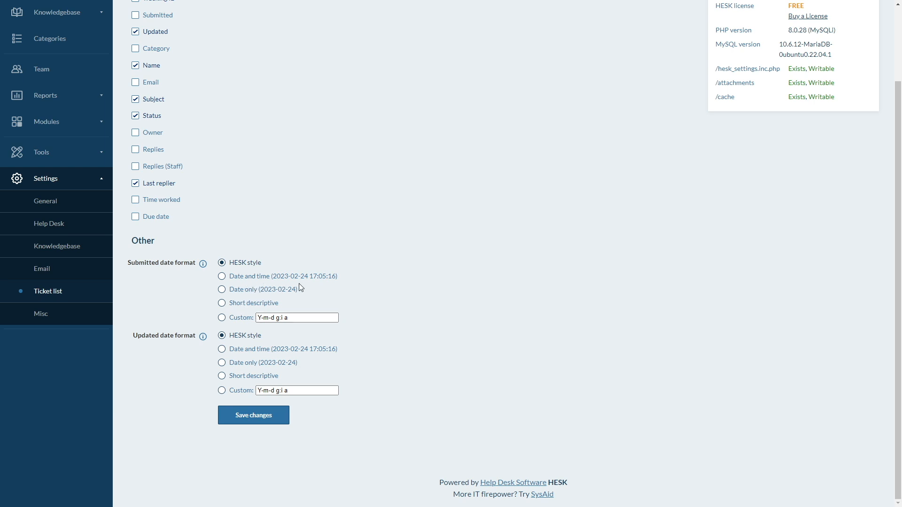
mouse_move(342, 286)
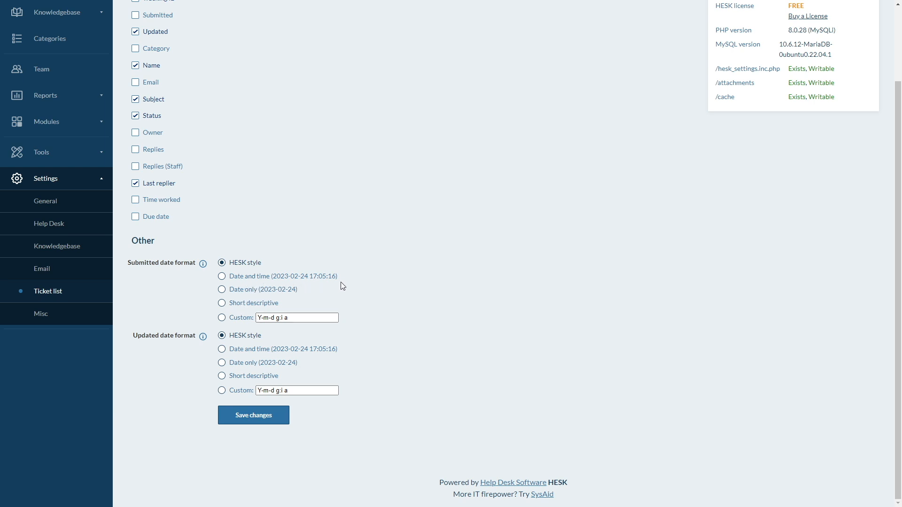
mouse_move(162, 282)
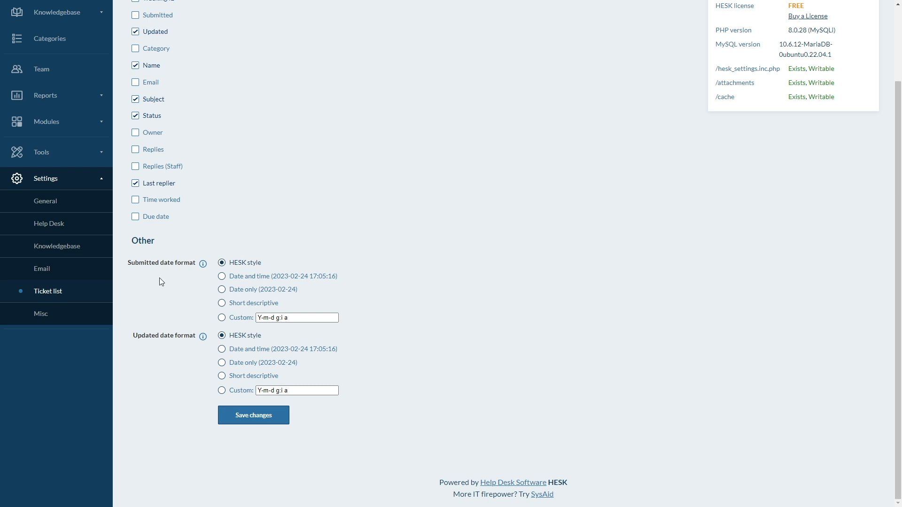
- Go to the Misc settings page with its Date & Time options
left_click(41, 402)
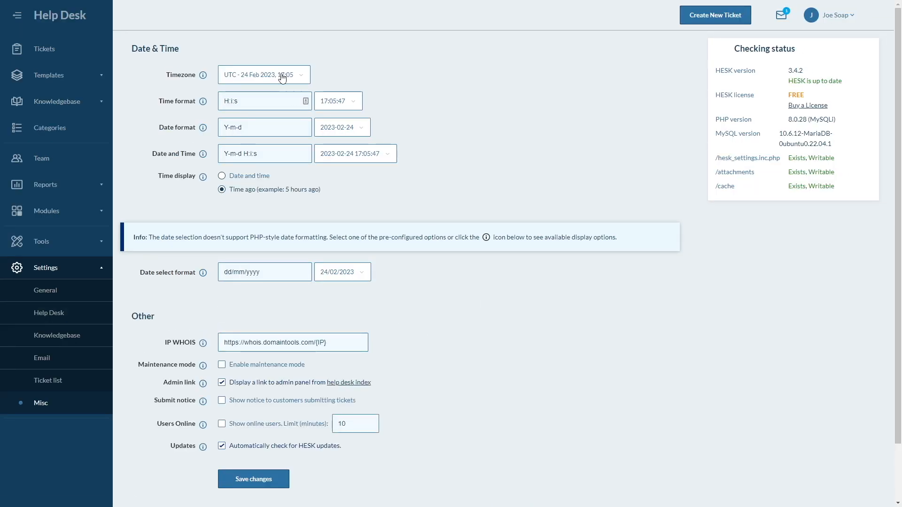
mouse_move(257, 115)
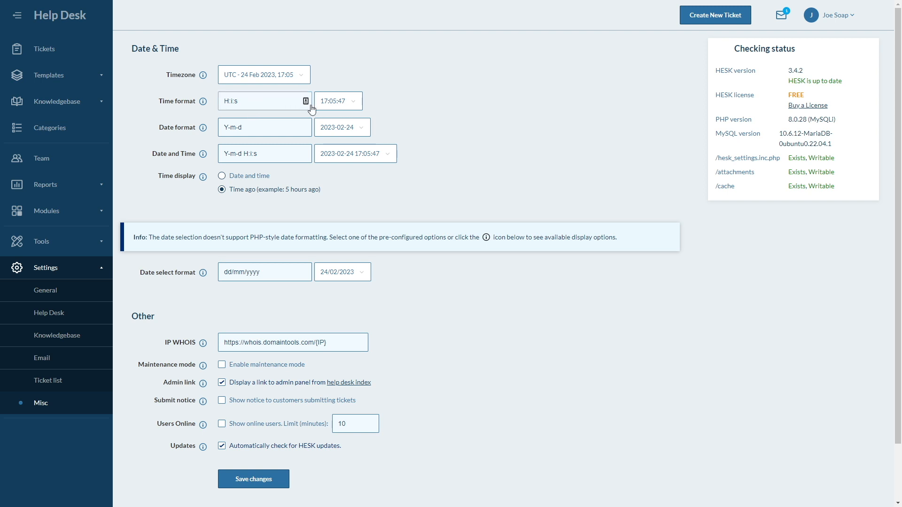
- Browse the time, date and date-and-time format dropdowns, leaving them unchanged
left_click(338, 101)
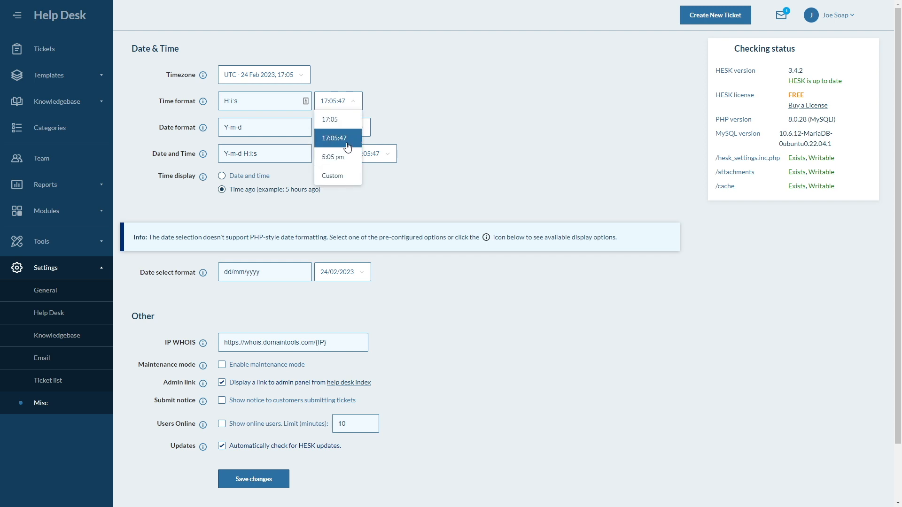
mouse_move(409, 115)
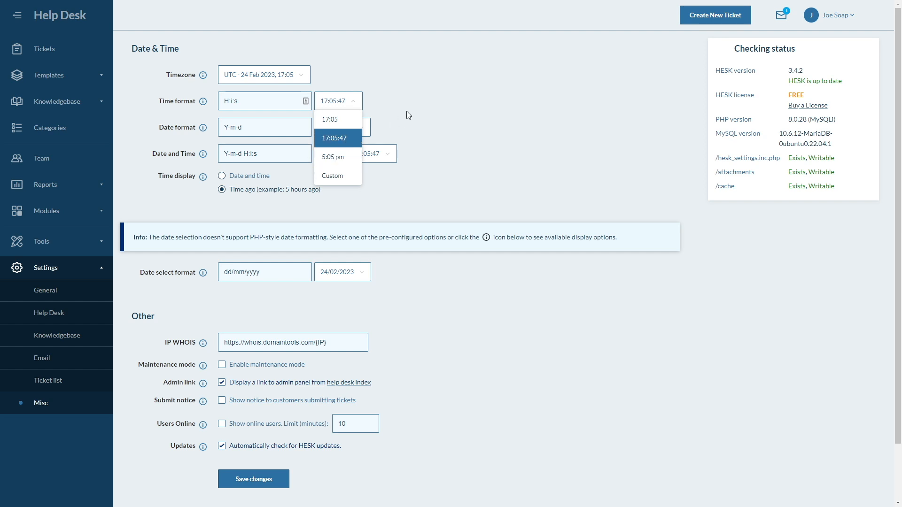
mouse_move(338, 157)
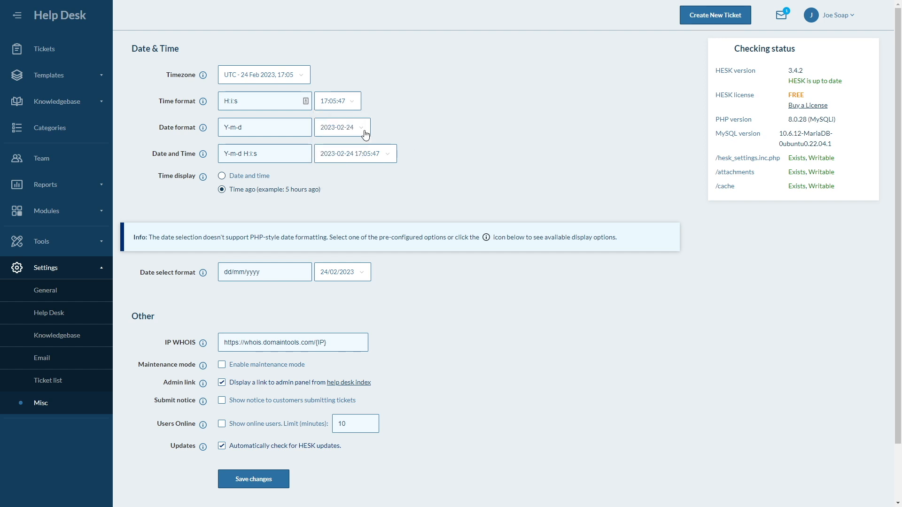
left_click(341, 127)
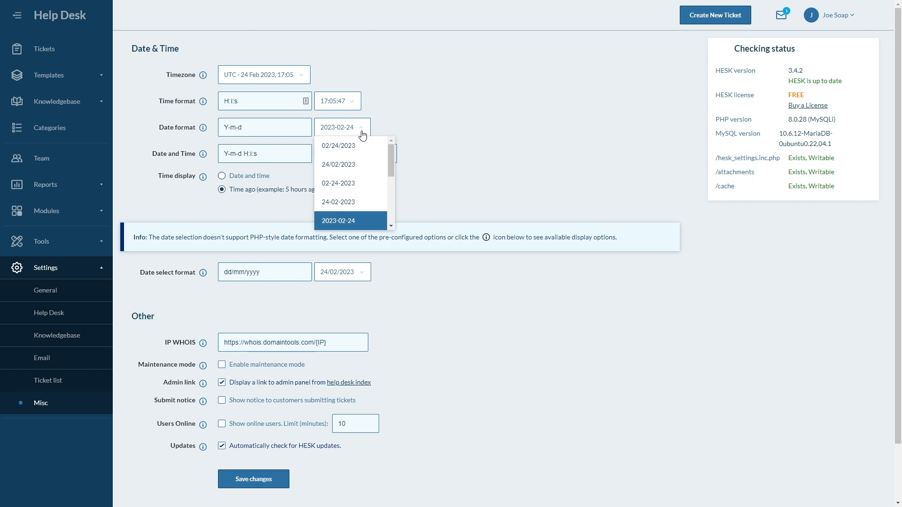
mouse_move(351, 202)
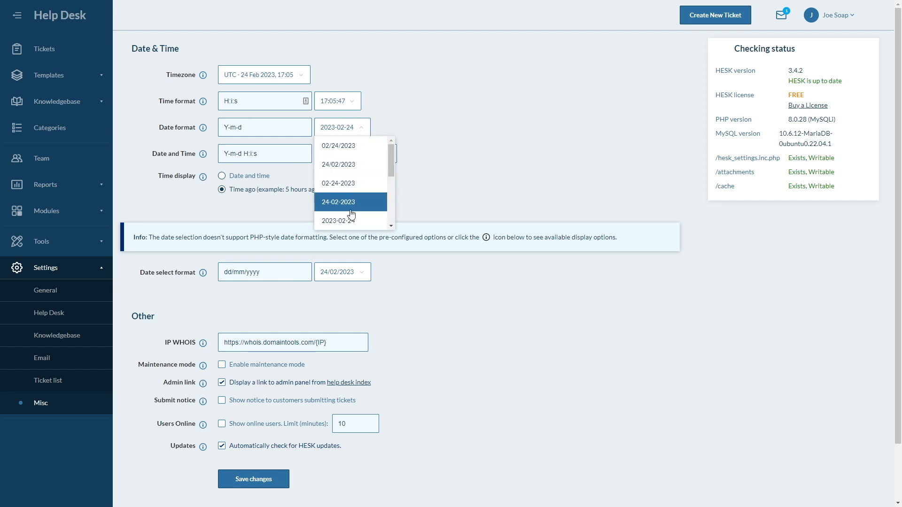
left_click(338, 202)
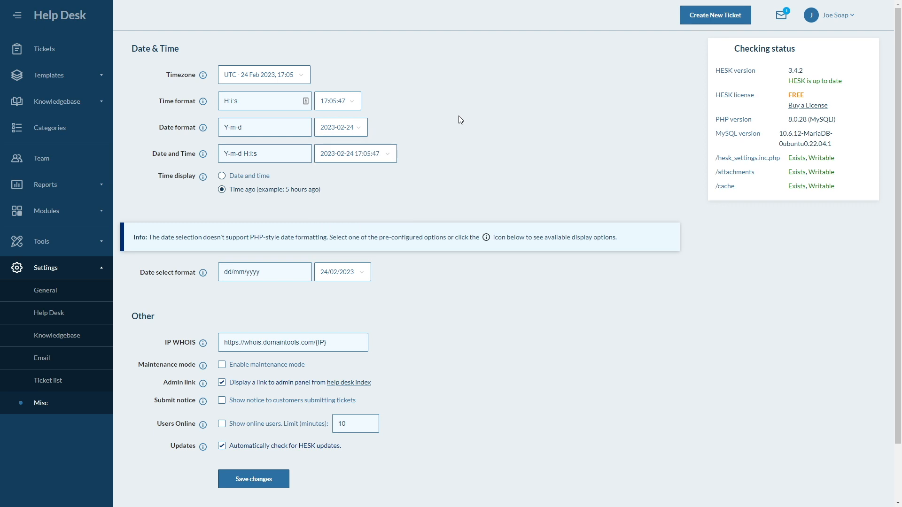
mouse_move(385, 161)
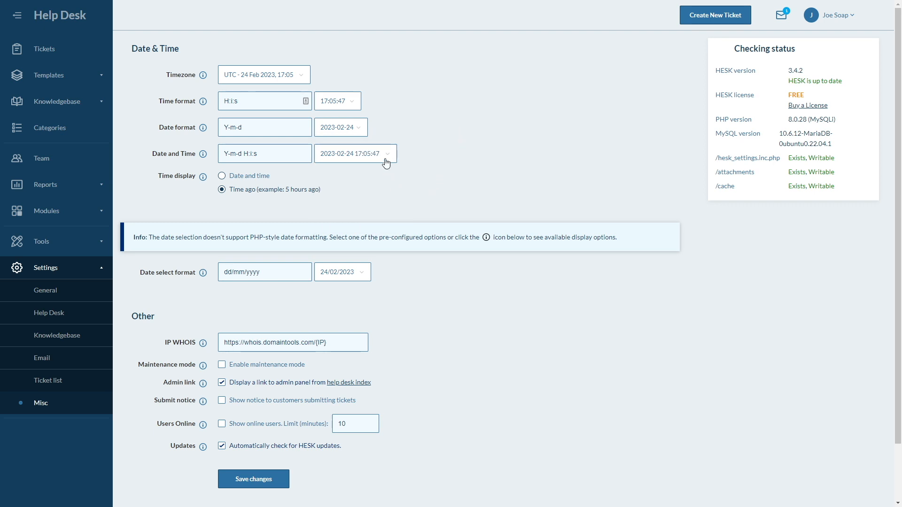
left_click(355, 153)
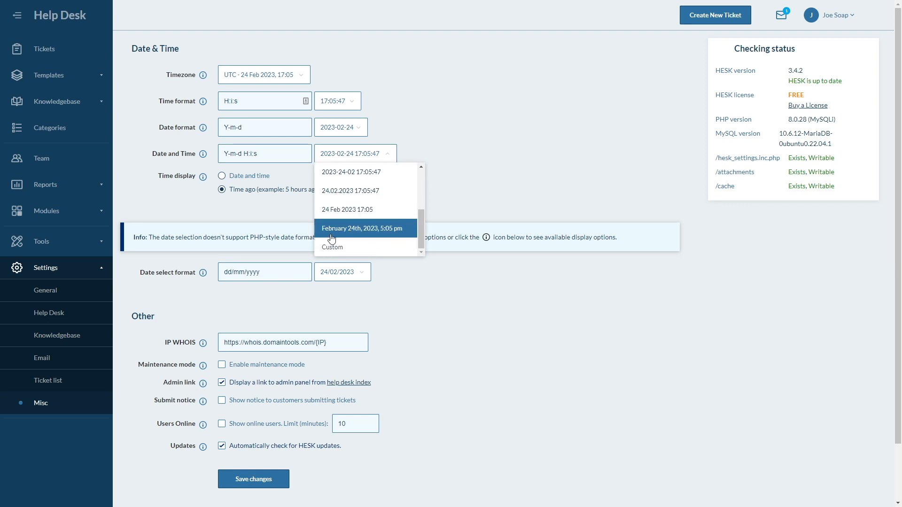
mouse_move(364, 242)
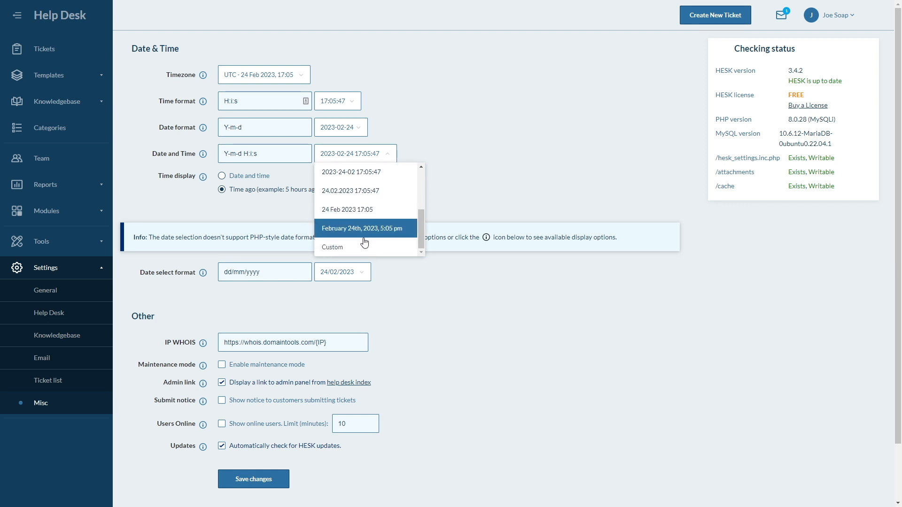
left_click(333, 247)
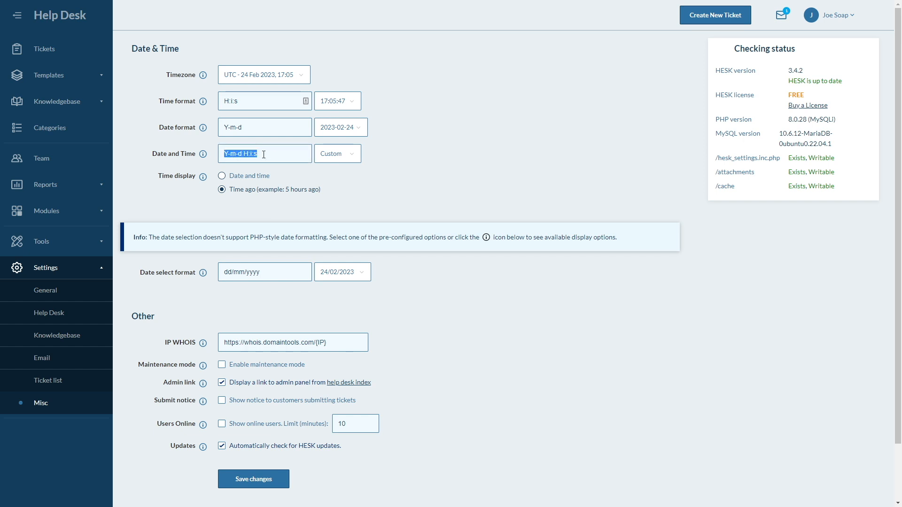
- Set the Date and Time format to the '24 Feb 2023 17:05' preset (d M Y H:i)
left_click(338, 154)
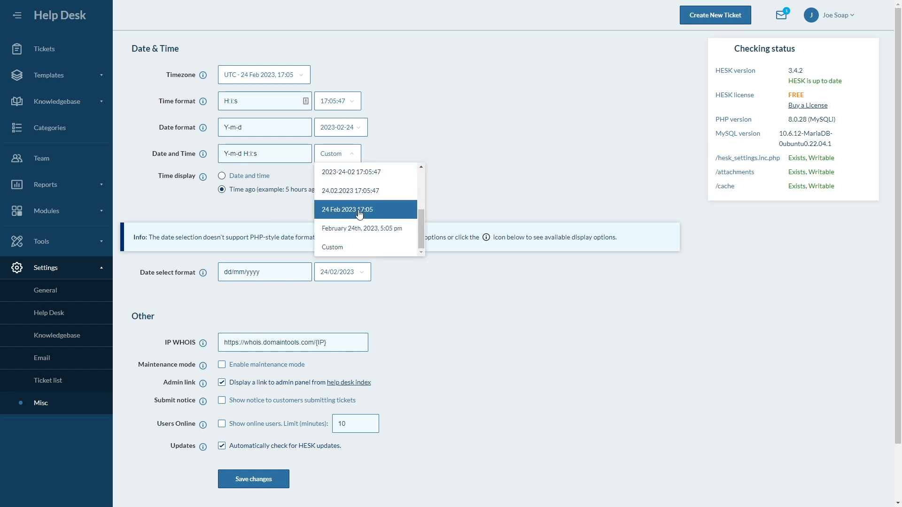
left_click(360, 210)
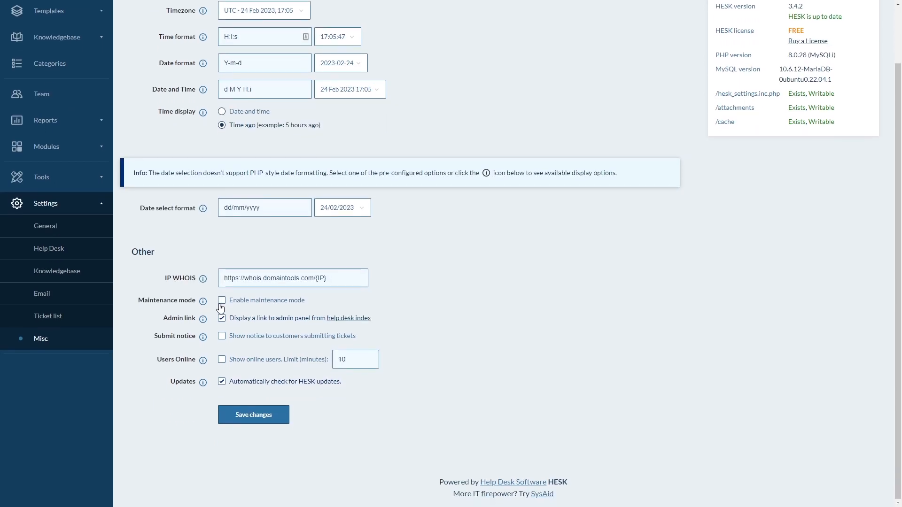
mouse_move(203, 302)
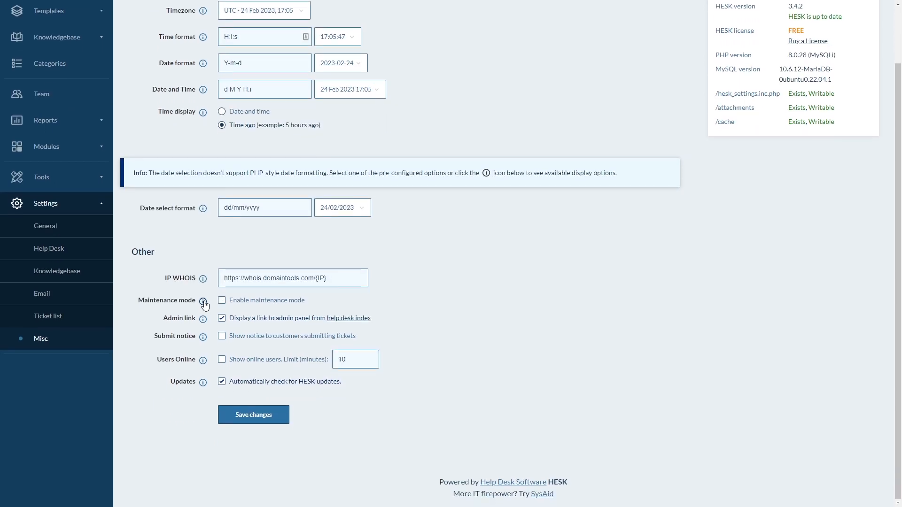
left_click(203, 301)
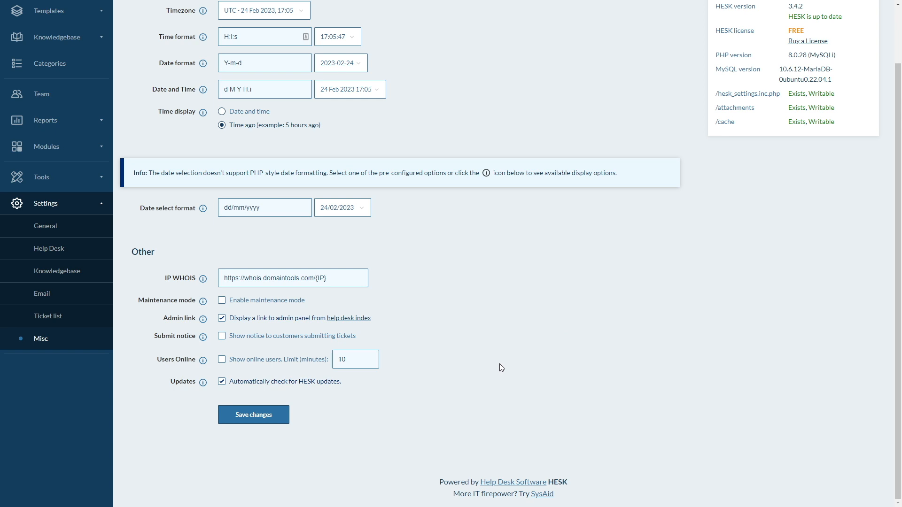
mouse_move(477, 377)
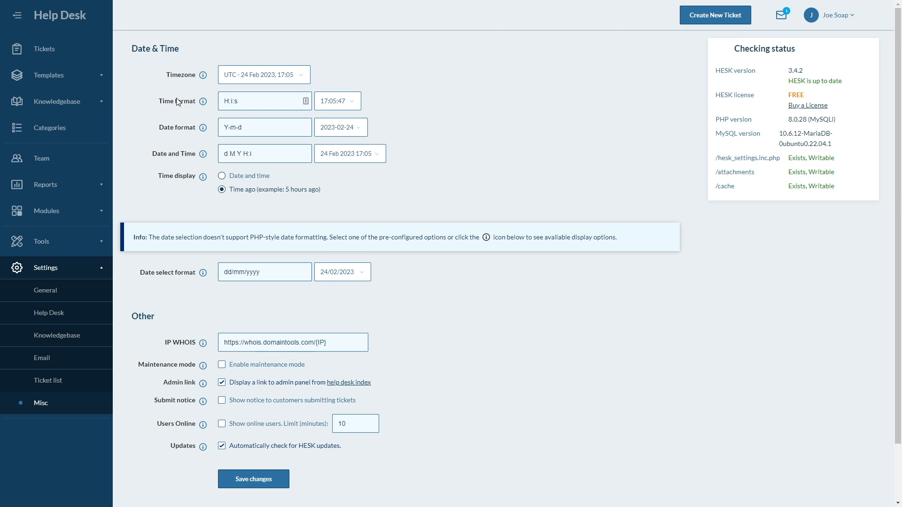
- Start a new ticket for customer Fred Bloggs with his email address
left_click(44, 49)
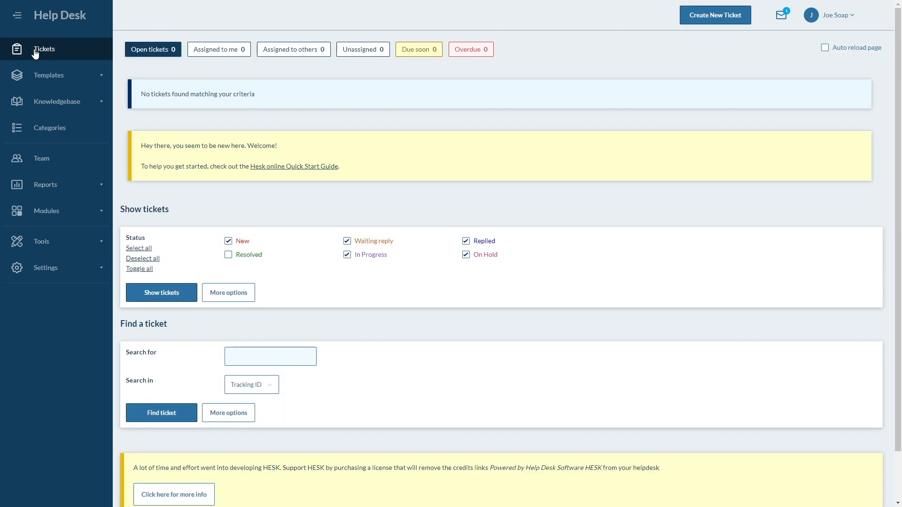
mouse_move(716, 21)
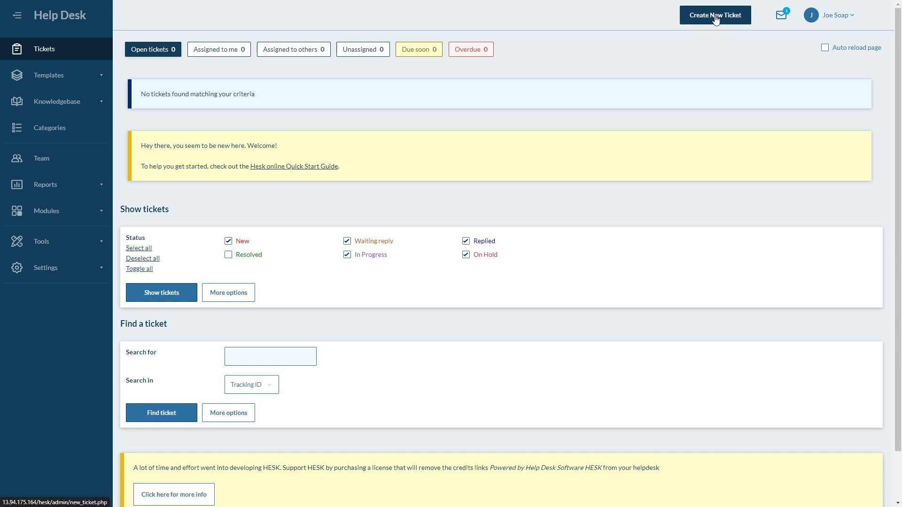
left_click(714, 15)
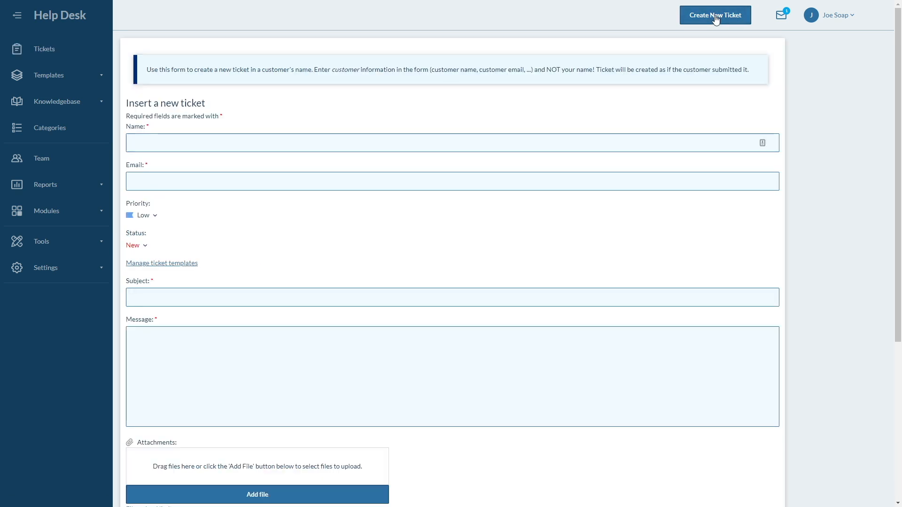
type("Fred Bloggs")
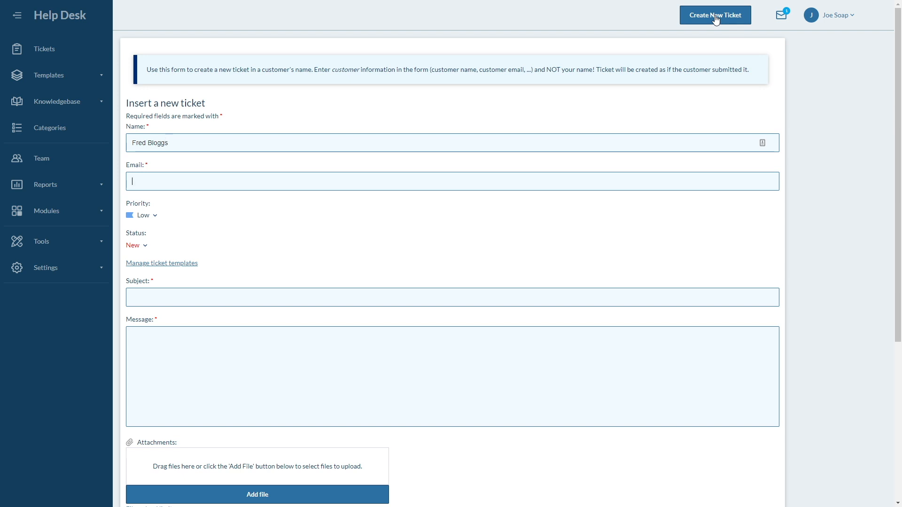
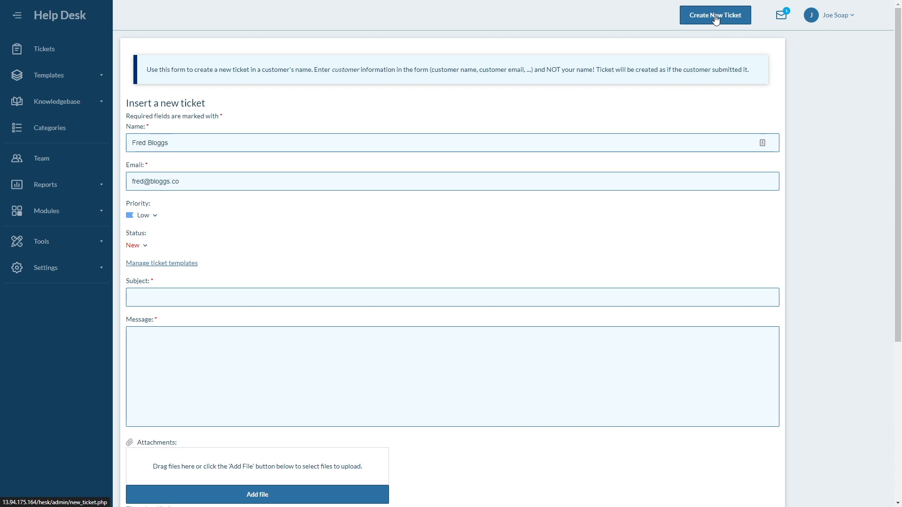
- Give the ticket subject 'PC won't print' and a message asking for help with a printer that won't print
type("PC Won't print")
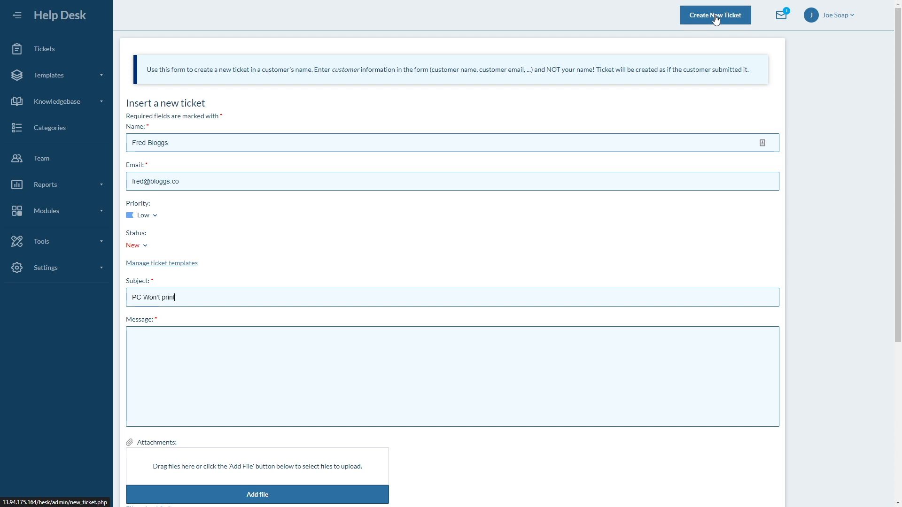
type("I have")
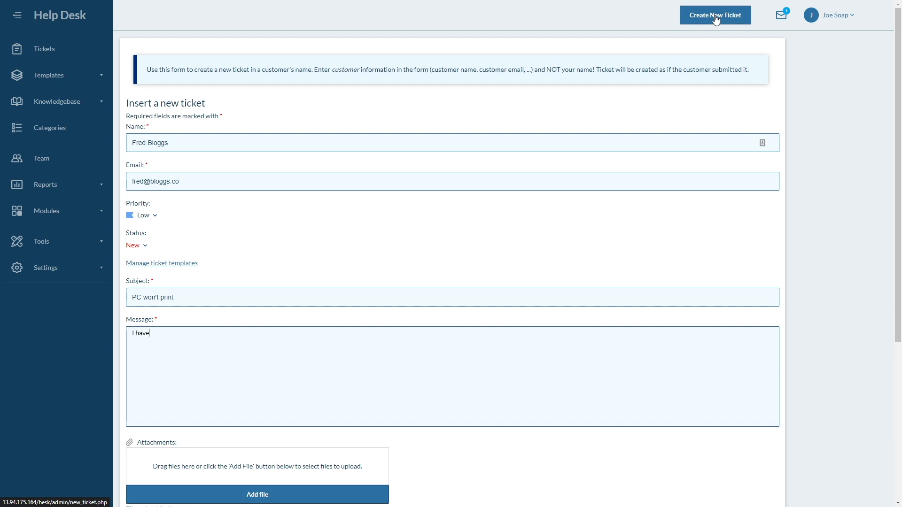
type("a printer")
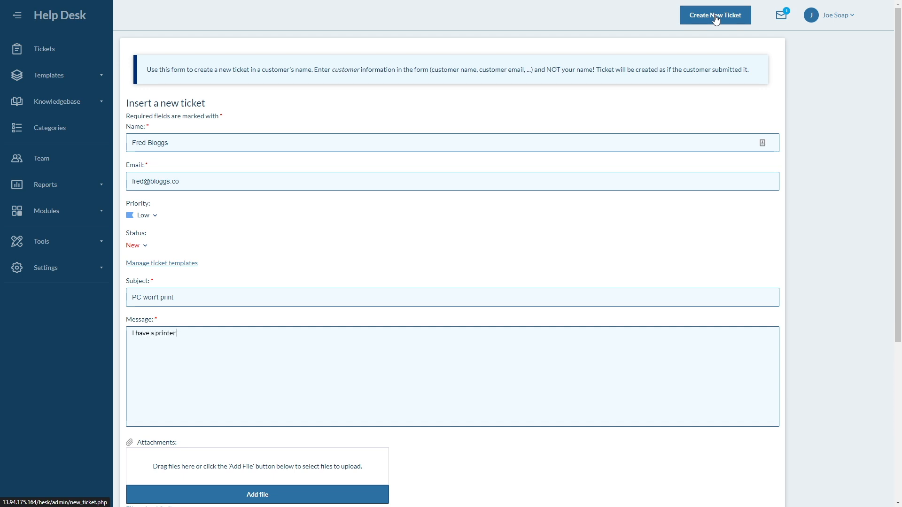
type("but it won't do anything")
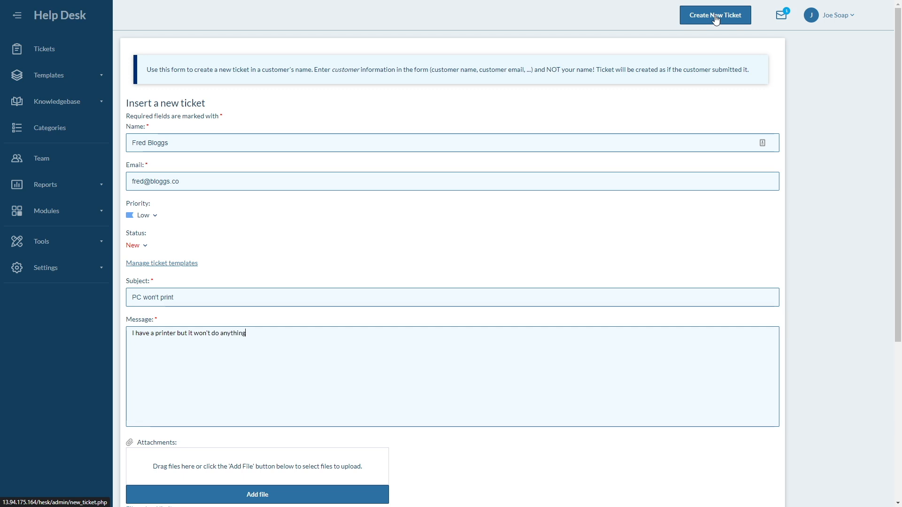
type(". Can you plea")
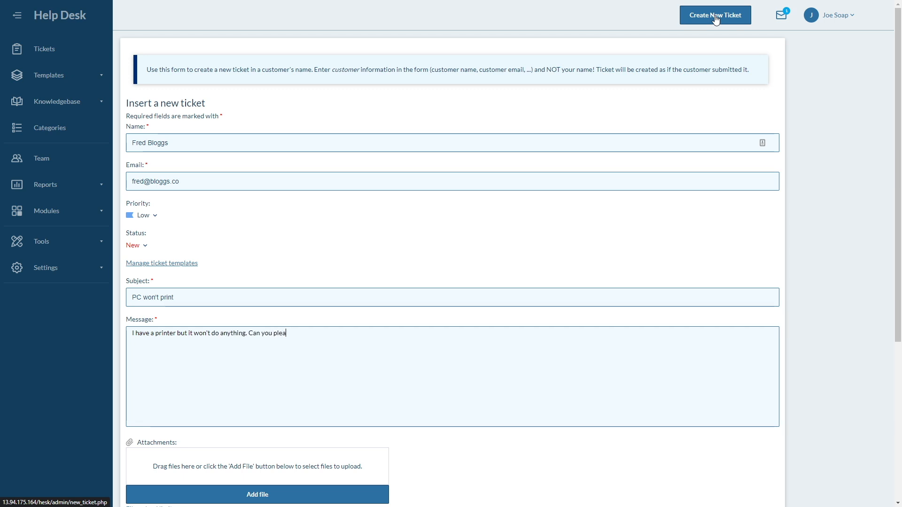
type("se help m")
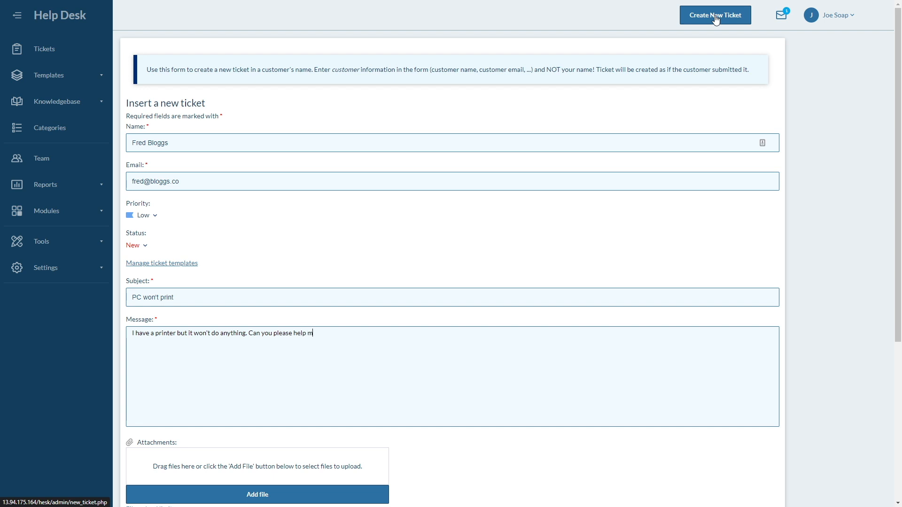
scroll("down", 3)
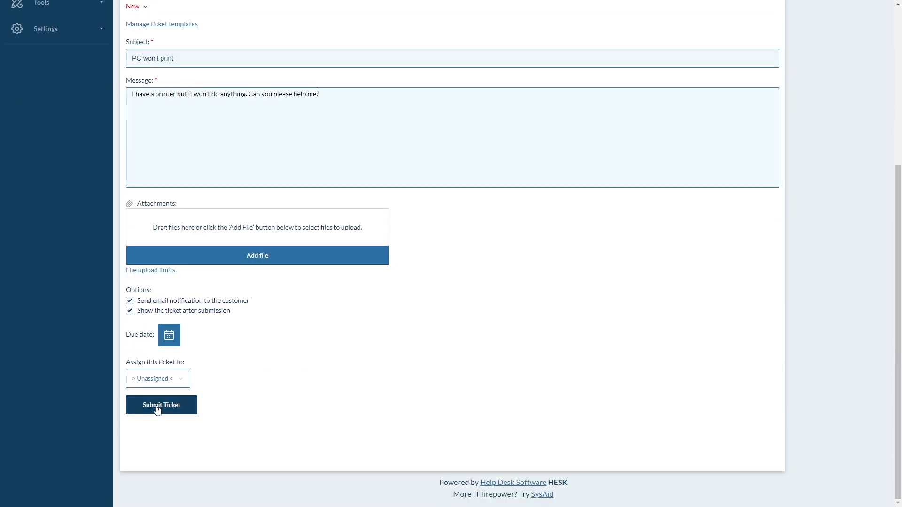
- Submit the 'PC won't print' ticket, creating ticket 1 with status New and unassigned
left_click(162, 405)
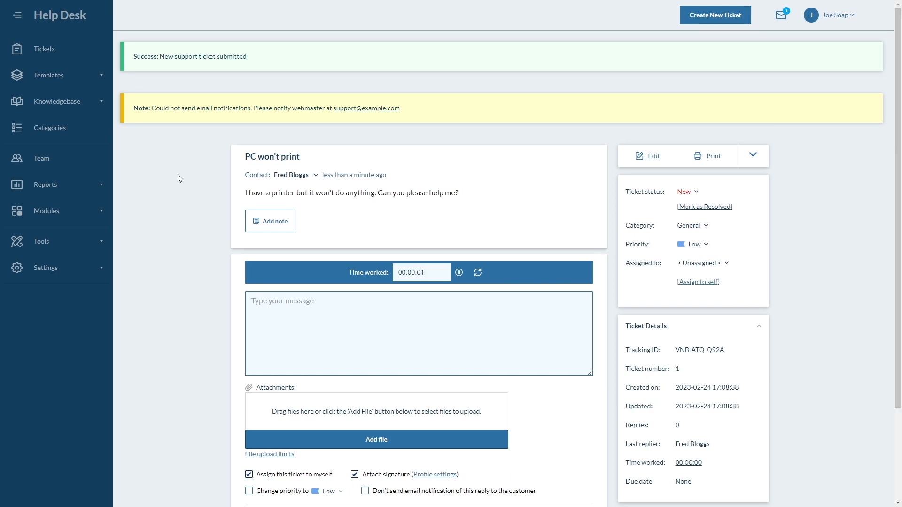
mouse_move(122, 90)
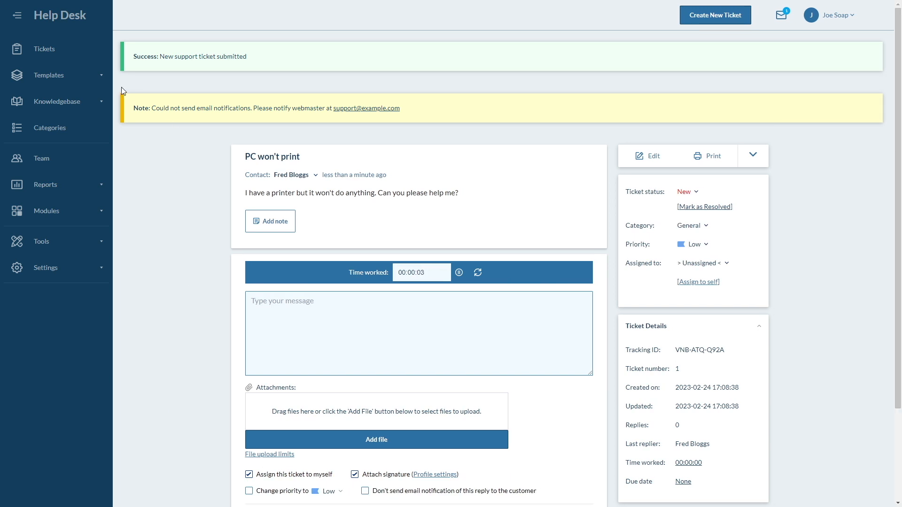
left_click_drag(151, 108, 256, 108)
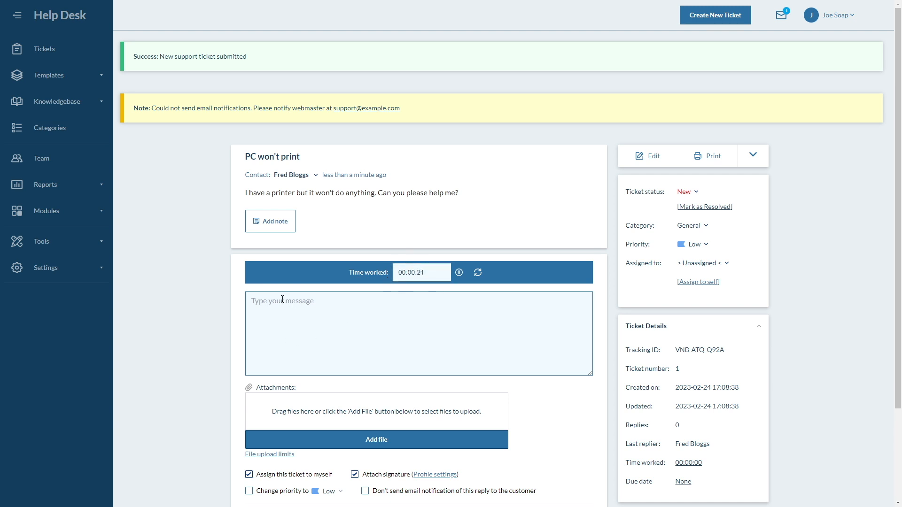
- Write the reply 'Have you tried turning it off and back on again?' in the message box
scroll("down", 3)
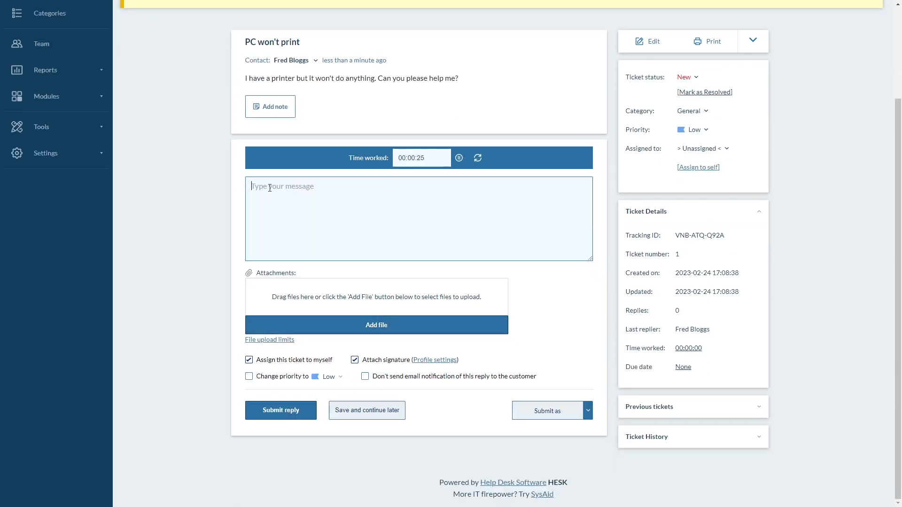
type("Have you tried turning it")
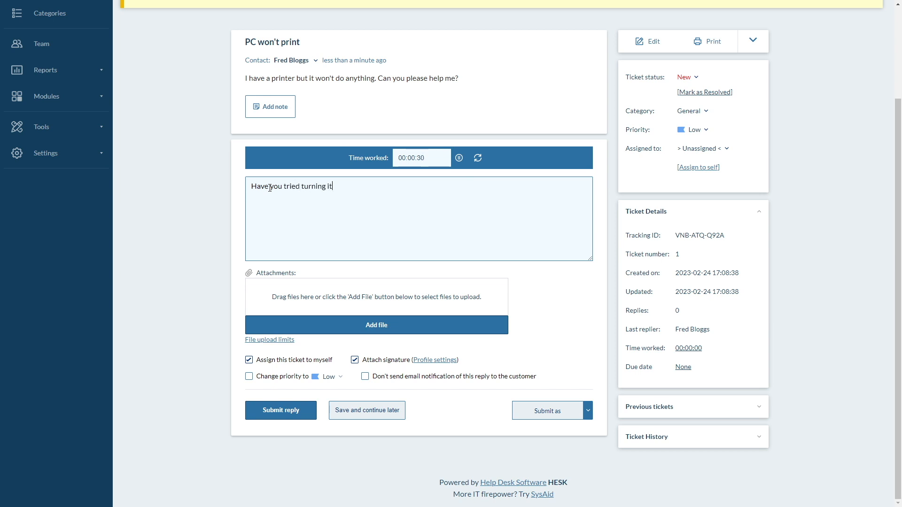
type("off and ba")
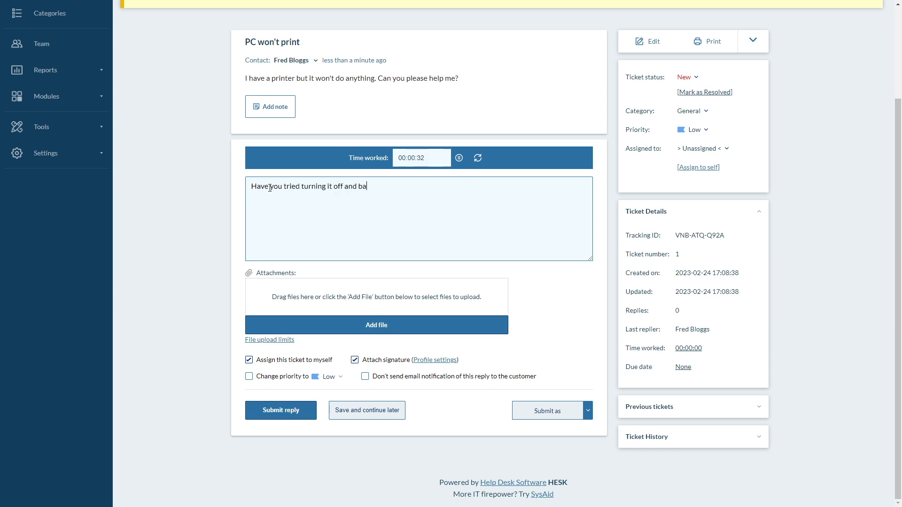
type("ck on again?")
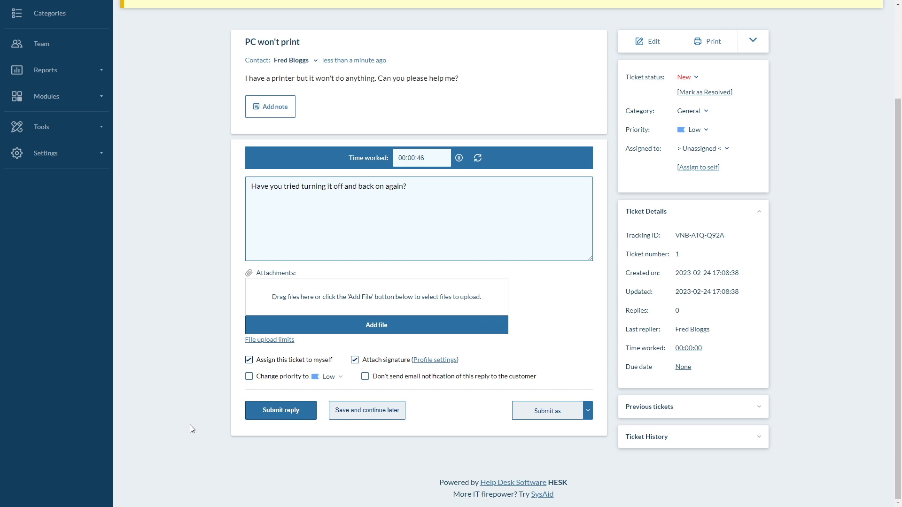
left_click(281, 411)
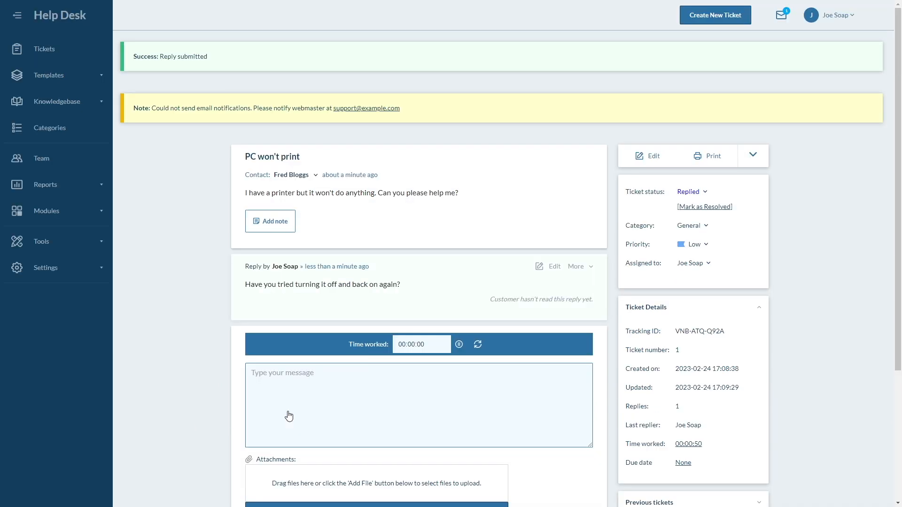
left_click_drag(150, 108, 389, 108)
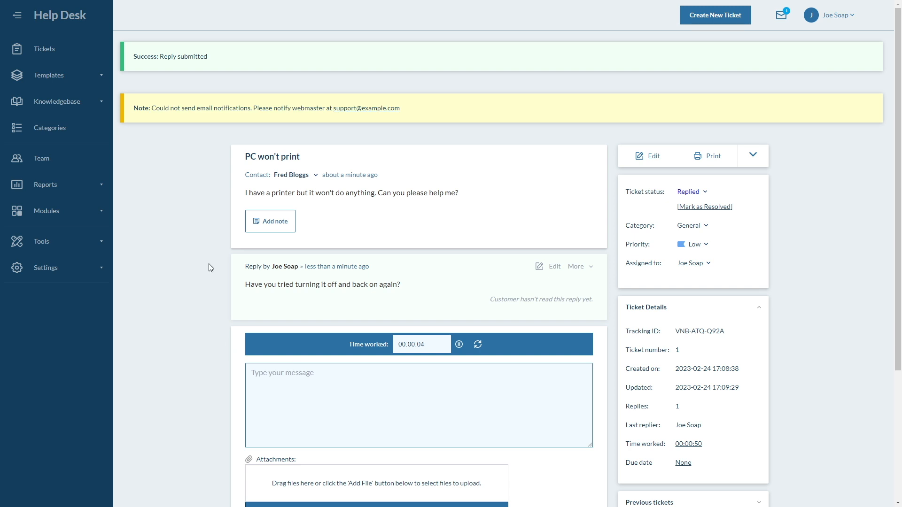
mouse_move(229, 209)
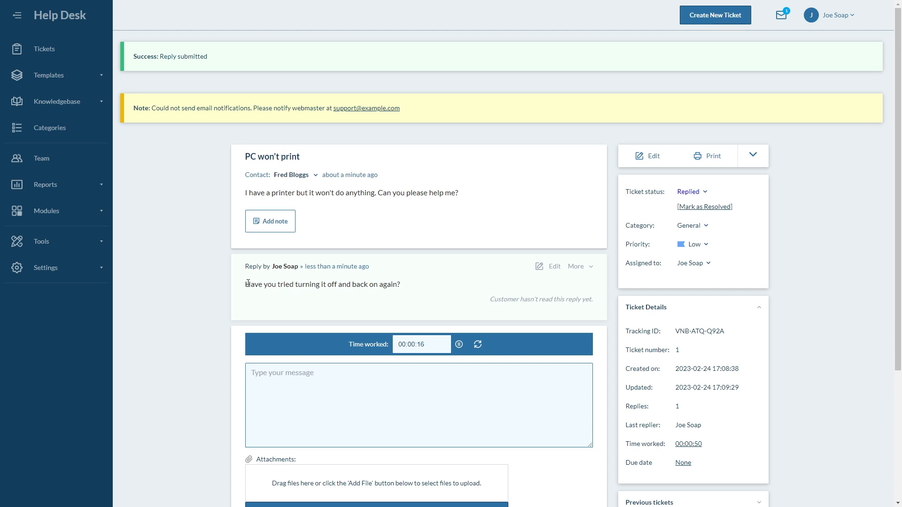
mouse_move(342, 304)
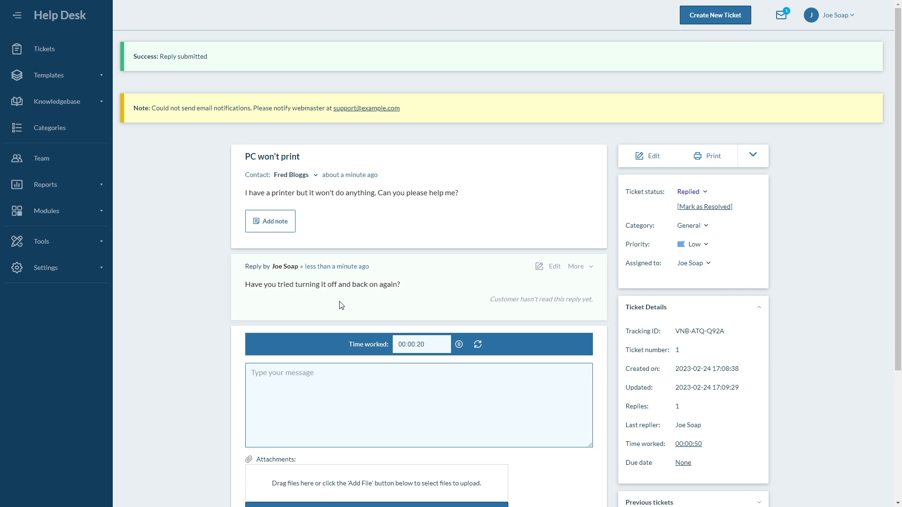
double_click(711, 331)
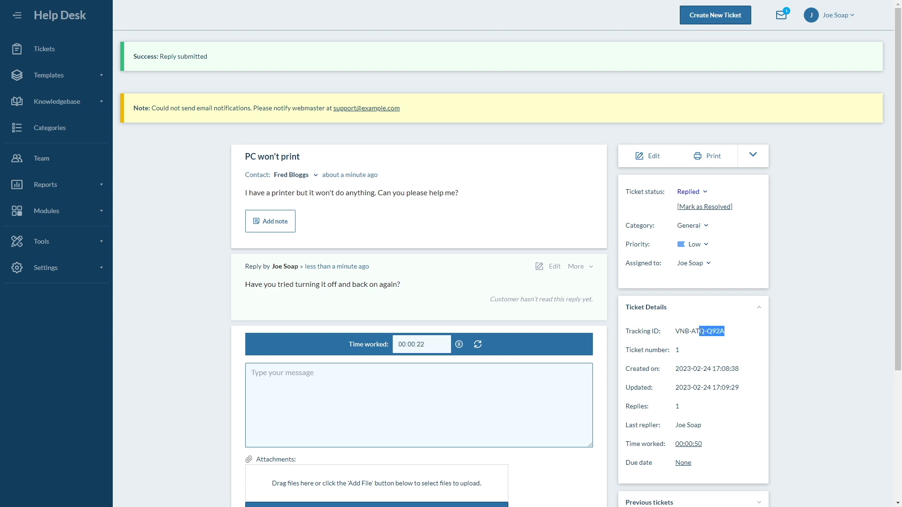
double_click(697, 330)
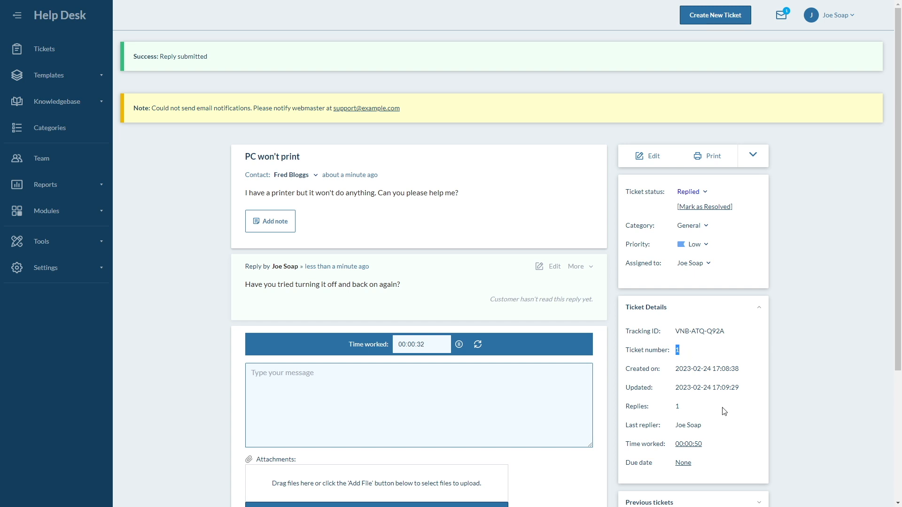
scroll("down", 3)
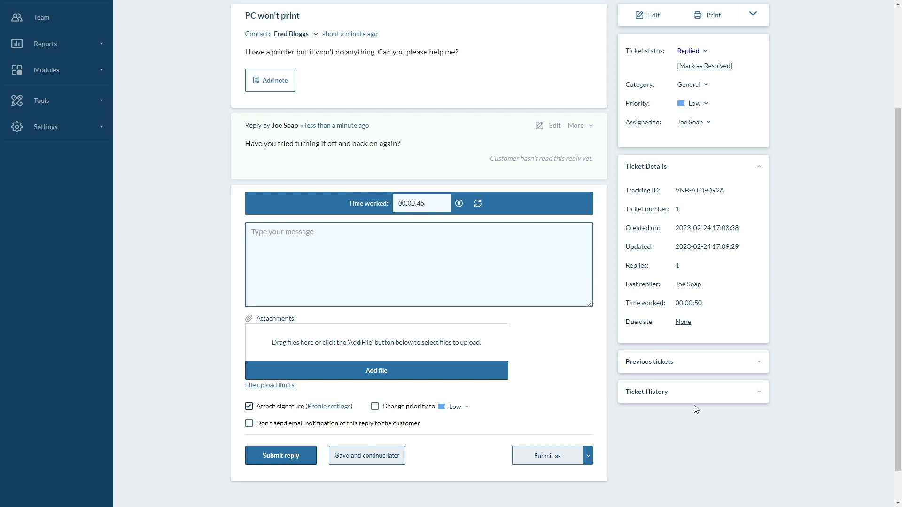
mouse_move(658, 374)
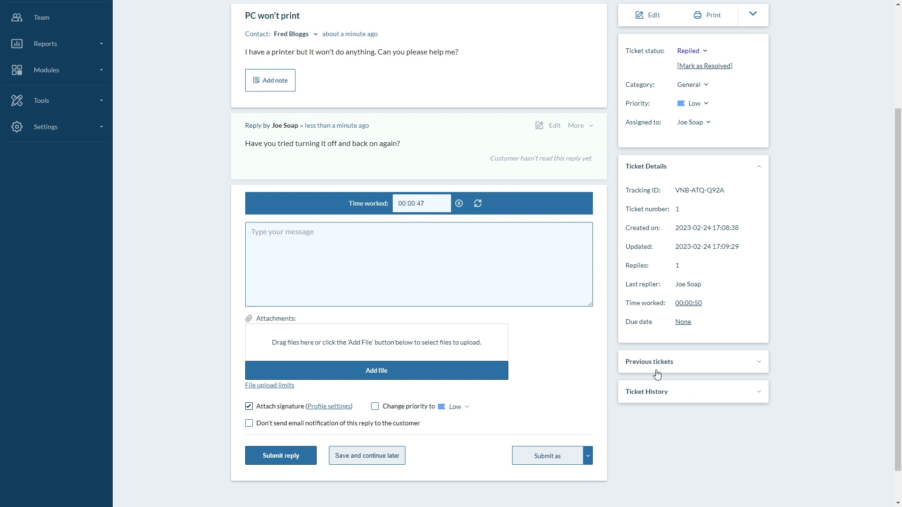
mouse_move(656, 415)
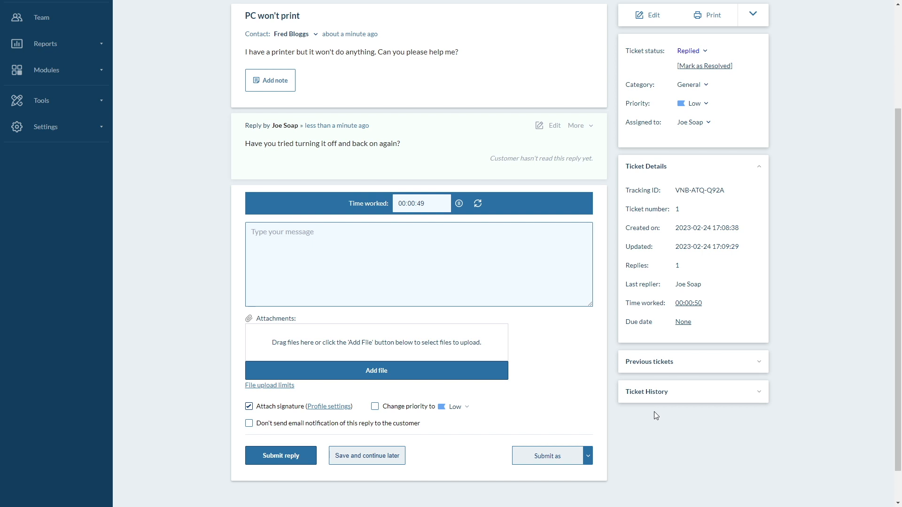
left_click(281, 456)
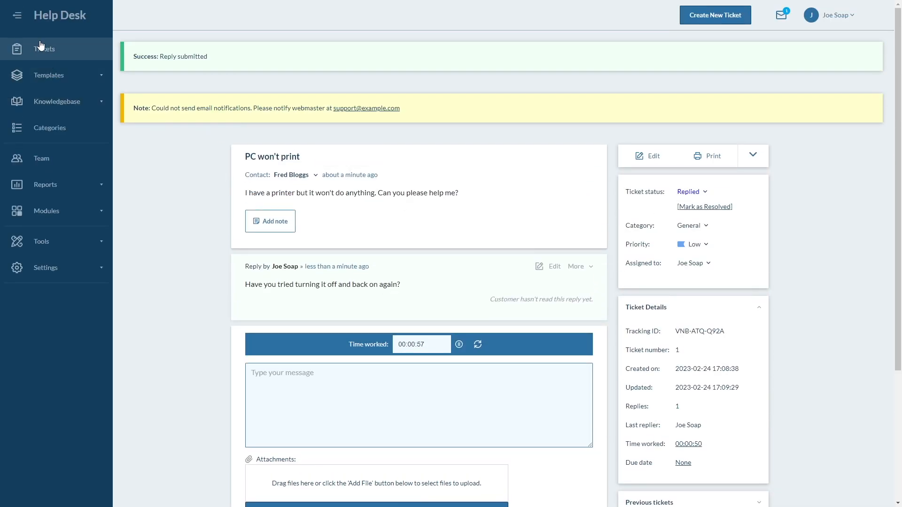
left_click(43, 49)
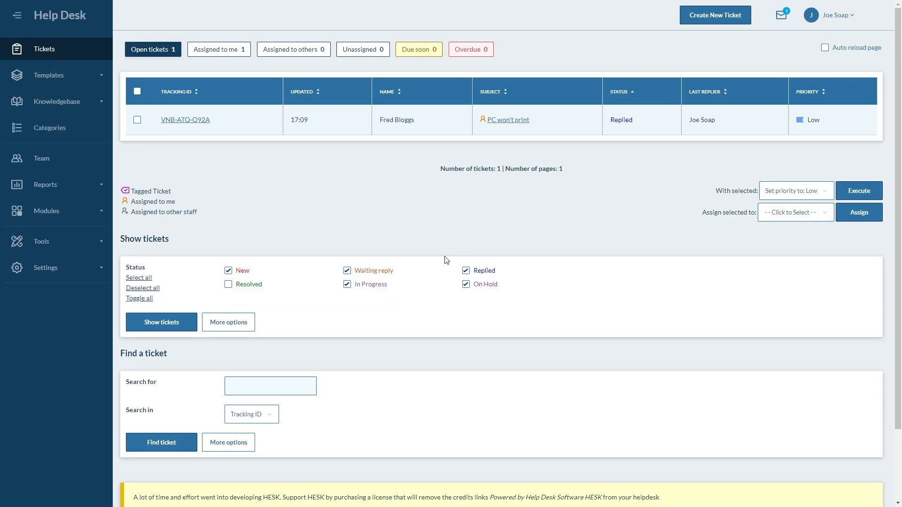
left_click(507, 120)
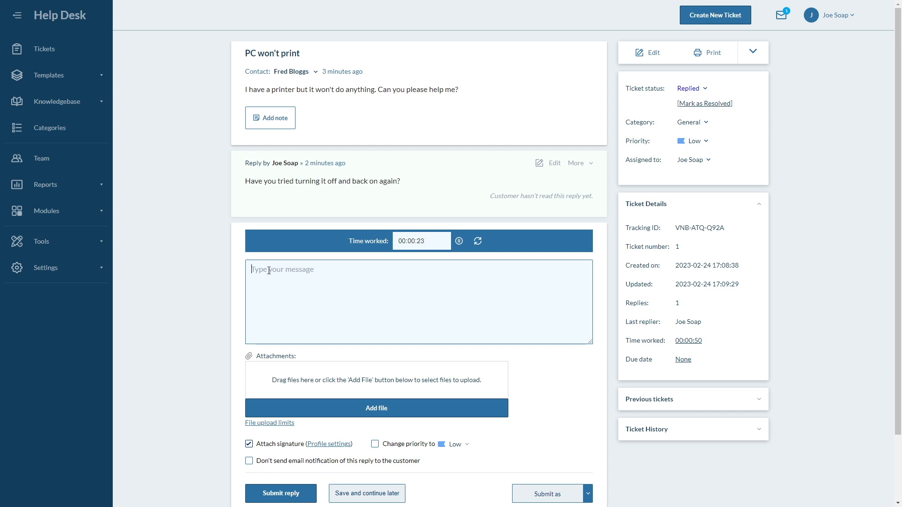
mouse_move(457, 357)
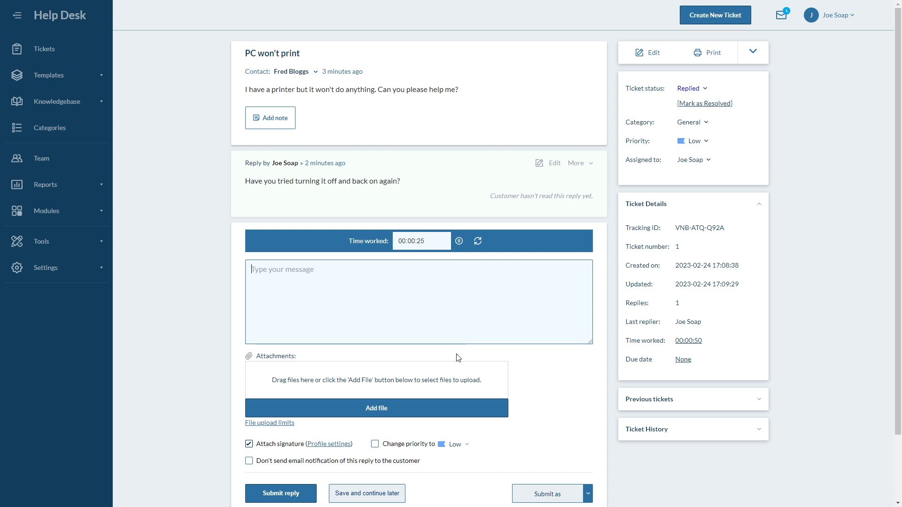
- Submit a second reply 'Can you please confirm?' and start editing the Time worked value
type("Can")
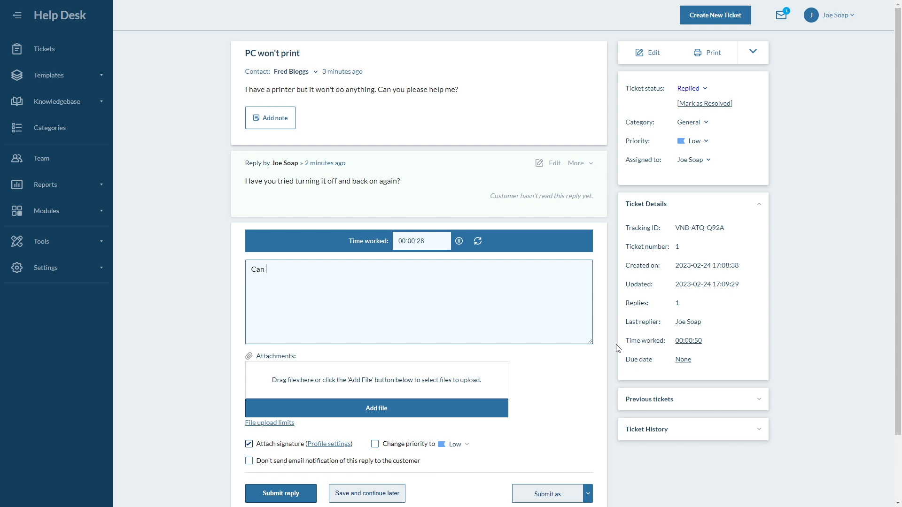
type("you please confir")
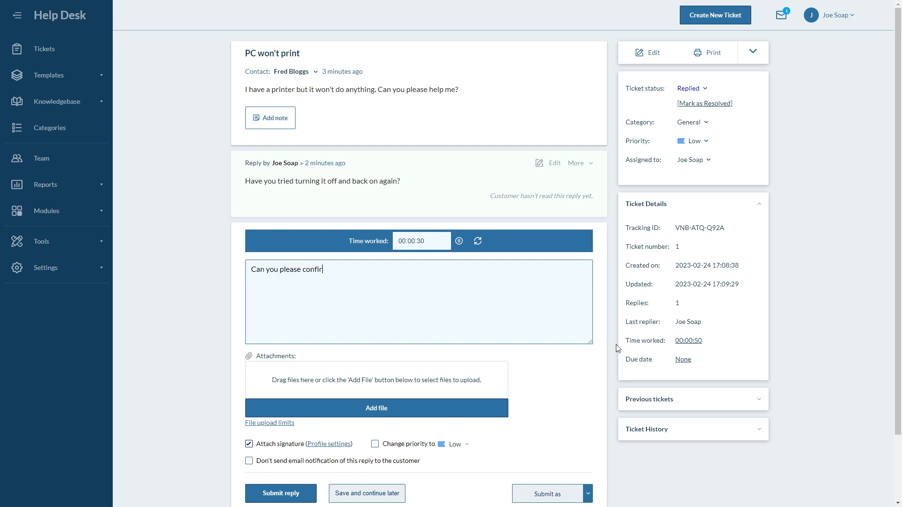
type("m?")
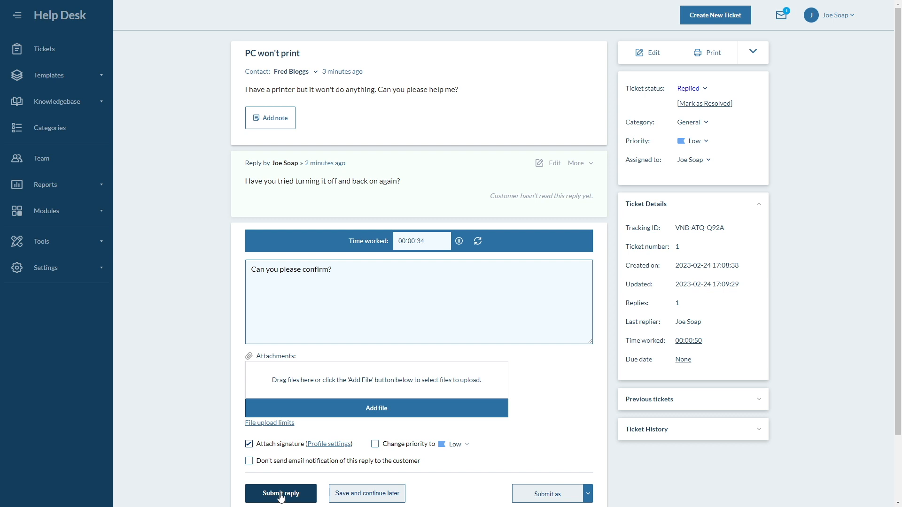
left_click(281, 494)
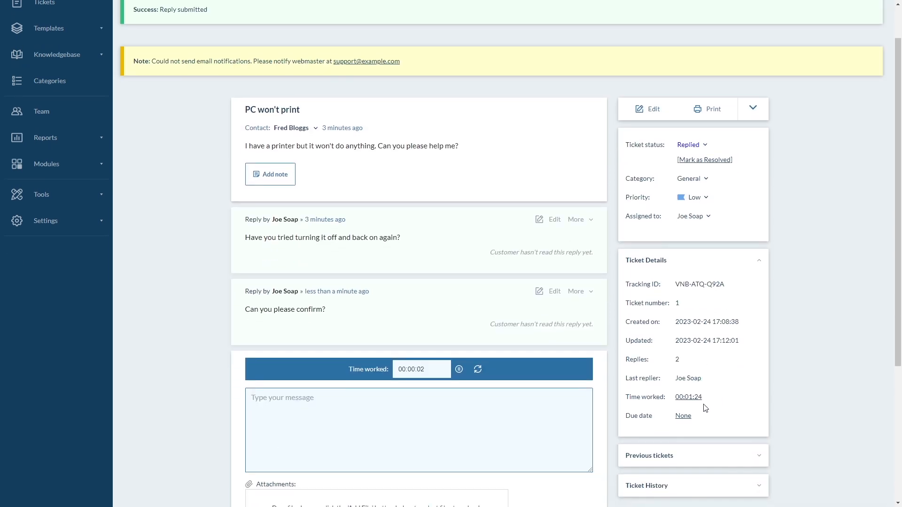
left_click(687, 396)
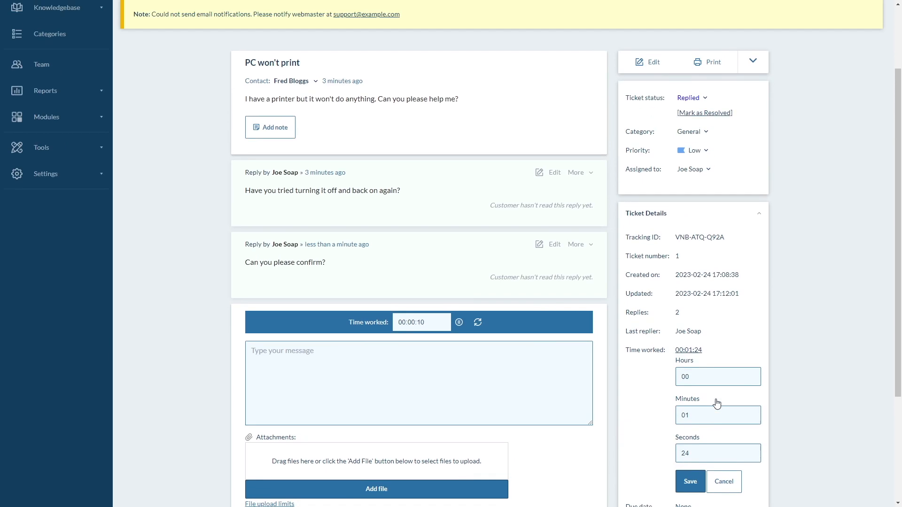
mouse_move(665, 398)
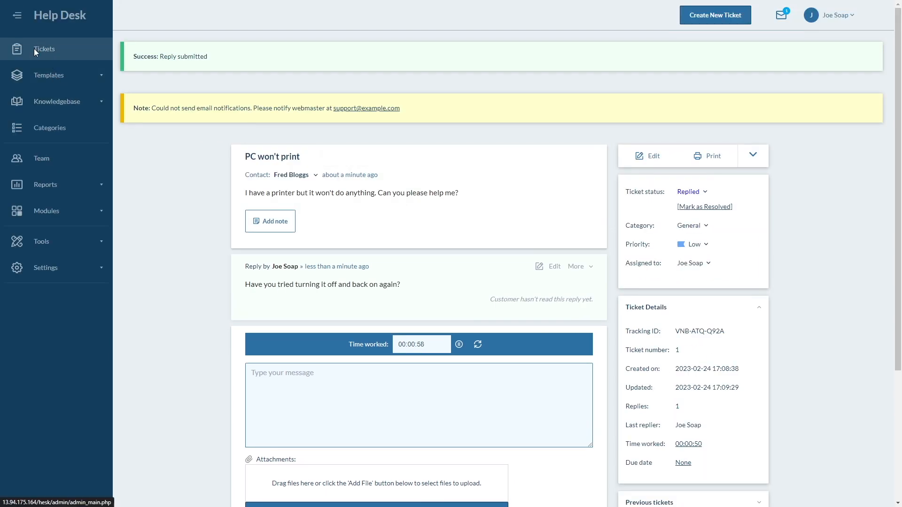
- Return to the open tickets list, view Assigned to me, and inspect the Search in options
left_click(44, 49)
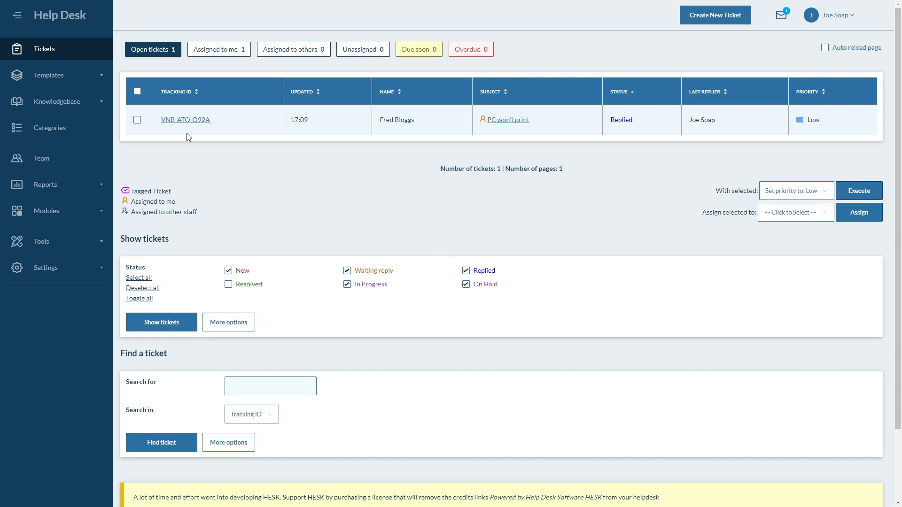
mouse_move(508, 120)
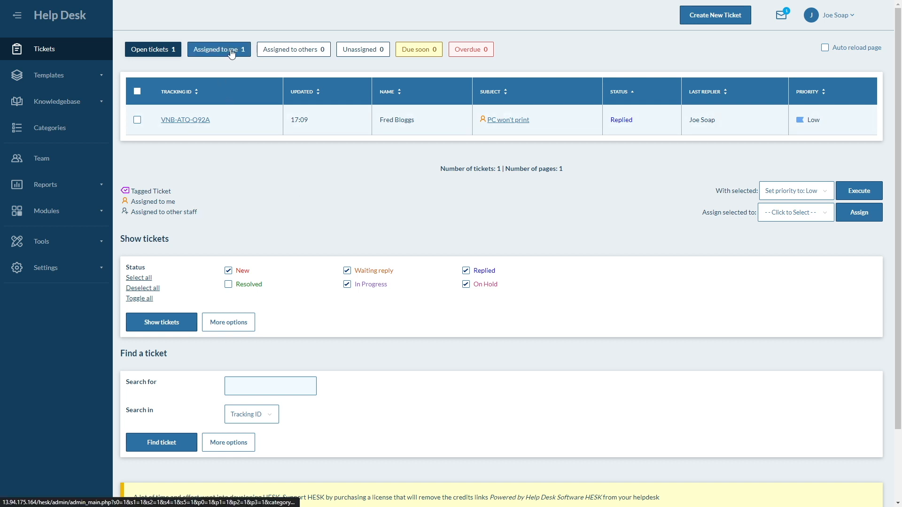
left_click(293, 49)
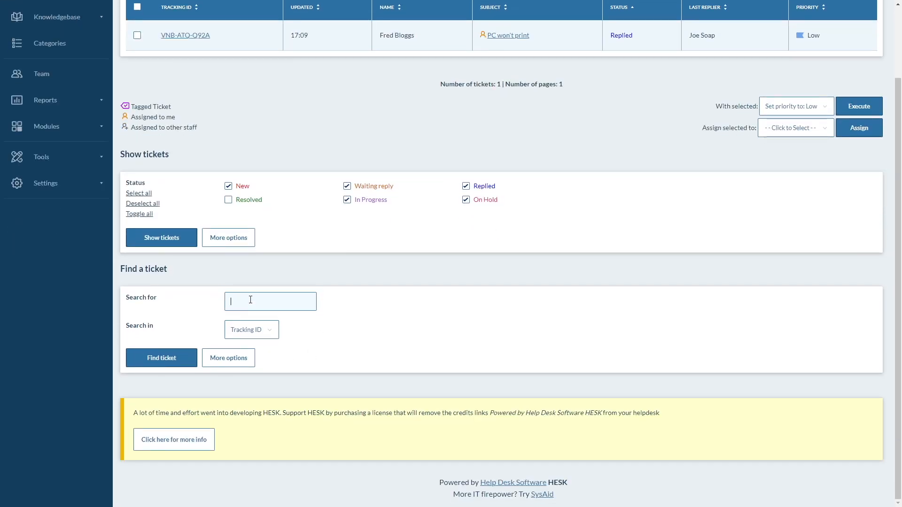
mouse_move(266, 308)
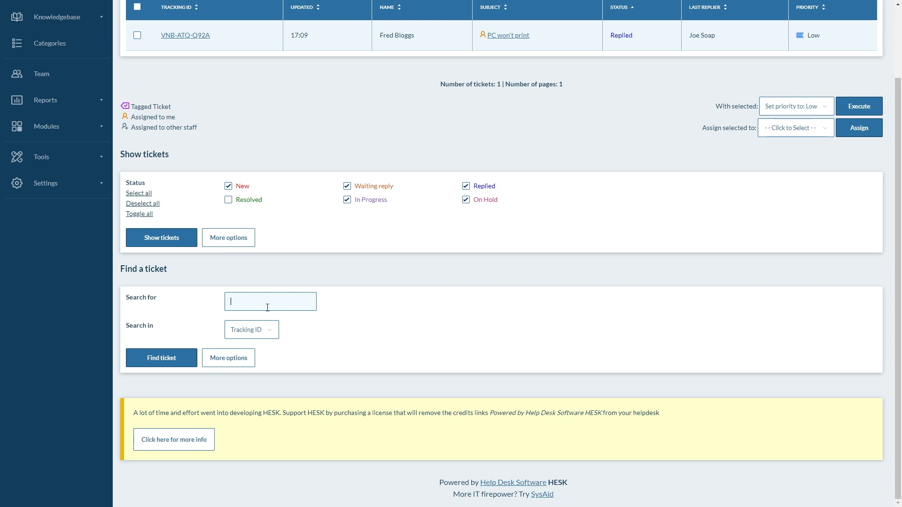
left_click(251, 329)
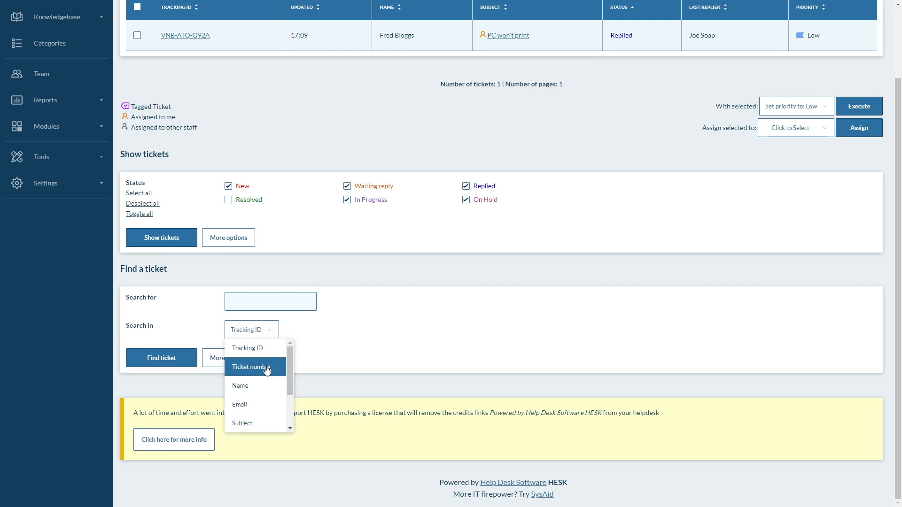
mouse_move(253, 424)
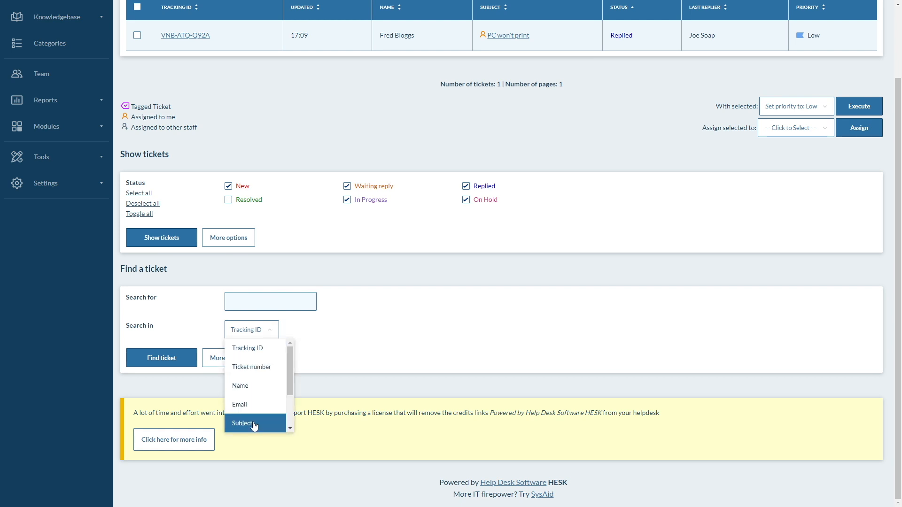
scroll("down", 3)
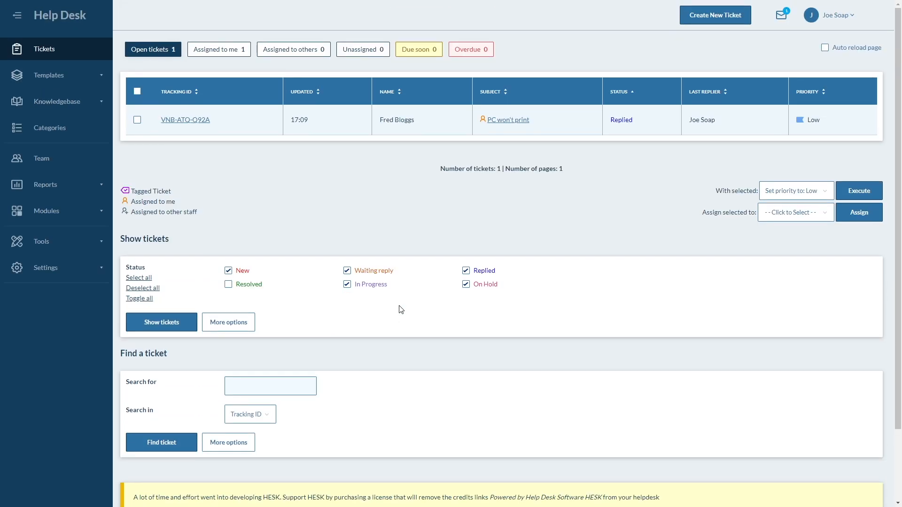
mouse_move(317, 393)
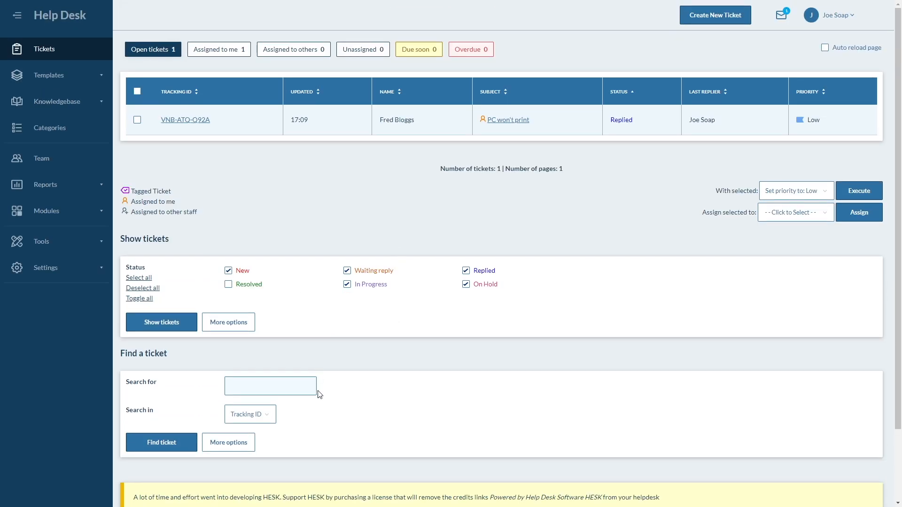
mouse_move(439, 291)
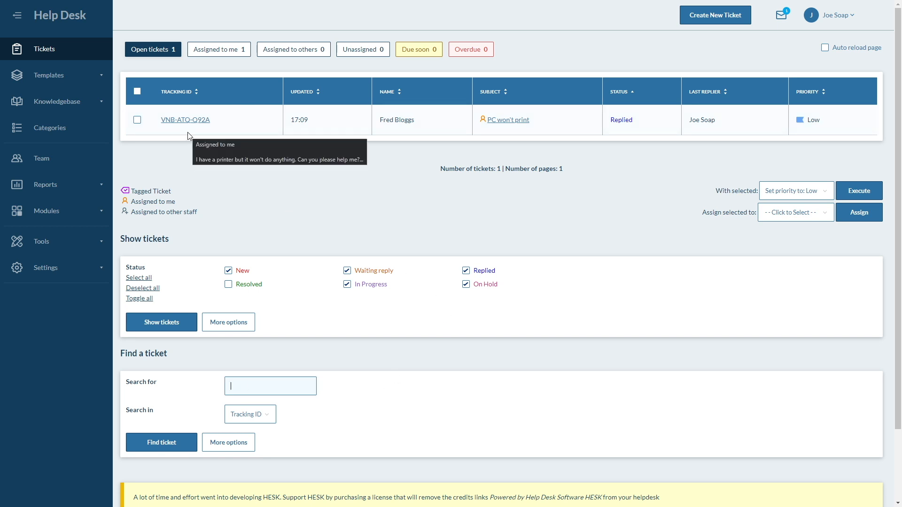
mouse_move(206, 167)
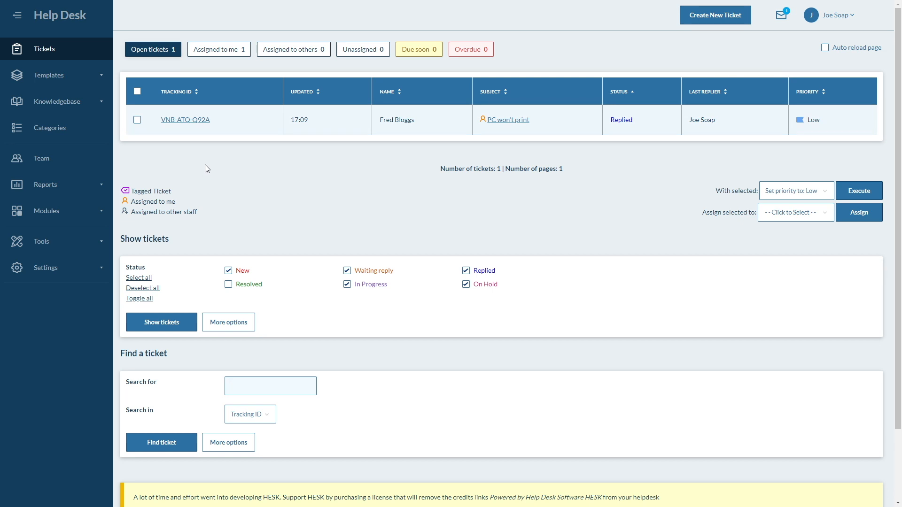
left_click(269, 385)
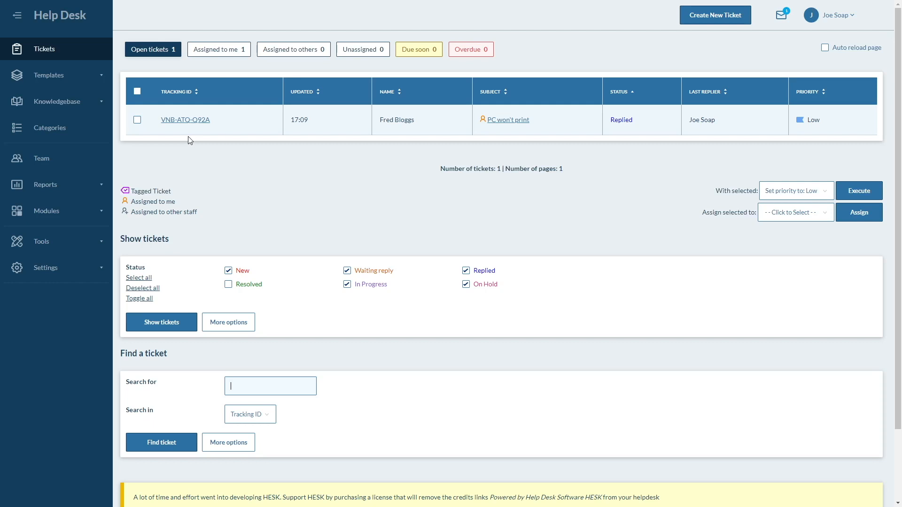